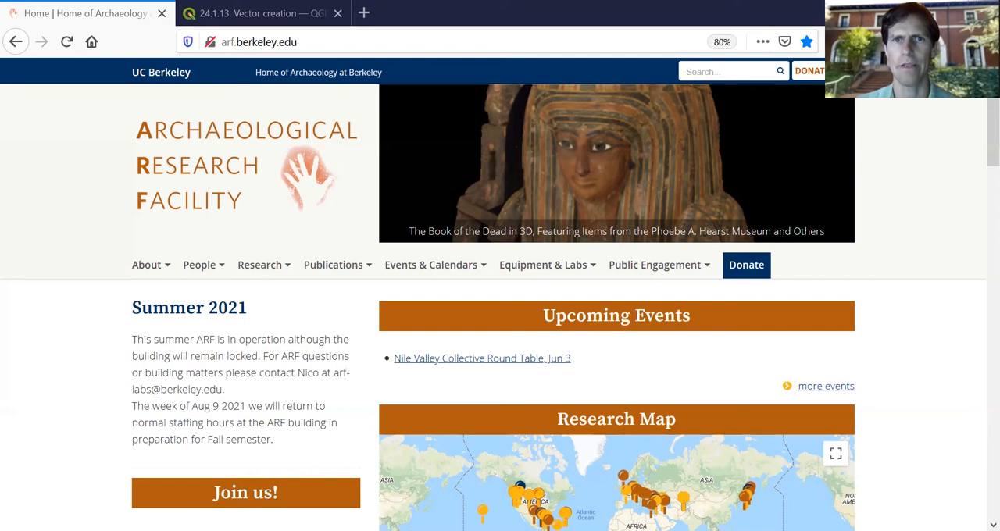
pyautogui.moveTo(695, 158)
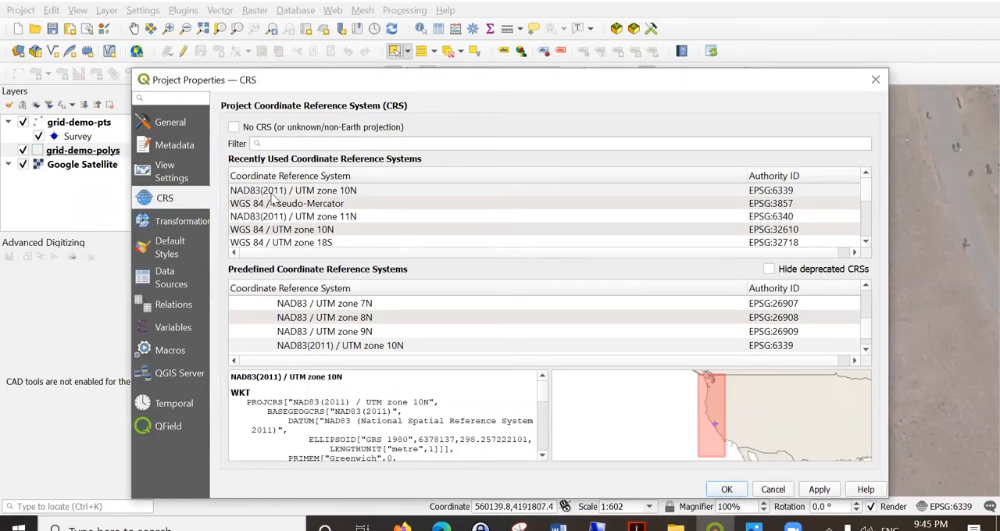
pyautogui.moveTo(350, 197)
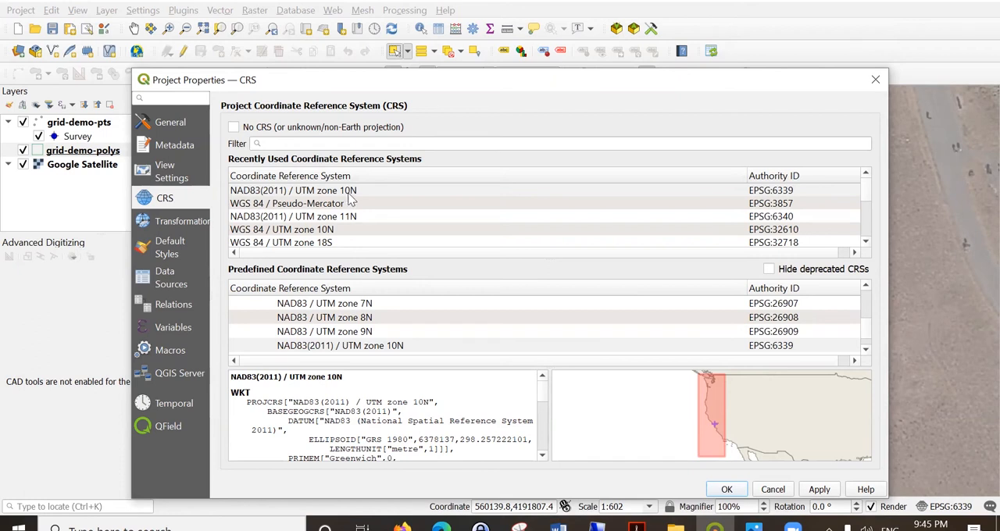
# Set the project CRS to NAD83(2011) / UTM zone 10N (EPSG:6339) and close Project Properties
pyautogui.click(293, 190)
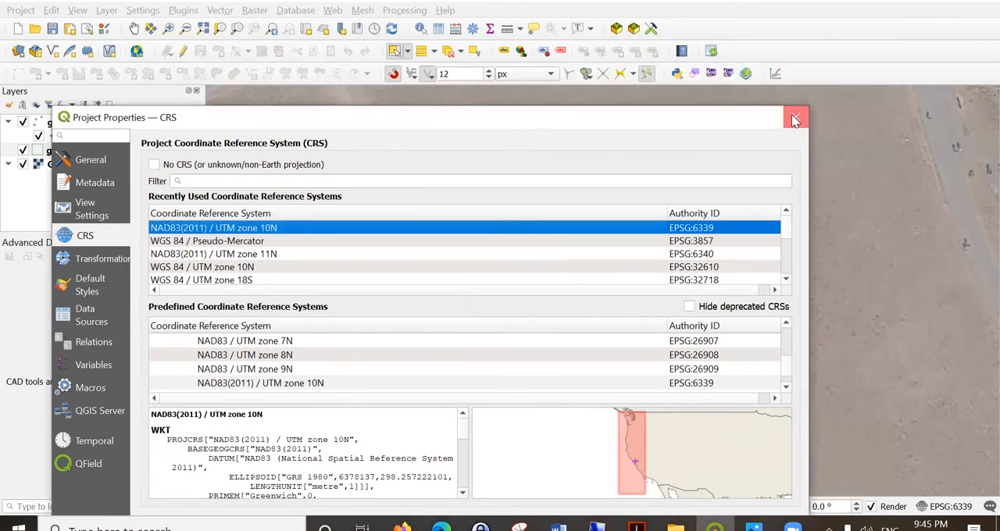
pyautogui.click(795, 117)
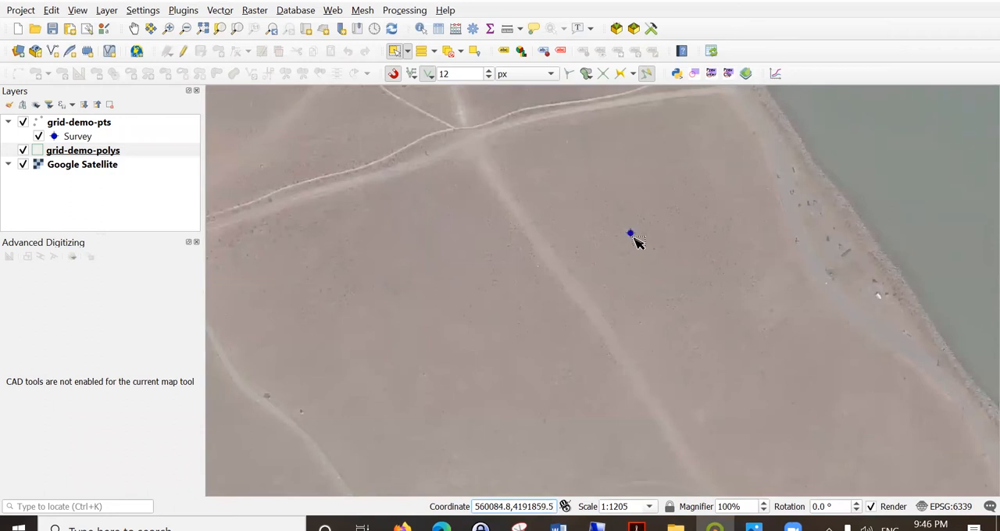
pyautogui.moveTo(472, 113)
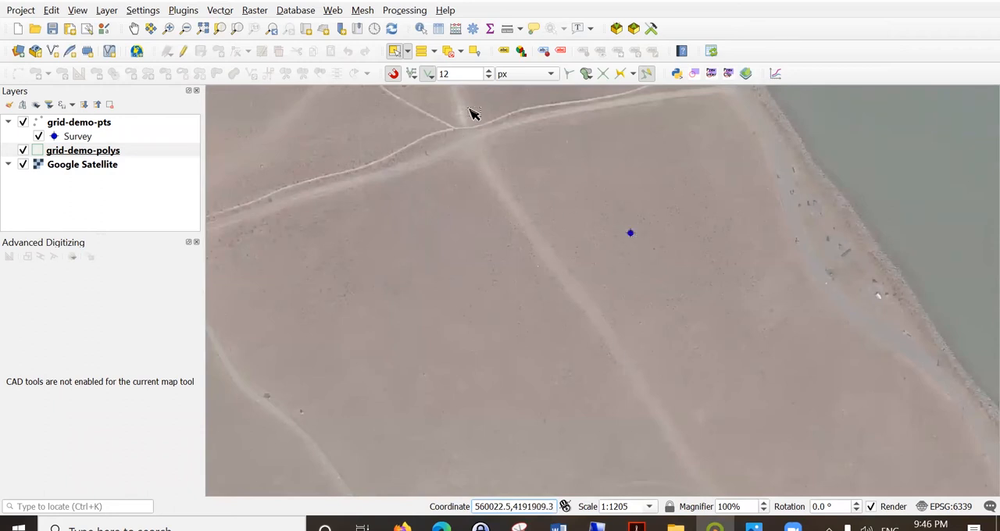
pyautogui.moveTo(613, 254)
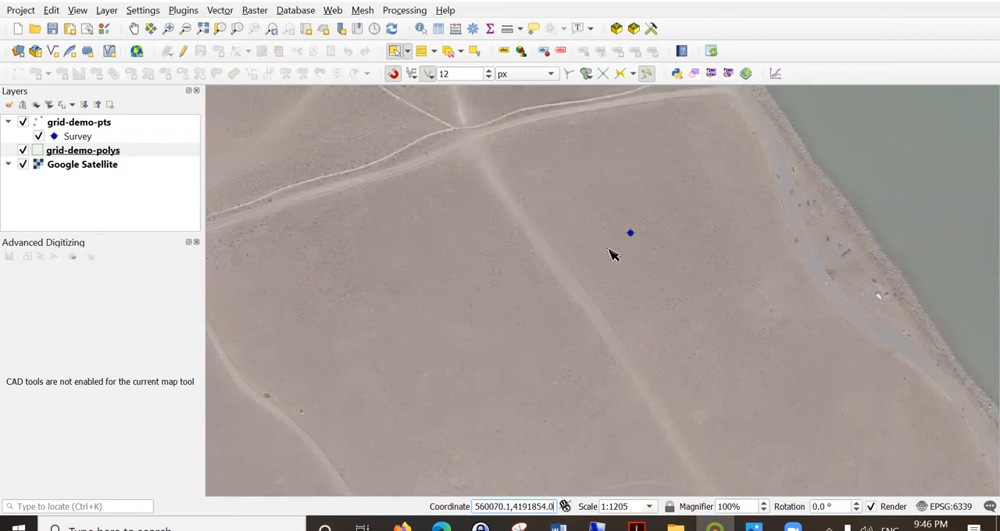
pyautogui.moveTo(633, 239)
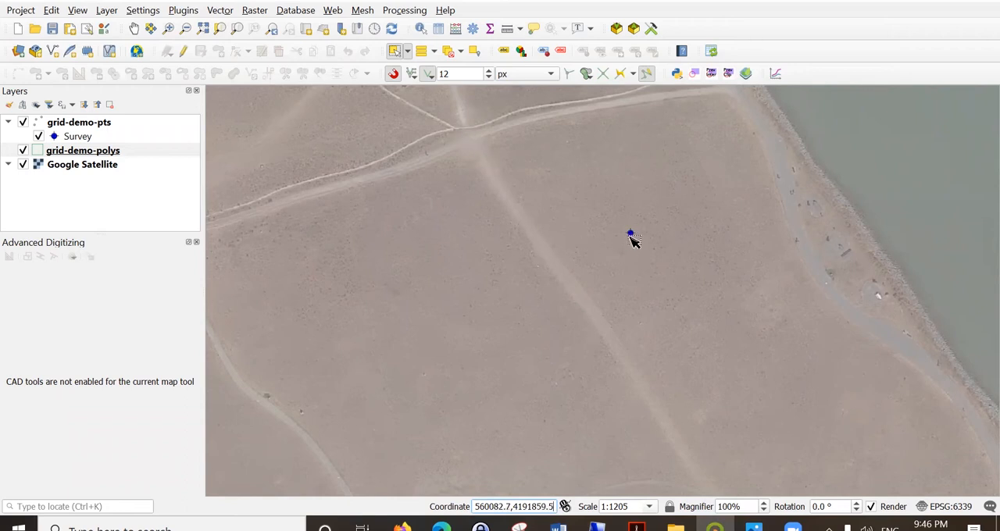
# Browse the Processing Toolbox's Vector creation tools, selecting Regular points, then Create grid
pyautogui.click(472, 29)
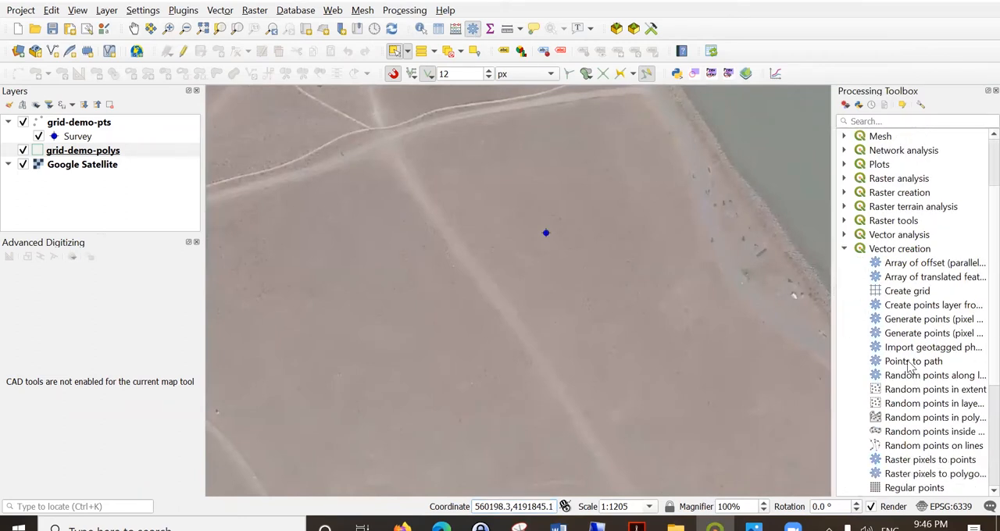
pyautogui.scroll(-3)
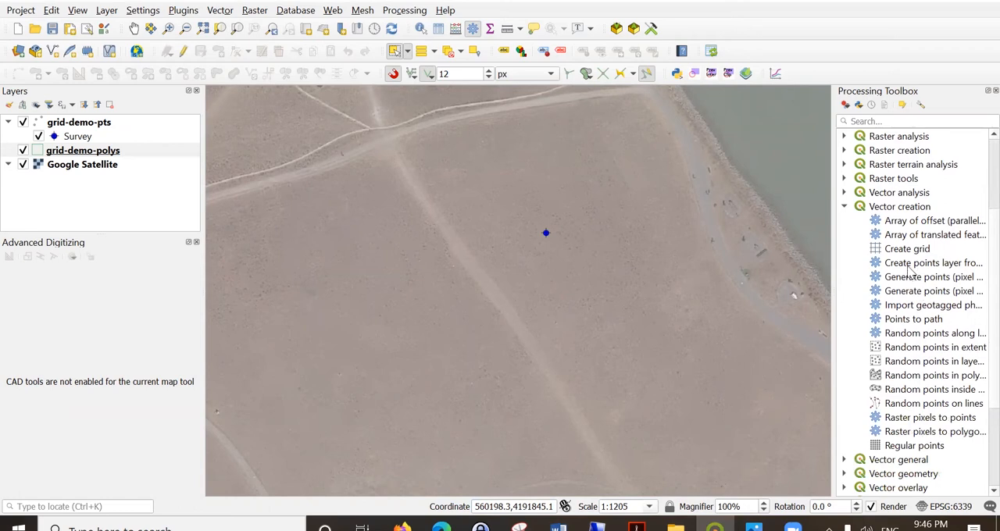
pyautogui.moveTo(907, 249)
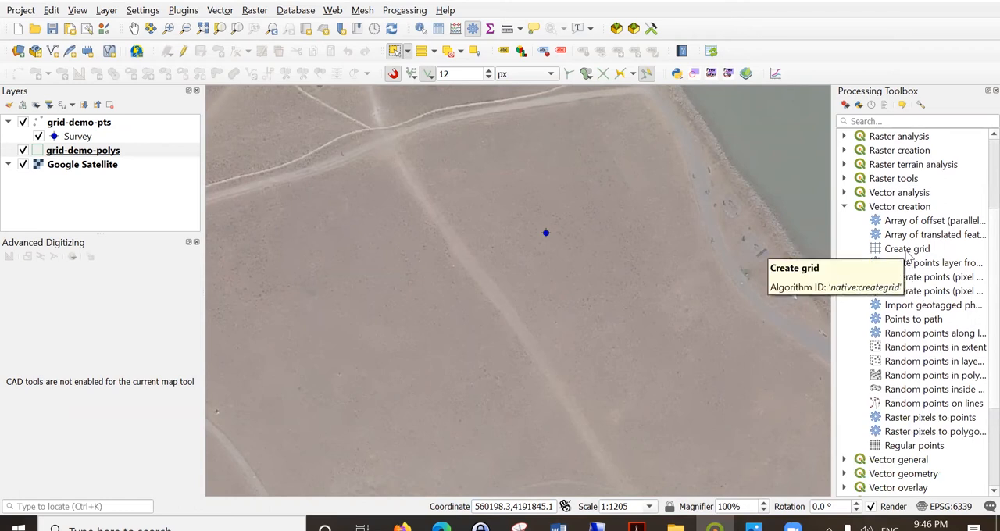
pyautogui.moveTo(914, 446)
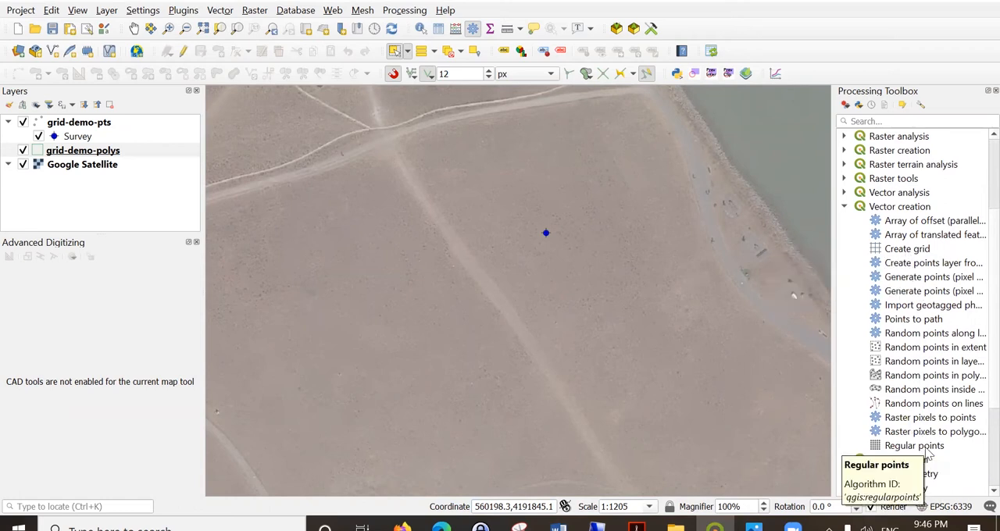
pyautogui.click(914, 445)
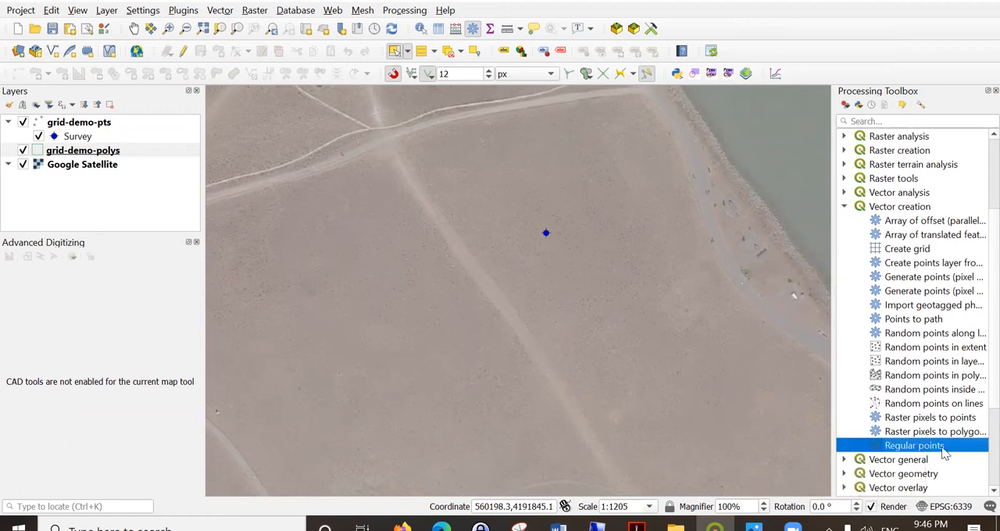
pyautogui.moveTo(528, 442)
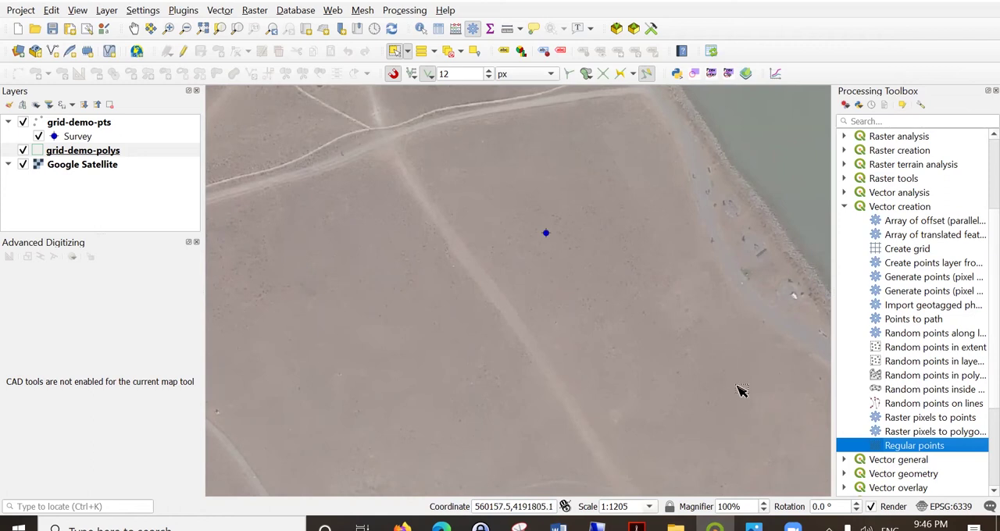
pyautogui.moveTo(795, 410)
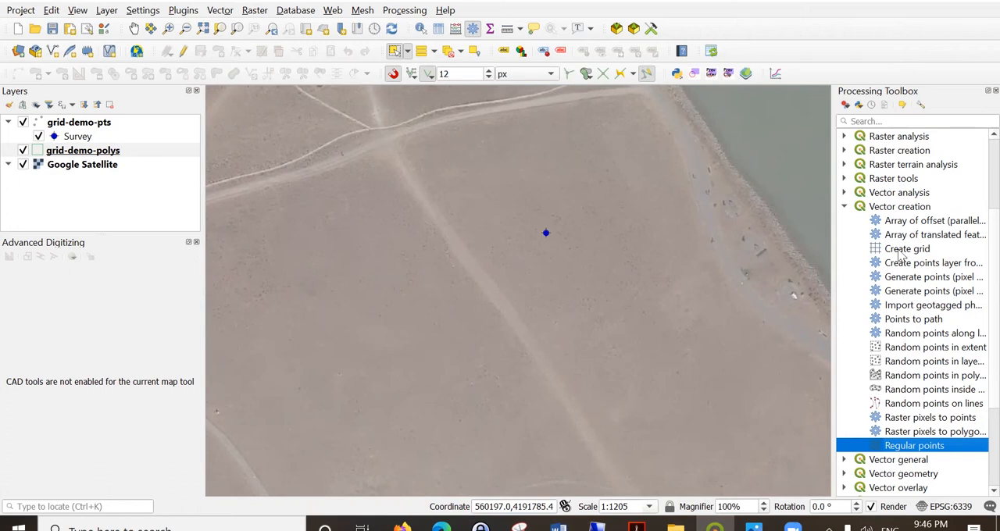
pyautogui.click(908, 249)
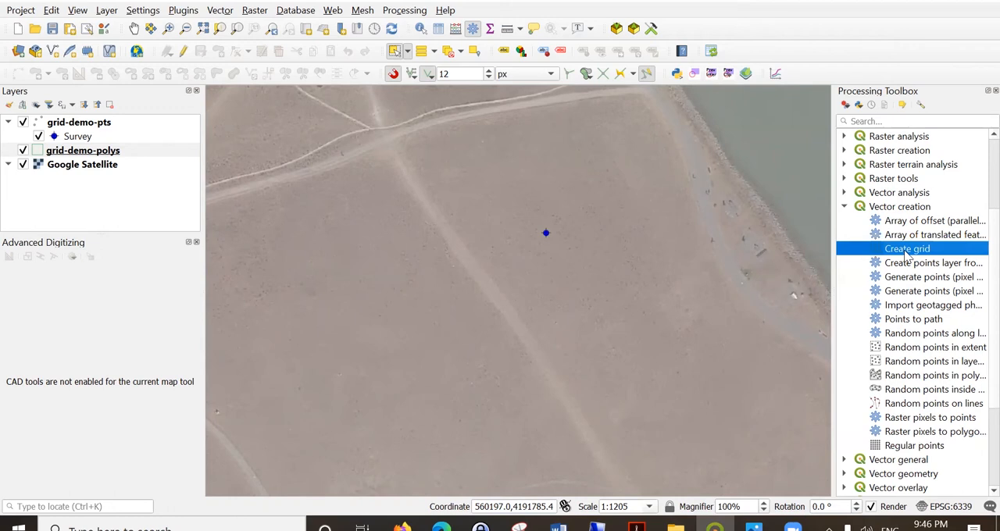
pyautogui.moveTo(907, 248)
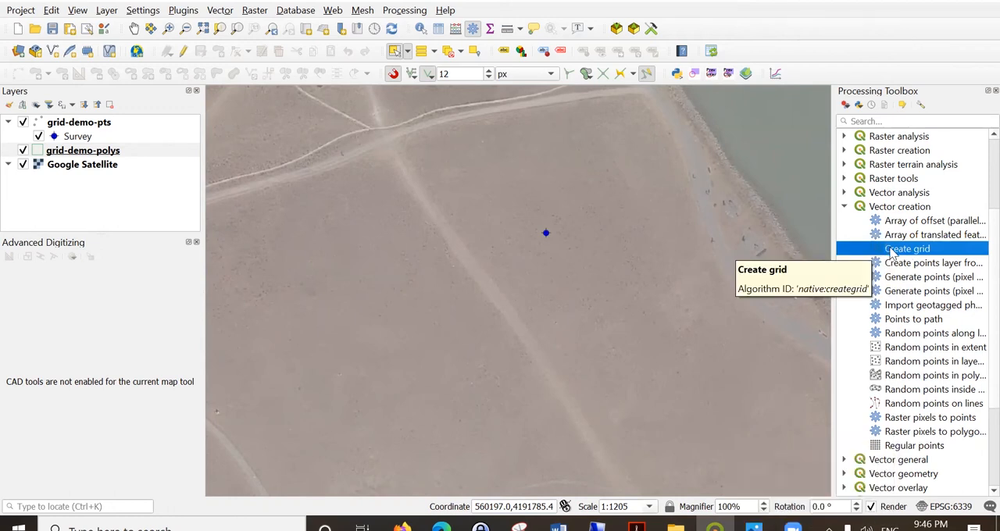
pyautogui.moveTo(499, 172)
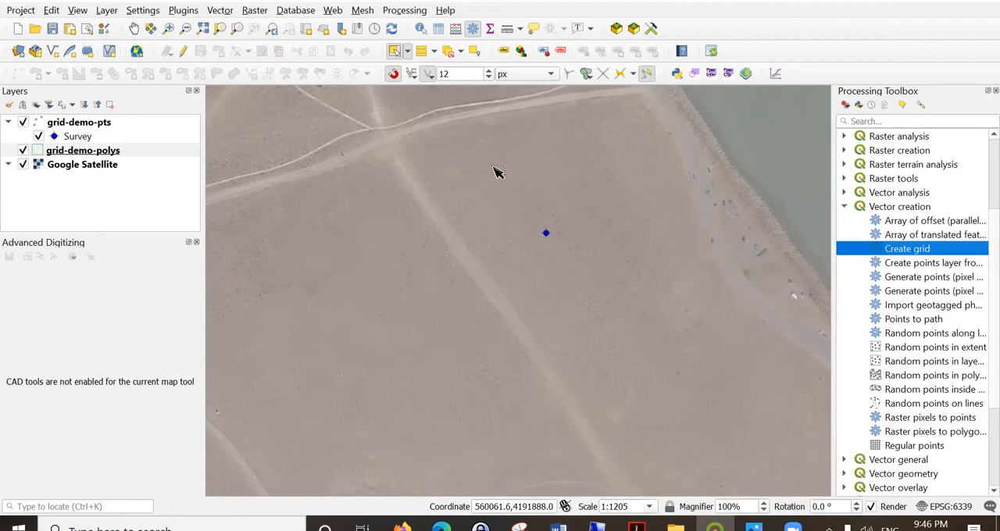
pyautogui.moveTo(637, 346)
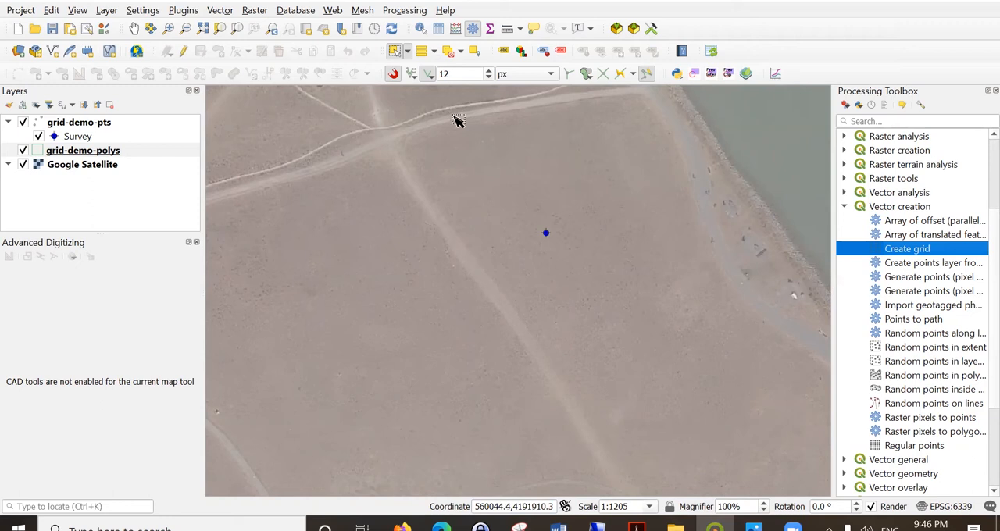
pyautogui.moveTo(472, 102)
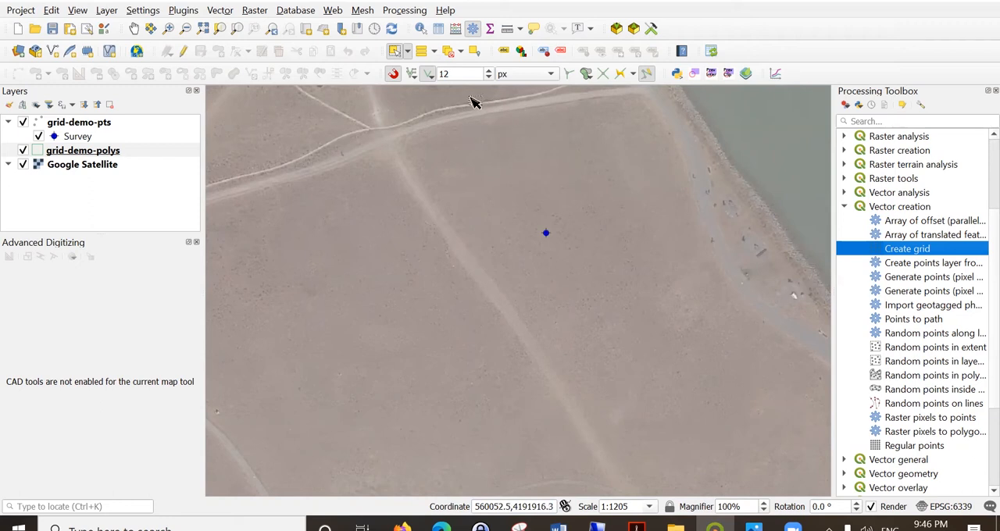
pyautogui.moveTo(644, 393)
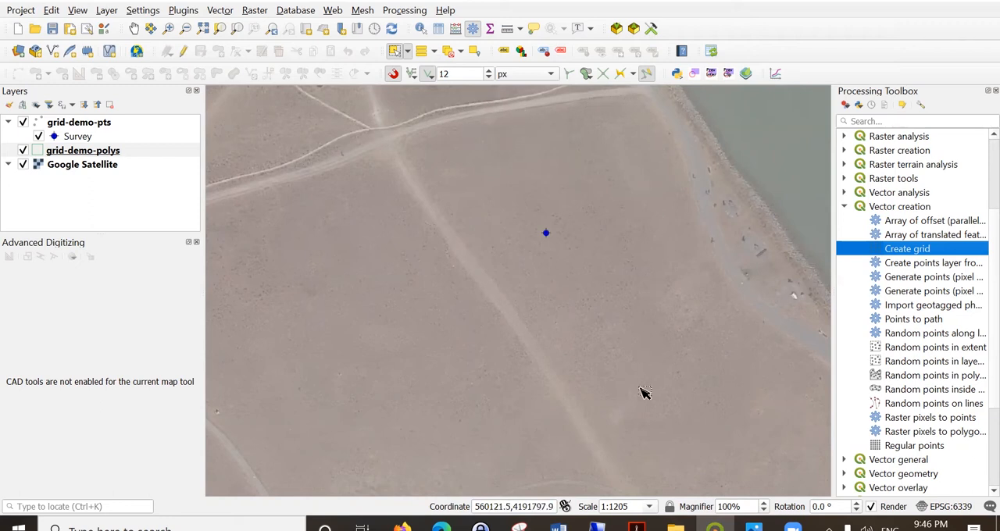
pyautogui.moveTo(570, 167)
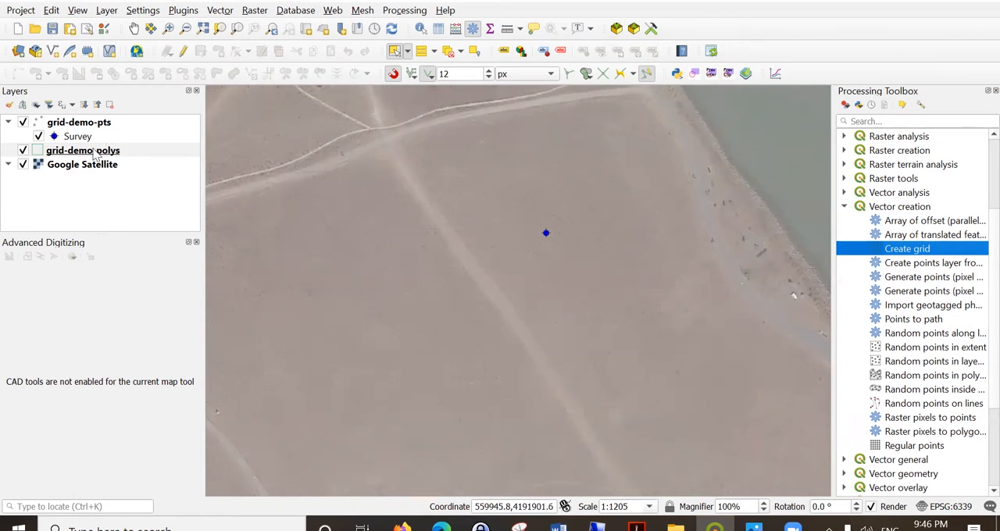
# Select the grid-demo-polys layer and activate the Add Polygon Feature tool
pyautogui.click(82, 150)
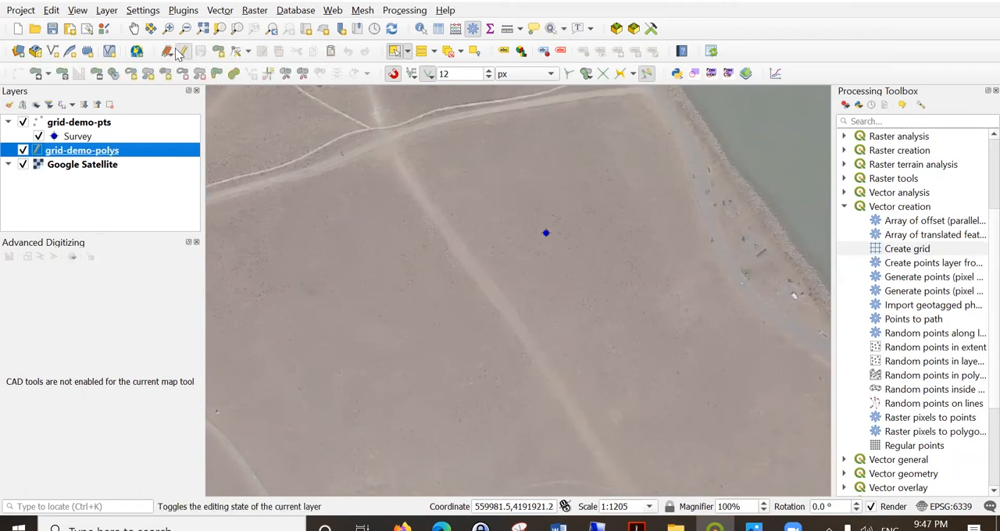
pyautogui.moveTo(201, 50)
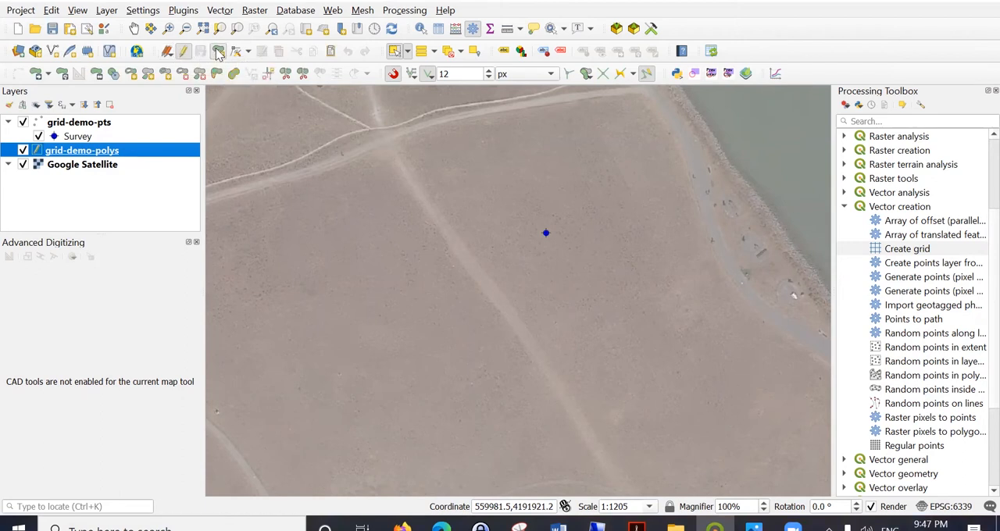
pyautogui.click(8, 256)
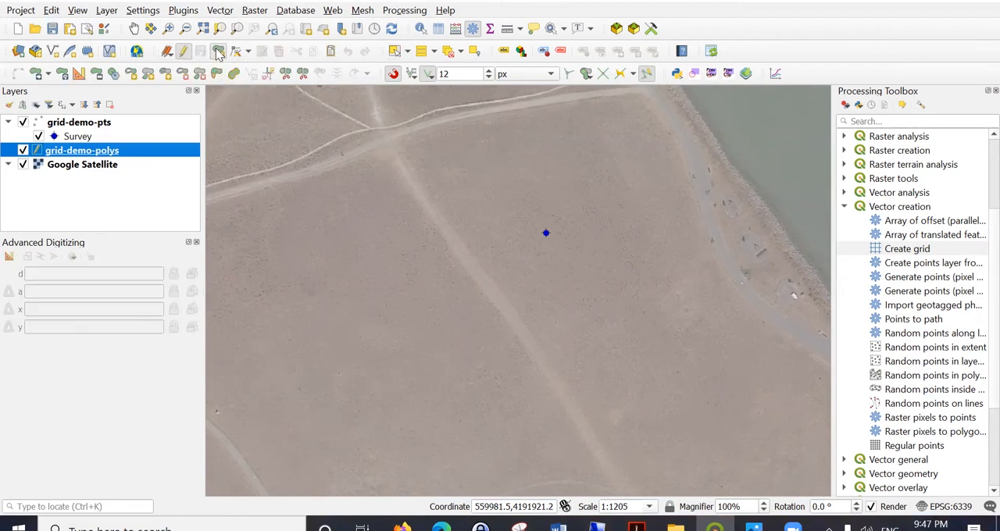
pyautogui.moveTo(219, 51)
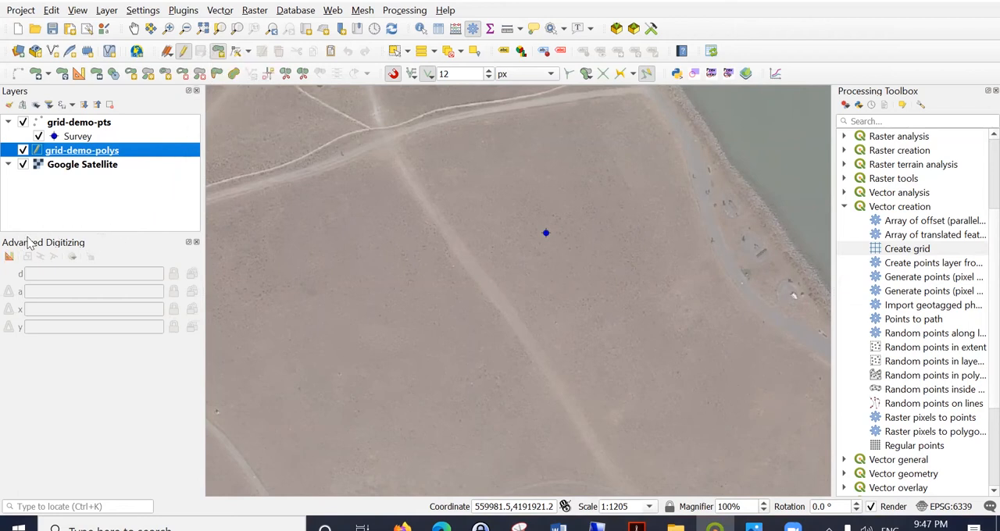
pyautogui.moveTo(100, 248)
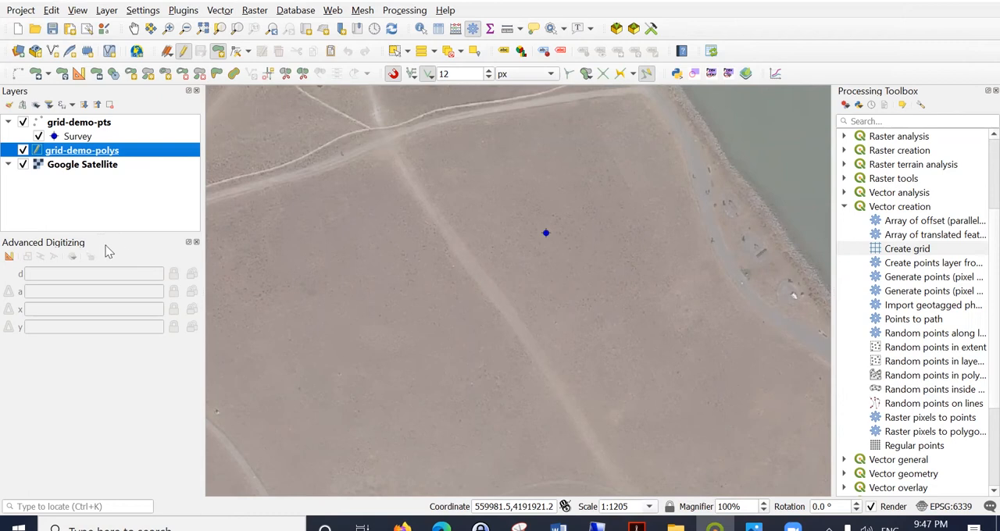
# Turn on advanced digitizing for precise coordinate entry on grid-demo-polys
pyautogui.click(9, 256)
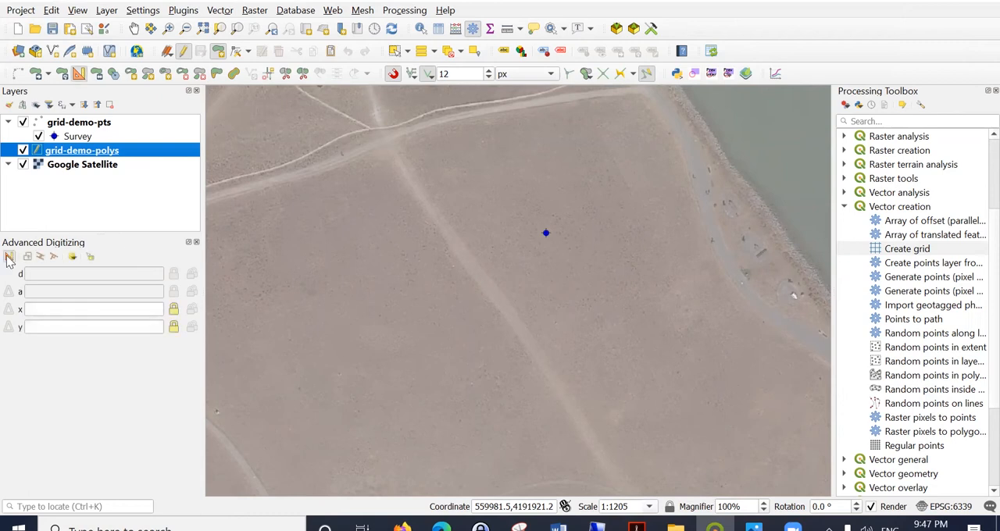
pyautogui.moveTo(471, 148)
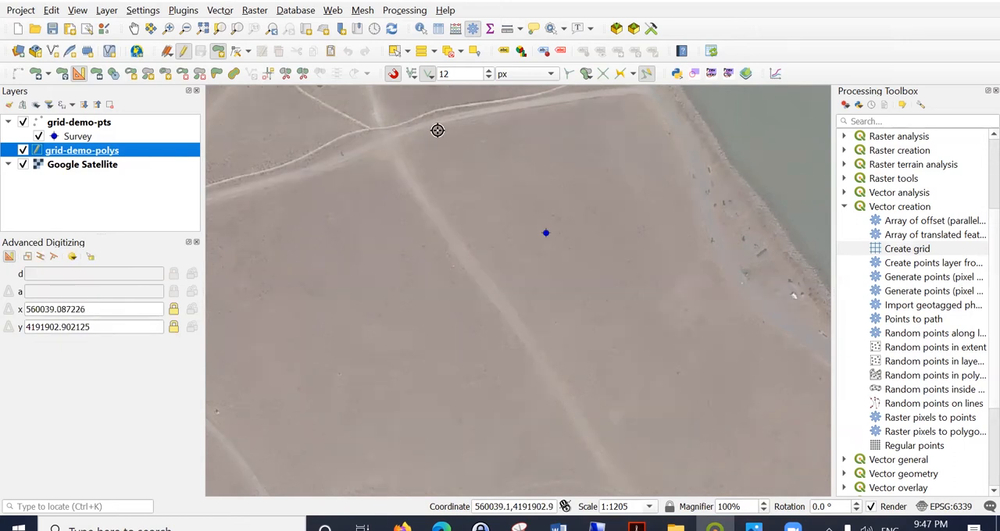
pyautogui.moveTo(435, 129)
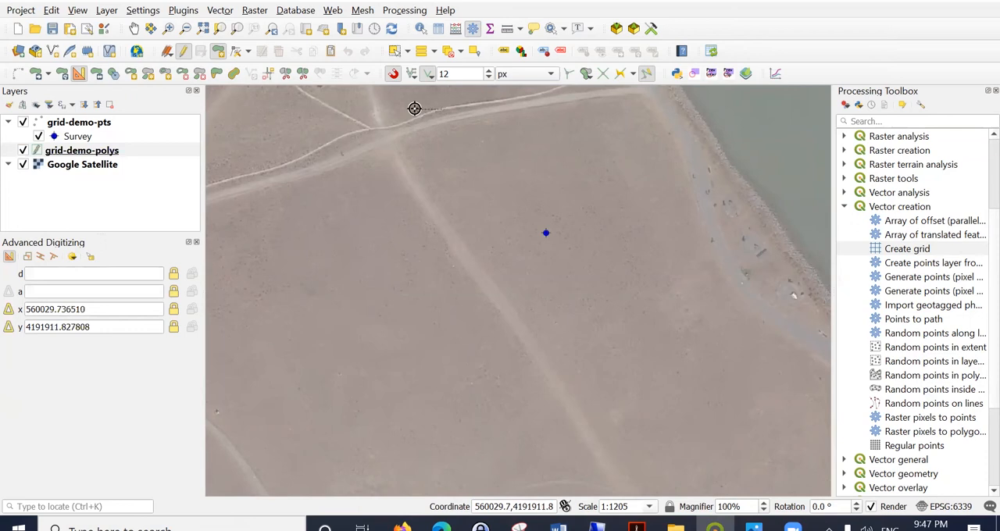
pyautogui.moveTo(264, 192)
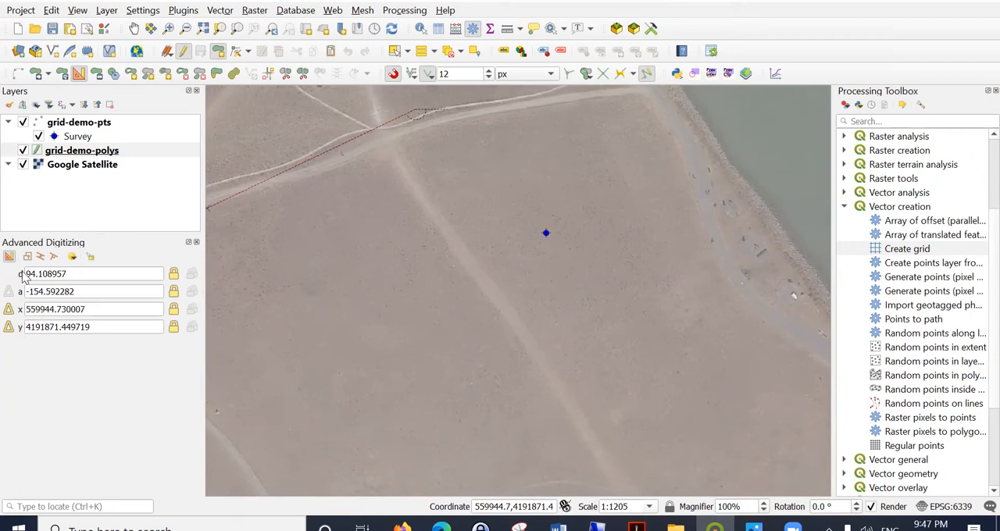
pyautogui.moveTo(425, 117)
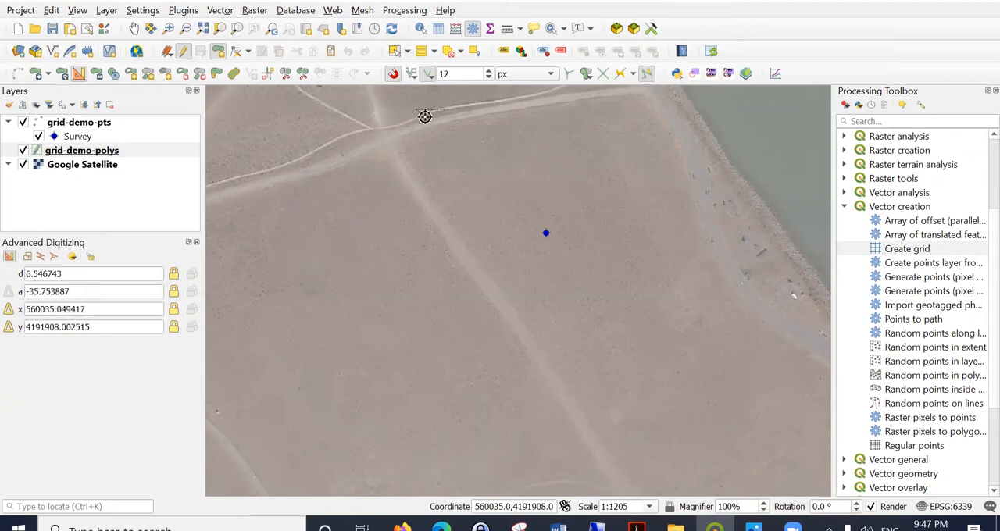
pyautogui.moveTo(420, 108)
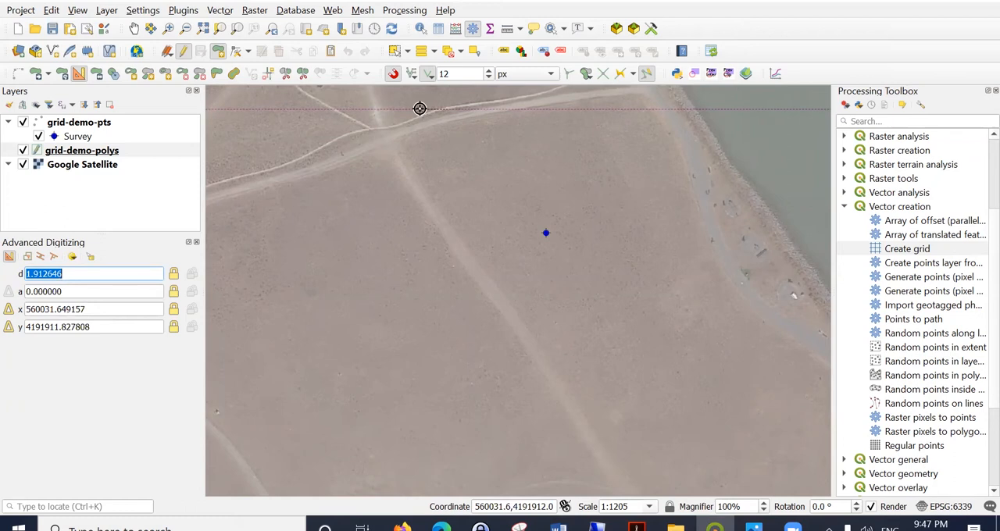
# Enter an 80 m side distance and review the common angle snapping options
pyautogui.write('80.000000')
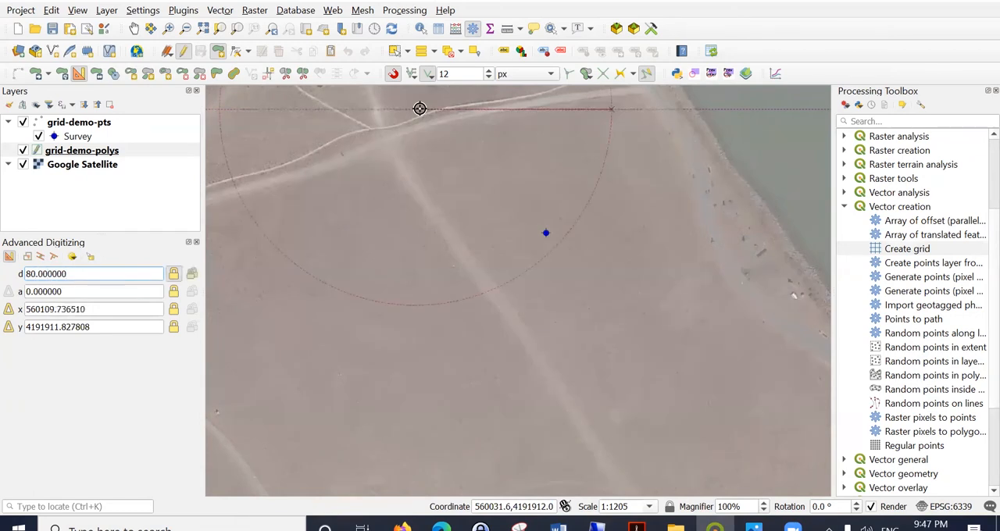
pyautogui.moveTo(608, 111)
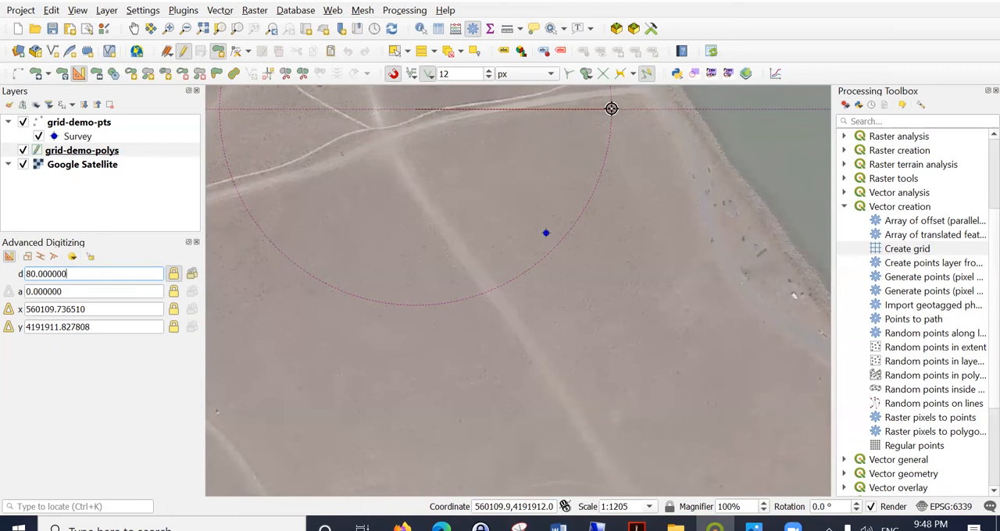
pyautogui.moveTo(606, 106)
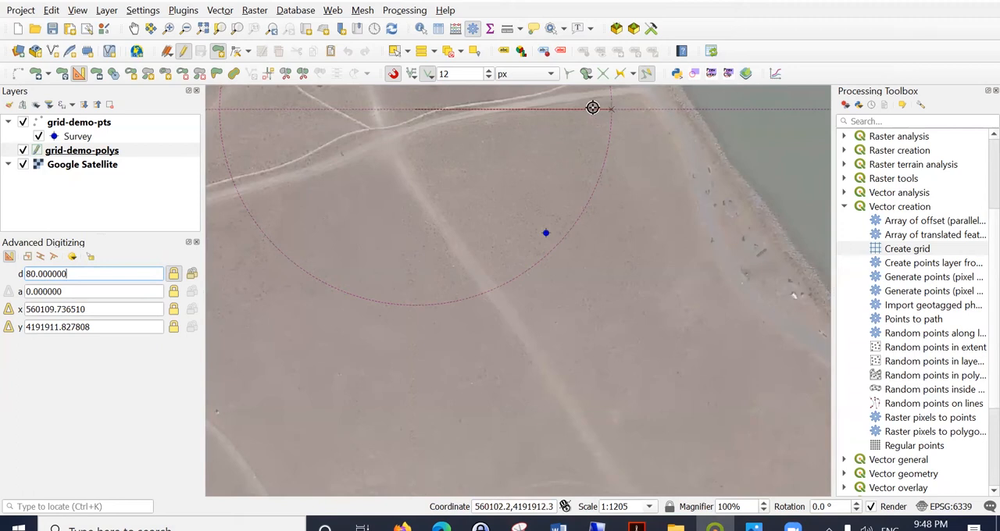
pyautogui.moveTo(614, 102)
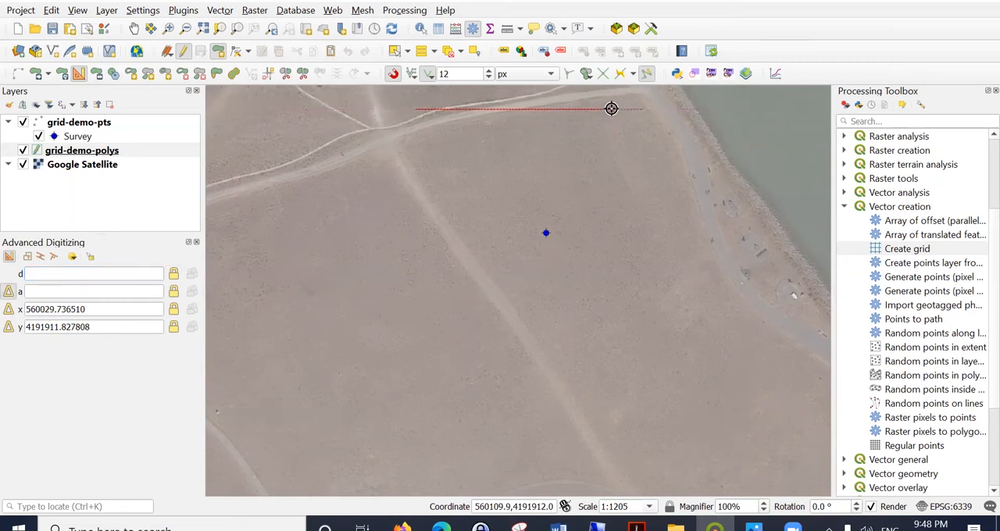
pyautogui.moveTo(606, 120)
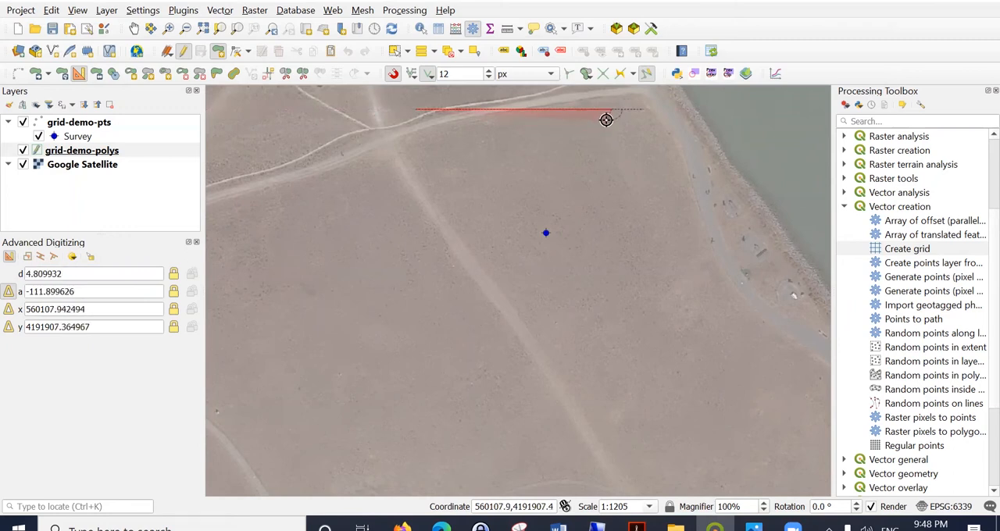
pyautogui.moveTo(608, 120)
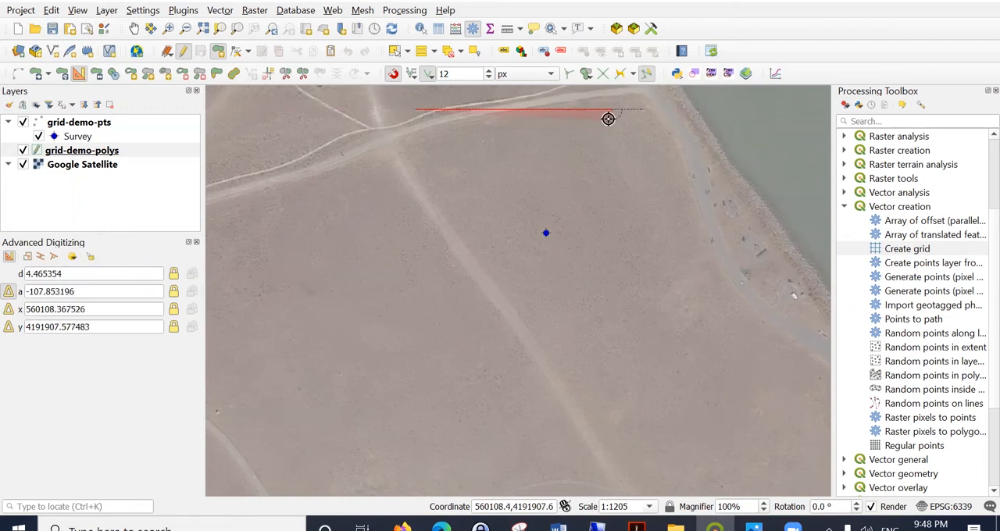
pyautogui.moveTo(612, 133)
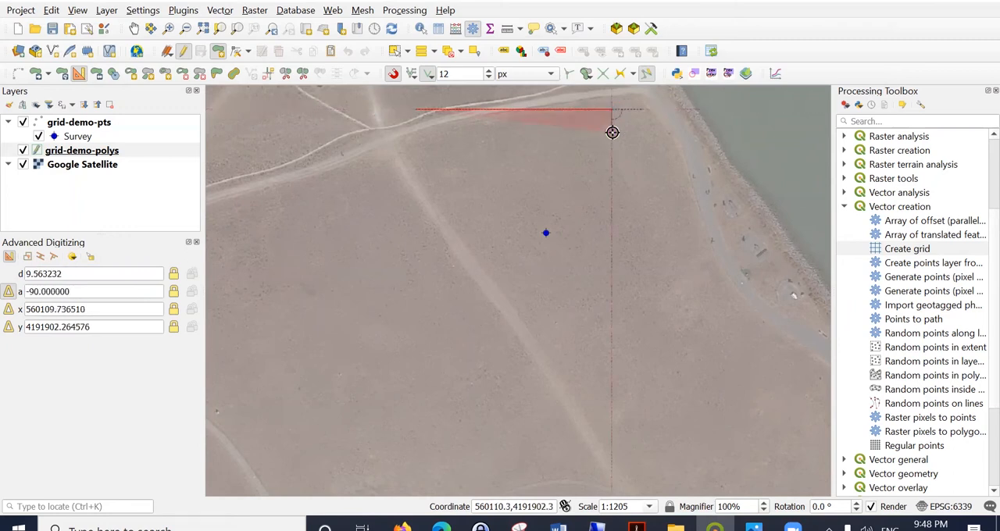
pyautogui.moveTo(613, 110)
pyautogui.write('100.000000')
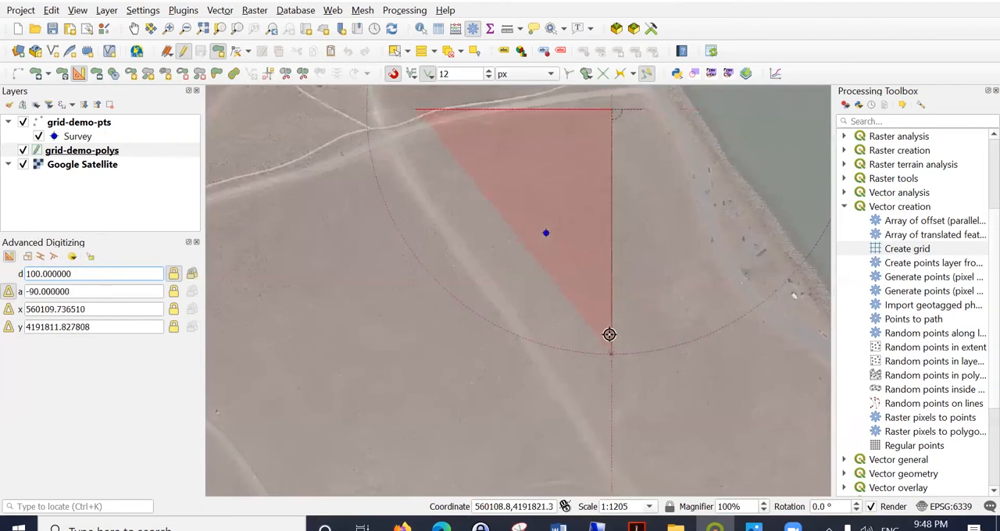
pyautogui.moveTo(586, 356)
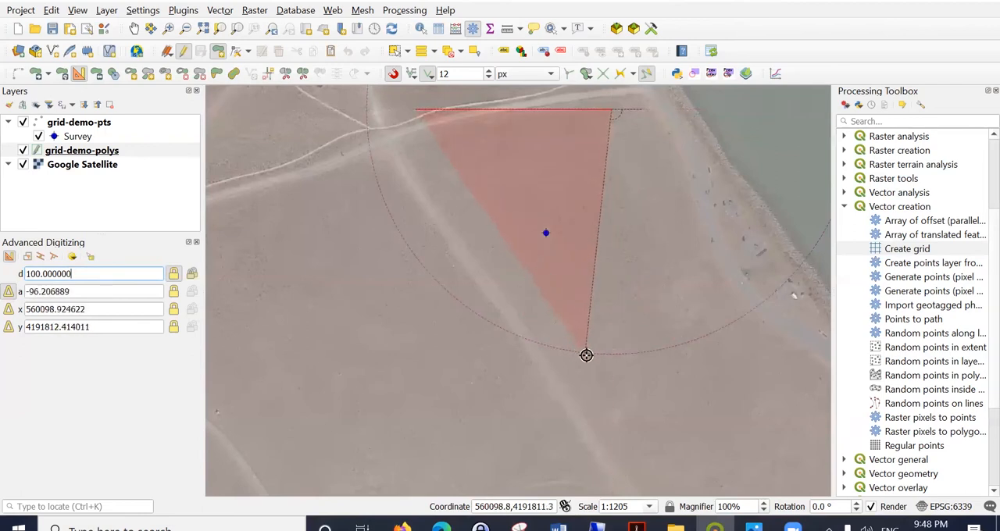
pyautogui.moveTo(599, 357)
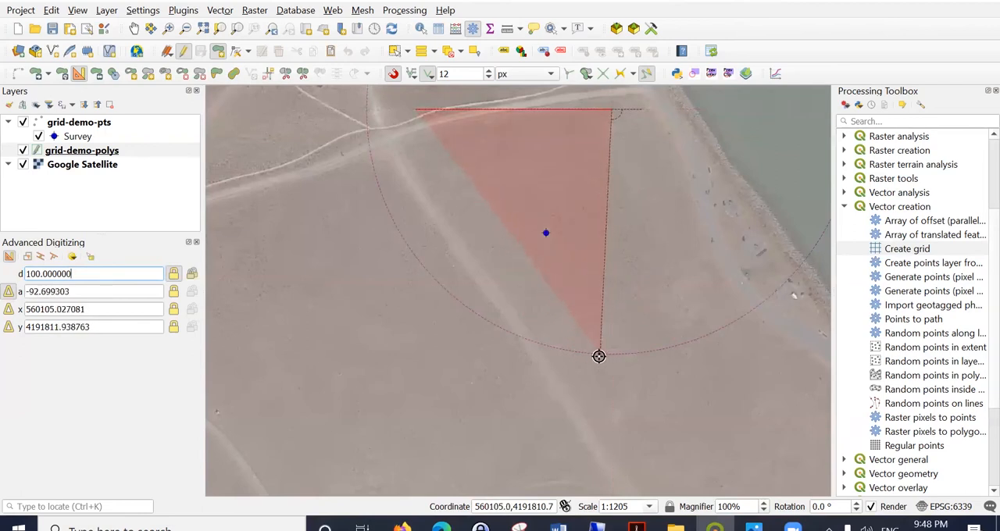
pyautogui.moveTo(608, 354)
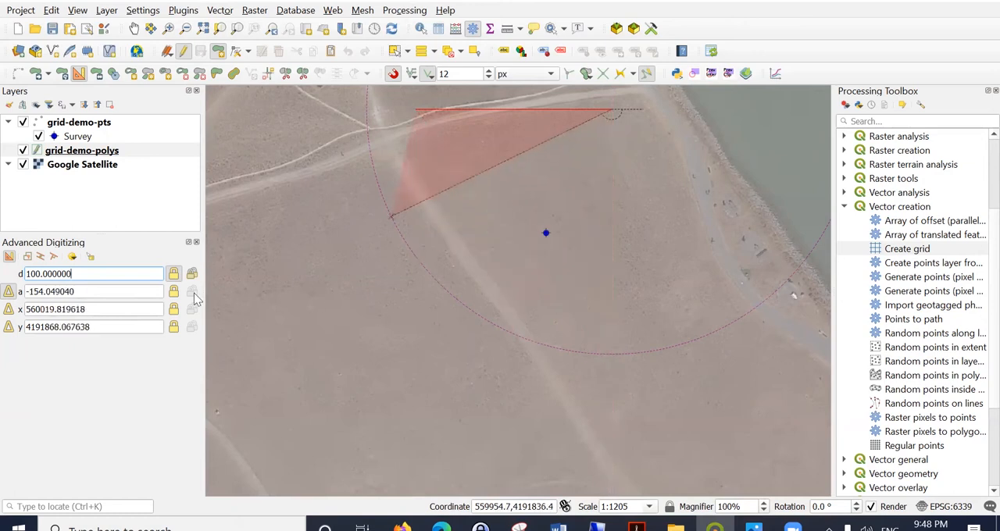
pyautogui.click(82, 256)
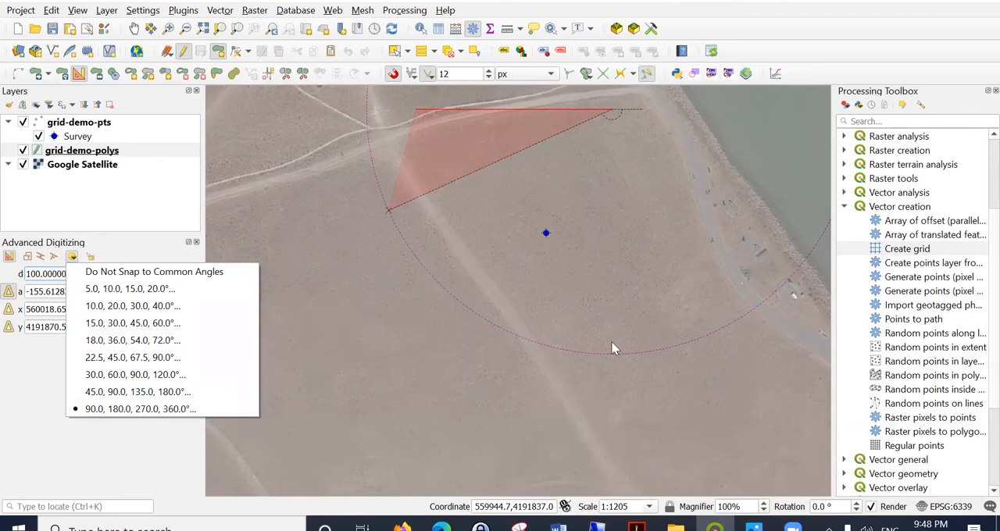
pyautogui.moveTo(620, 360)
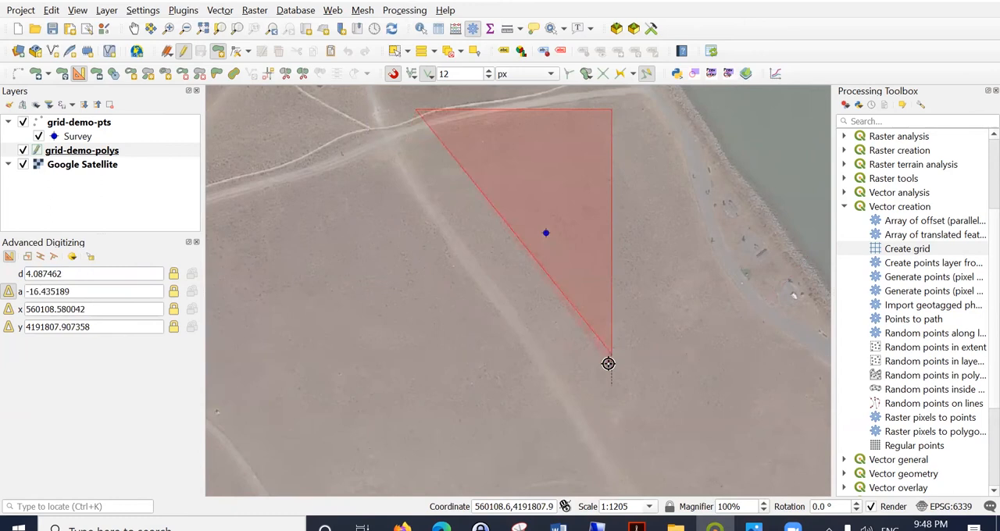
pyautogui.moveTo(613, 353)
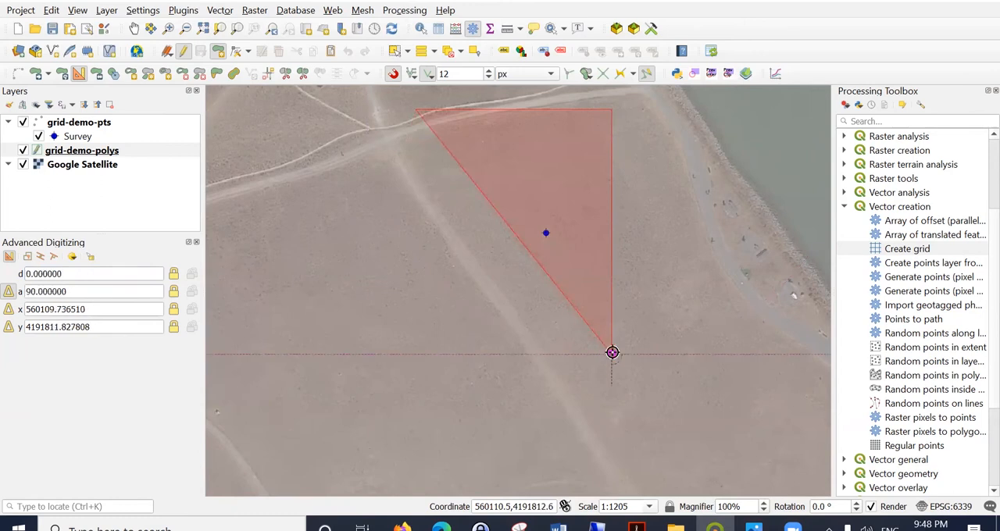
pyautogui.moveTo(581, 355)
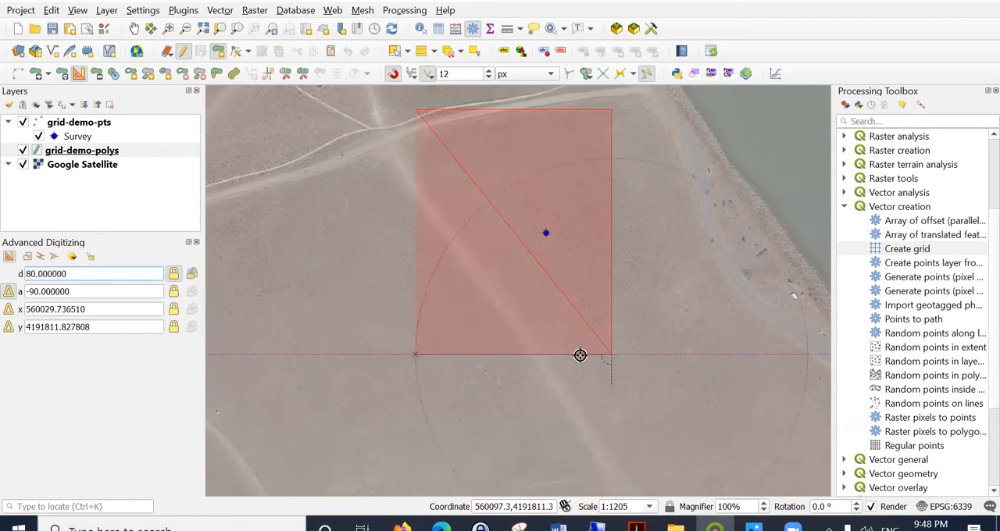
pyautogui.moveTo(406, 357)
pyautogui.write('s')
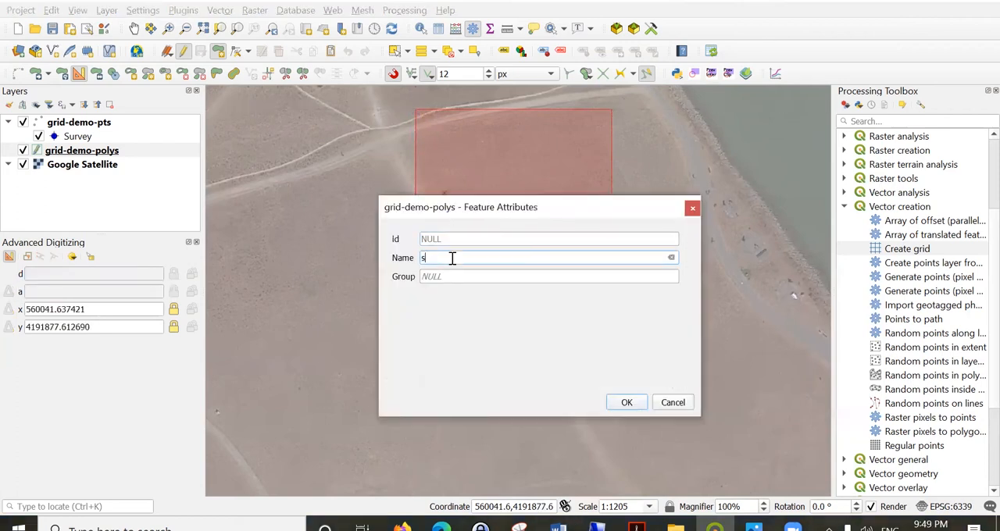
# Confirm the new rectangle's attributes to save it as a grid-demo-polys feature
pyautogui.click(626, 401)
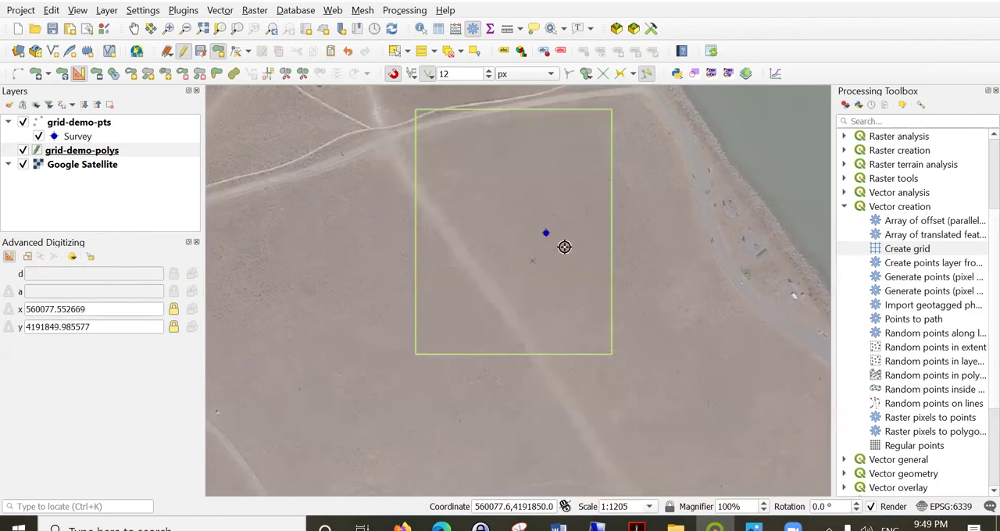
pyautogui.moveTo(654, 273)
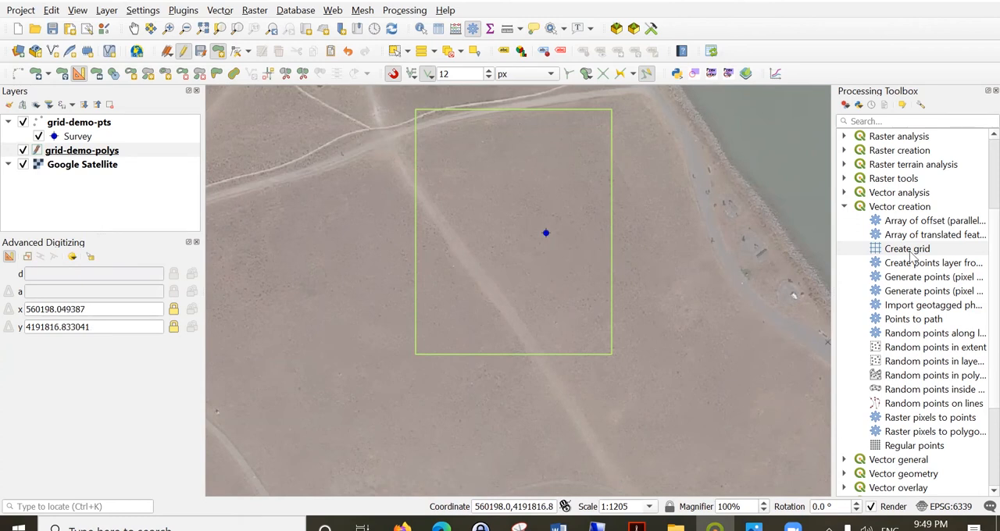
# Open the Create grid tool and browse the Grid type options, keeping Point
pyautogui.doubleClick(907, 248)
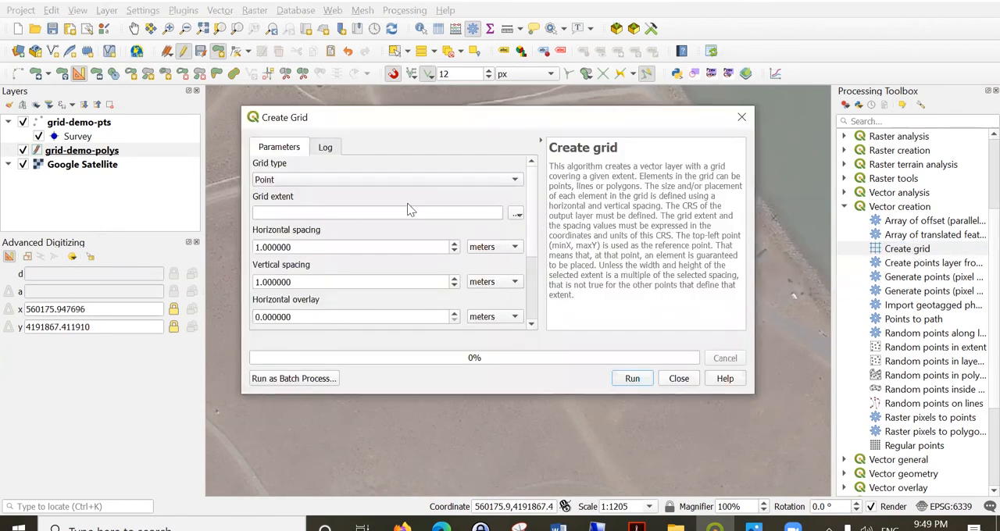
pyautogui.moveTo(293, 186)
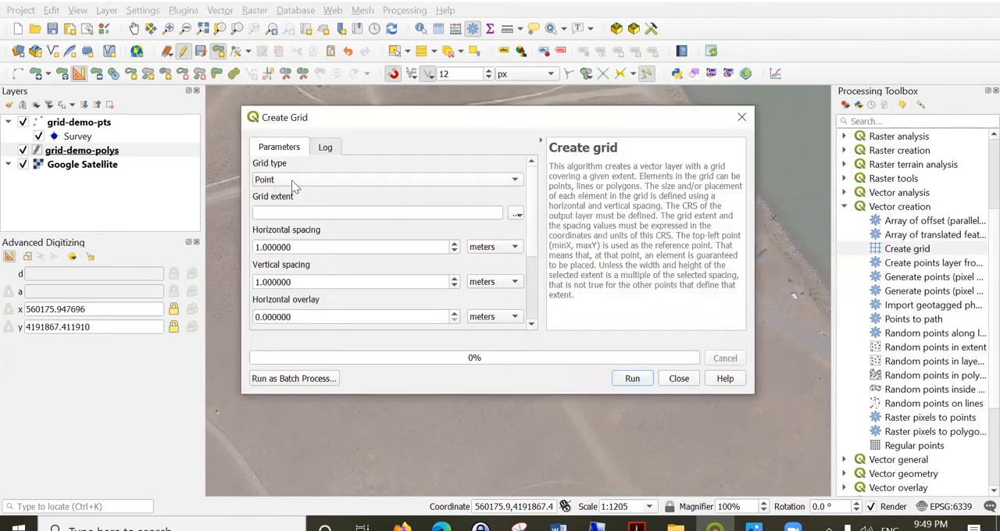
pyautogui.click(389, 180)
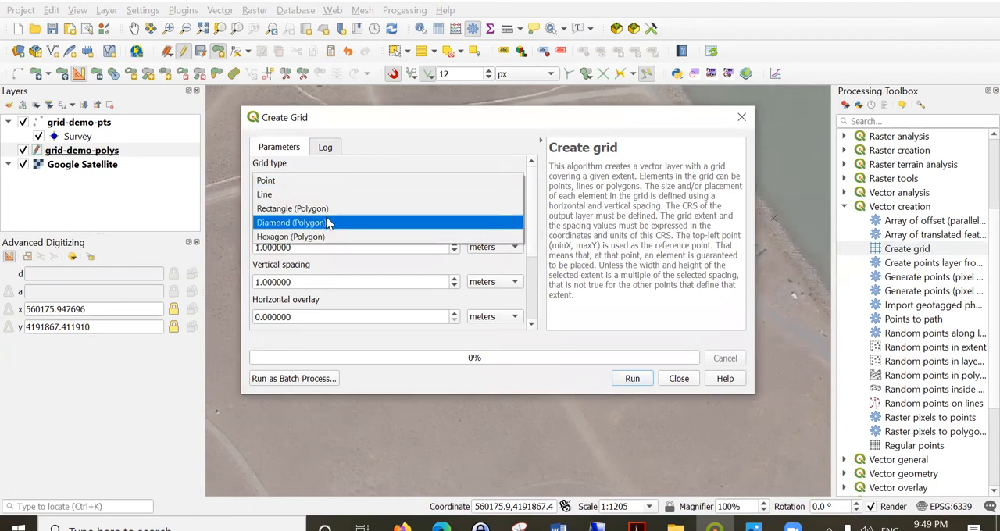
pyautogui.click(290, 236)
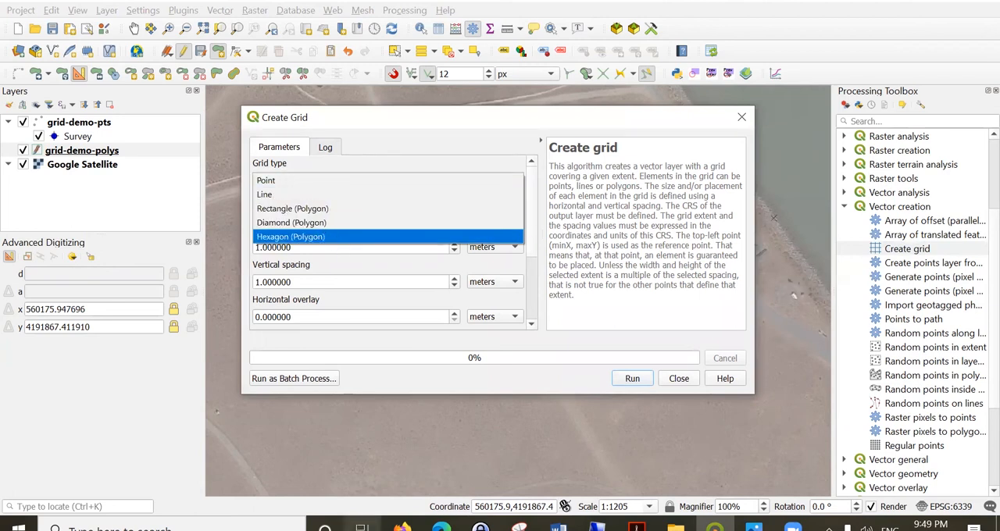
pyautogui.click(266, 179)
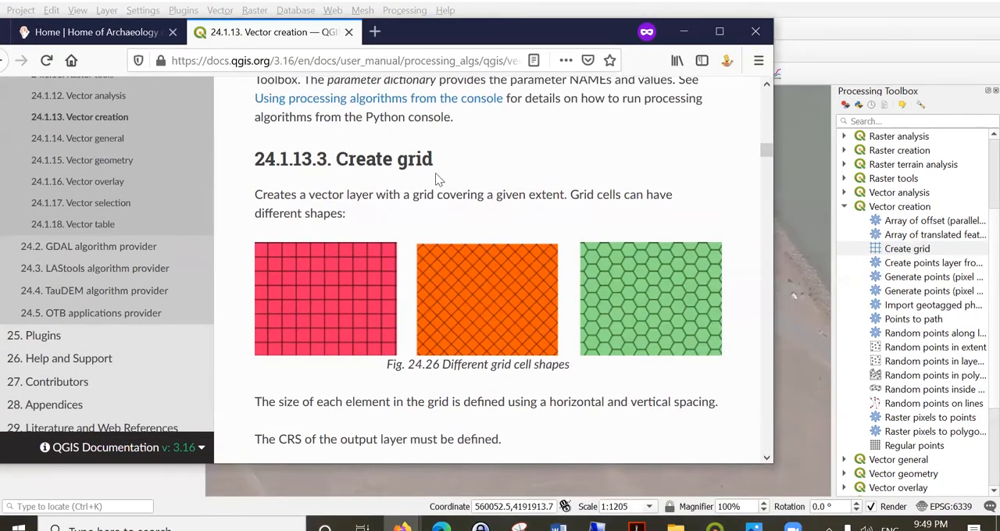
pyautogui.moveTo(562, 314)
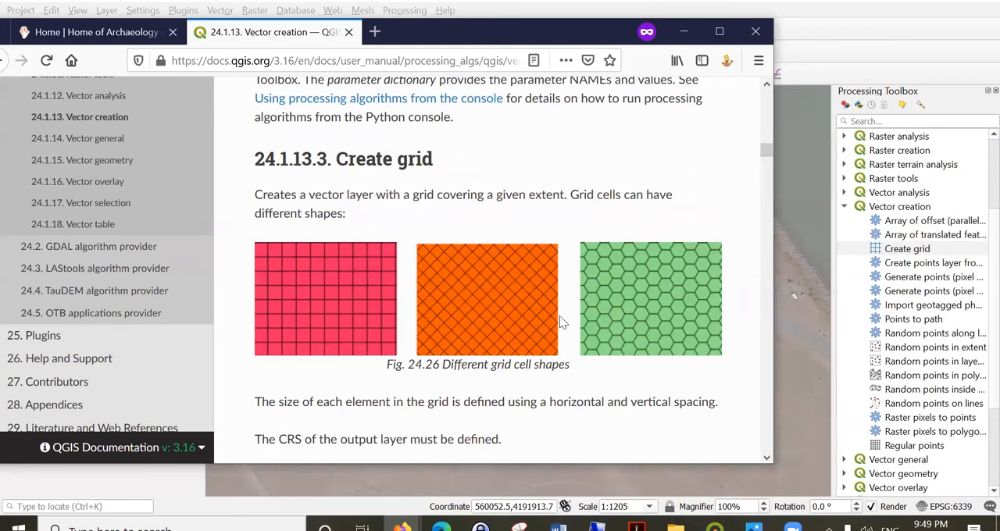
# Reopen the Create grid dialog from the Processing Toolbox
pyautogui.doubleClick(908, 248)
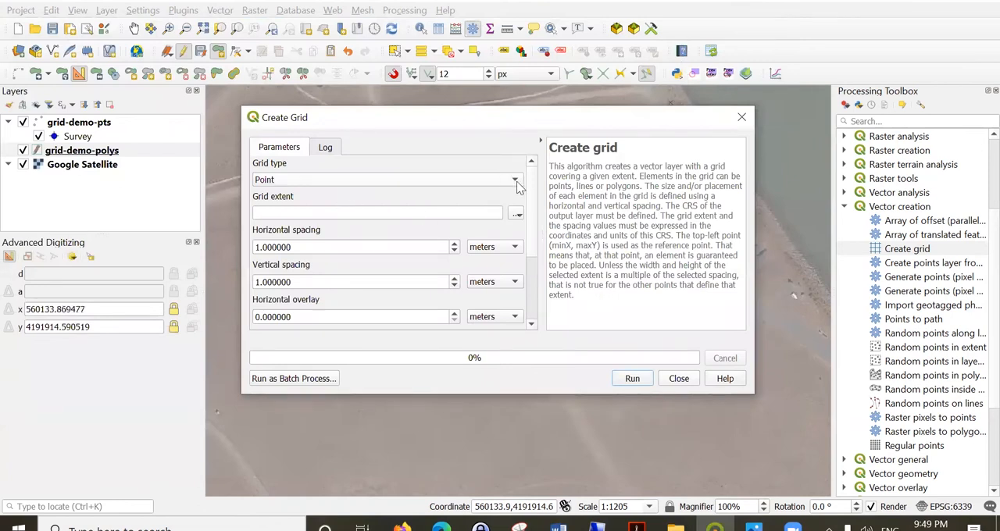
# Calculate the Create grid extent from the grid-demo-polys layer
pyautogui.click(516, 214)
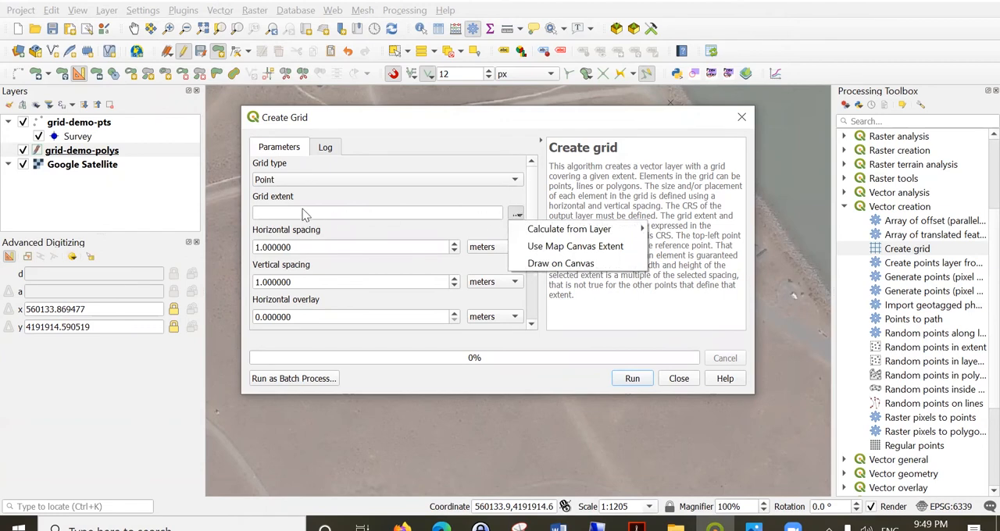
pyautogui.moveTo(576, 246)
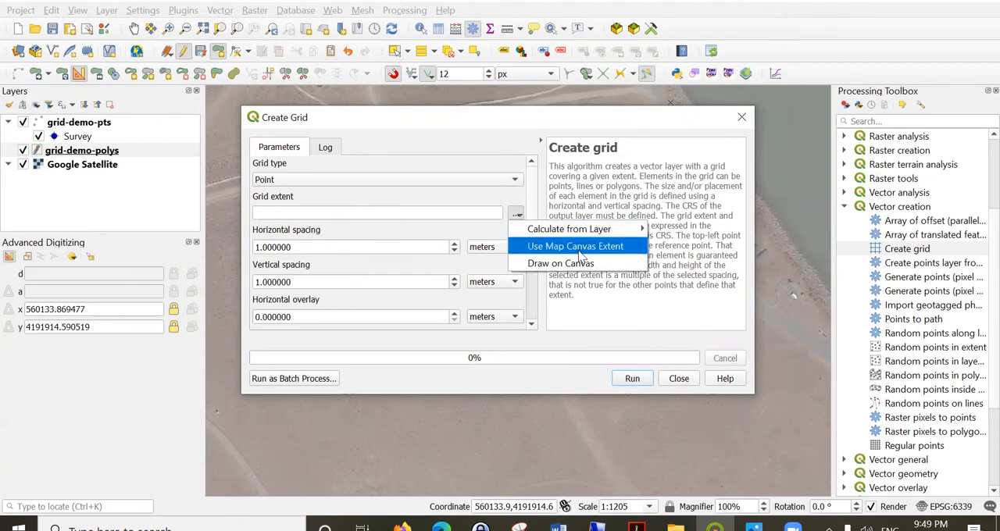
pyautogui.moveTo(569, 229)
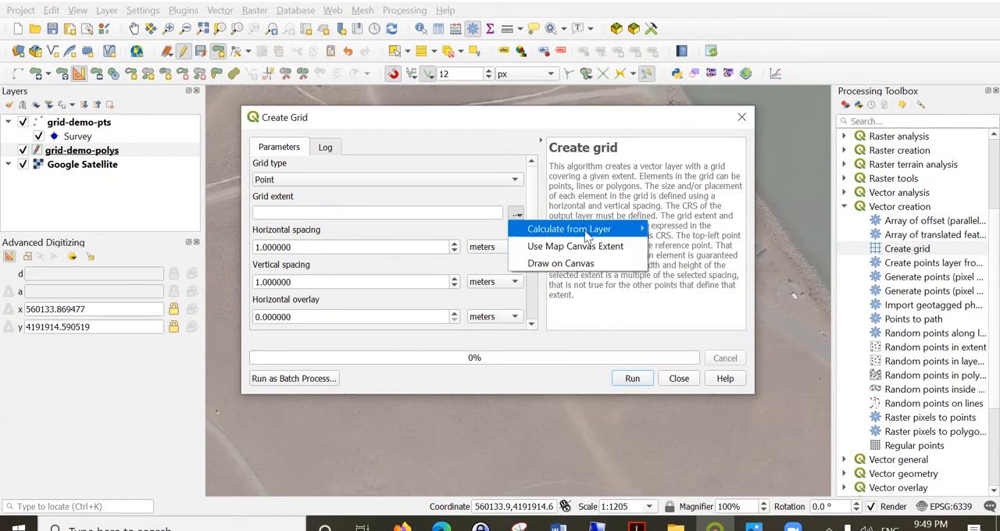
pyautogui.moveTo(561, 263)
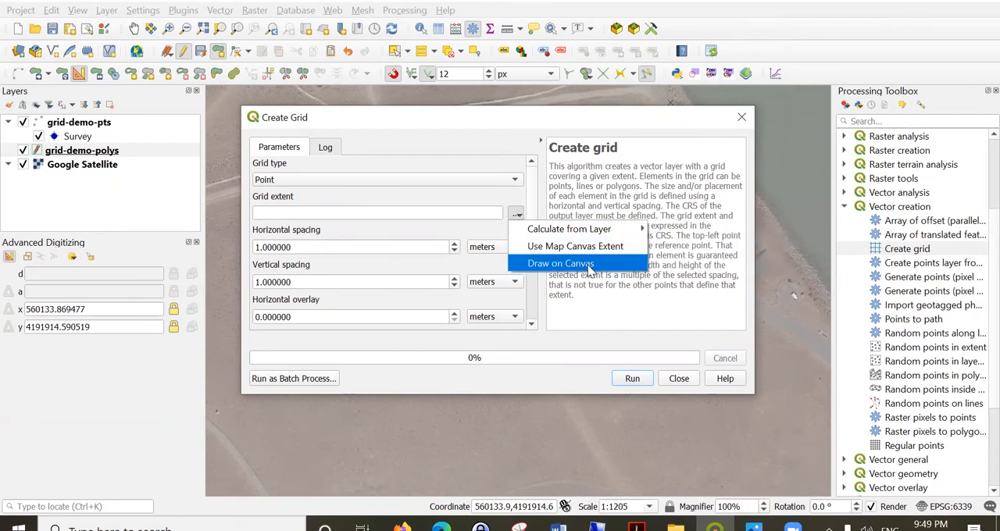
pyautogui.moveTo(576, 246)
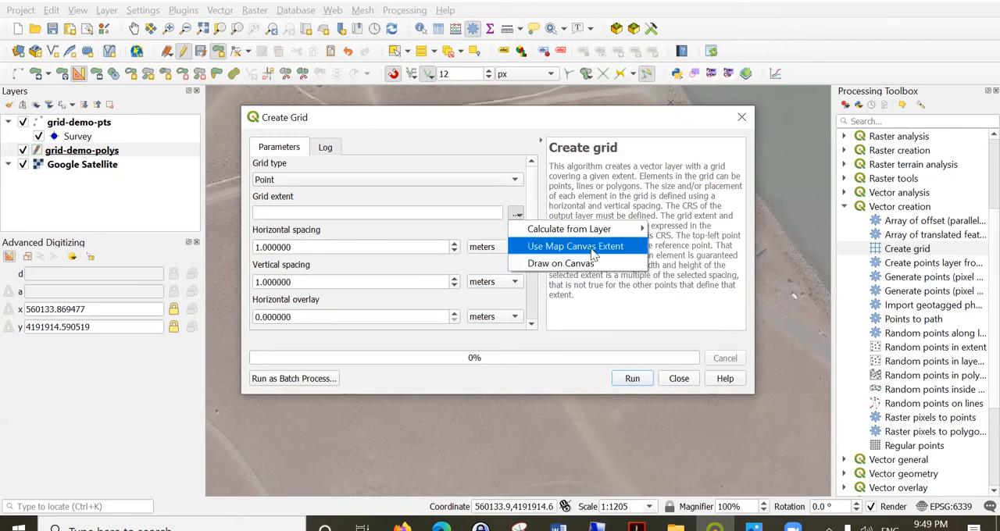
pyautogui.moveTo(624, 259)
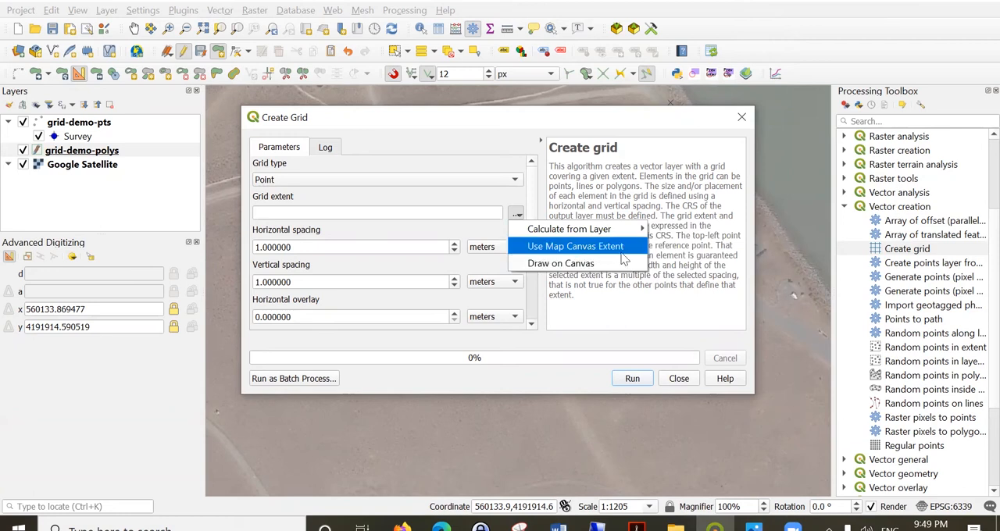
pyautogui.moveTo(784, 439)
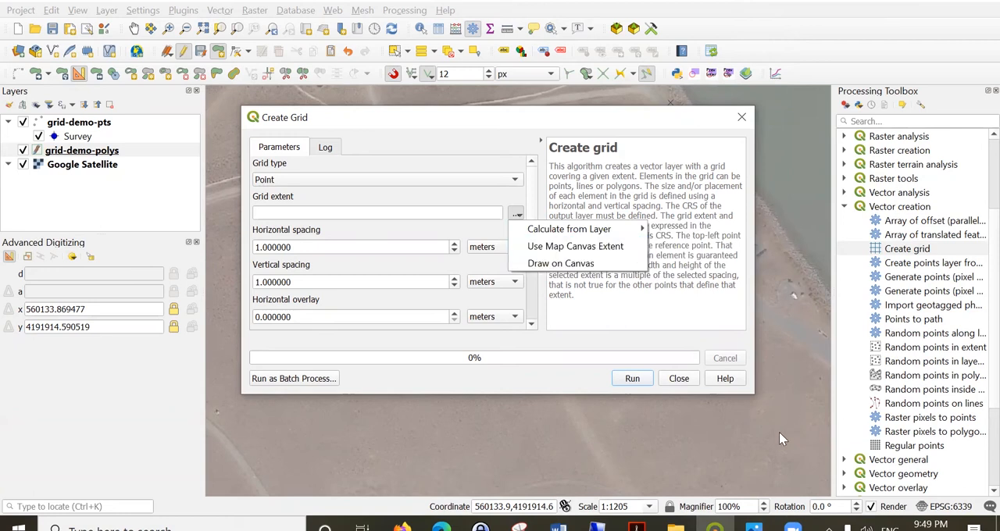
pyautogui.moveTo(784, 220)
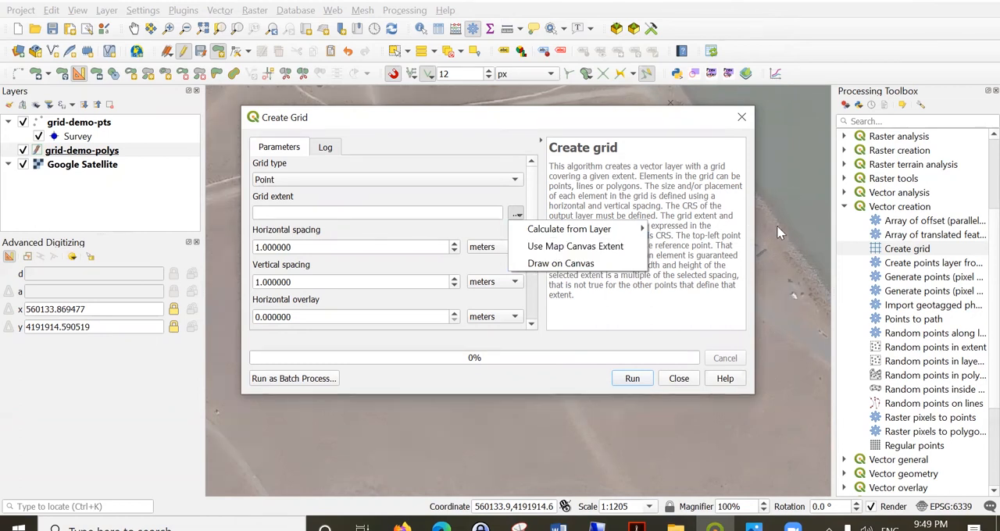
pyautogui.moveTo(629, 248)
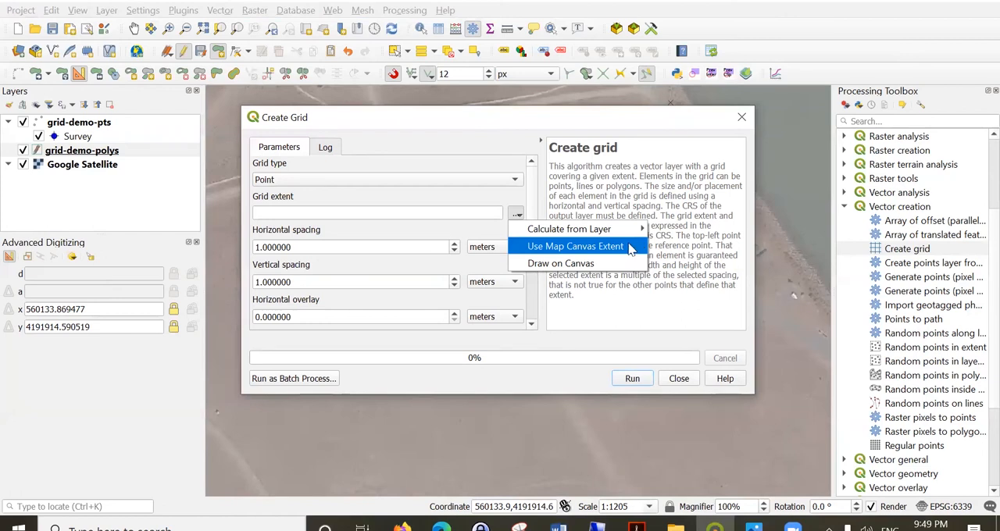
pyautogui.moveTo(569, 228)
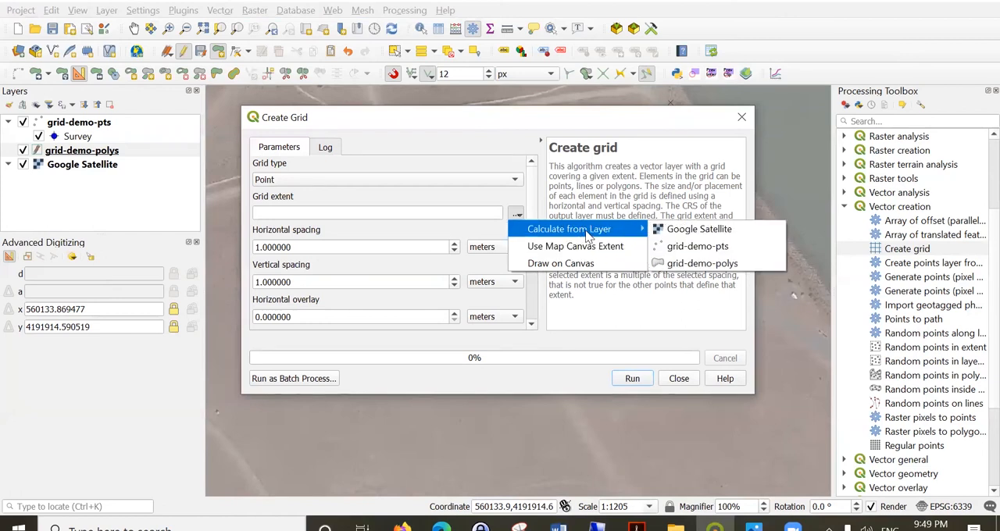
pyautogui.moveTo(629, 235)
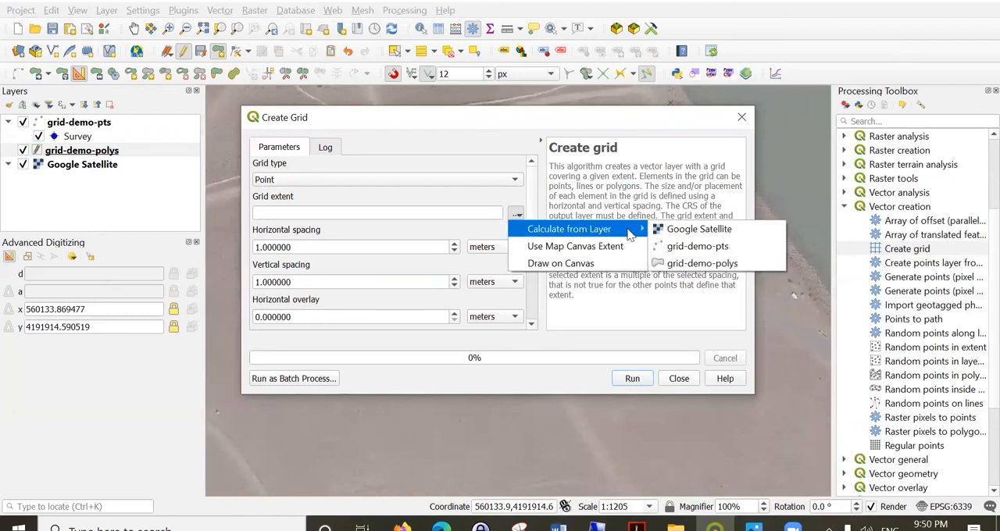
pyautogui.moveTo(698, 246)
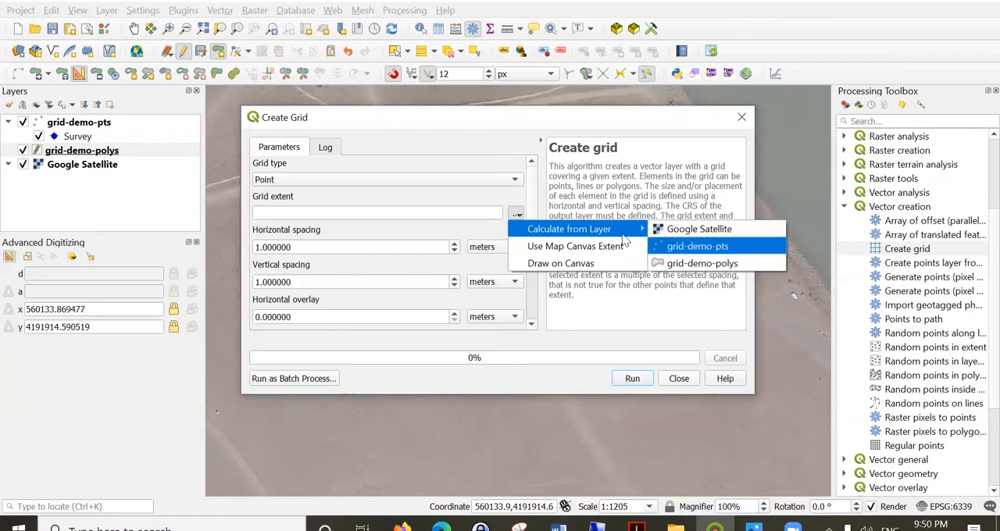
pyautogui.moveTo(702, 263)
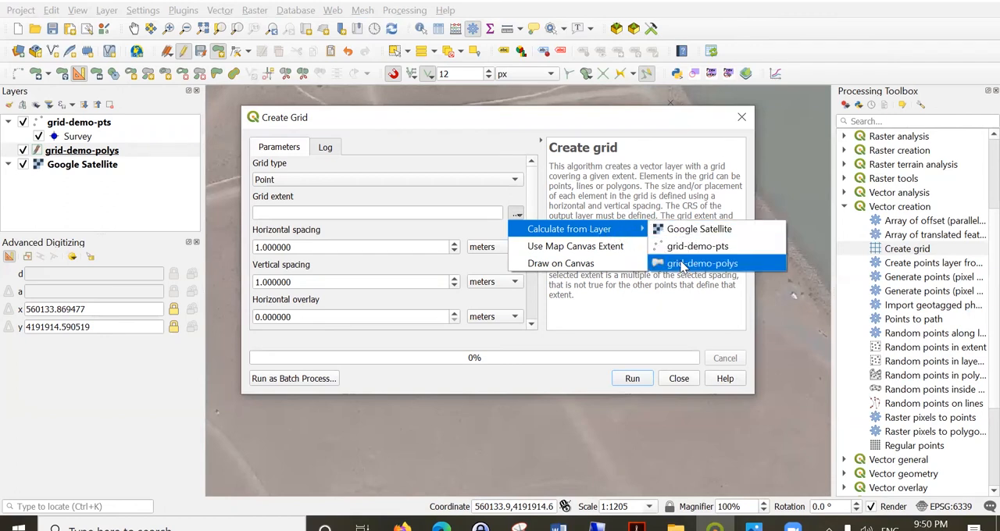
pyautogui.click(702, 264)
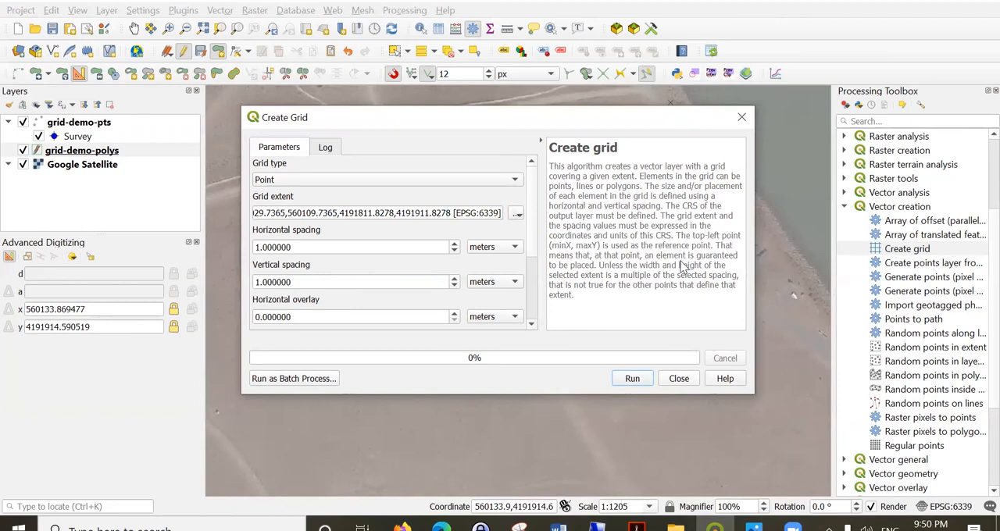
# Set horizontal and vertical spacing to 10 m and run Create grid
pyautogui.tripleClick(356, 247)
pyautogui.write('10.000000')
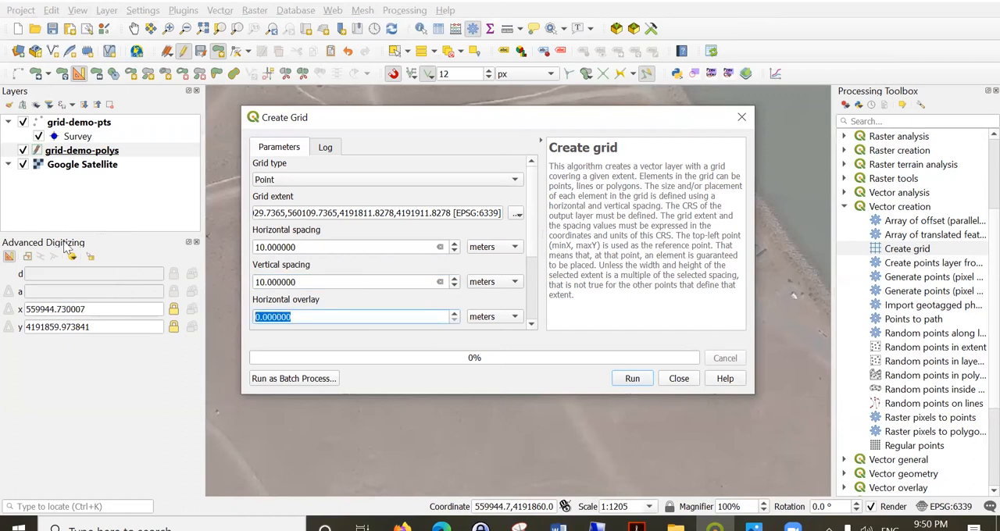
pyautogui.scroll(-3)
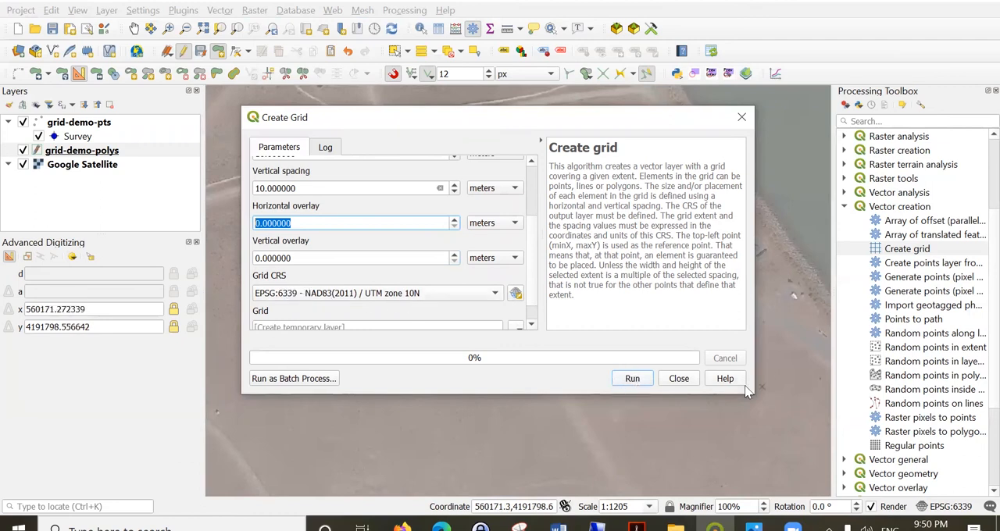
pyautogui.click(632, 378)
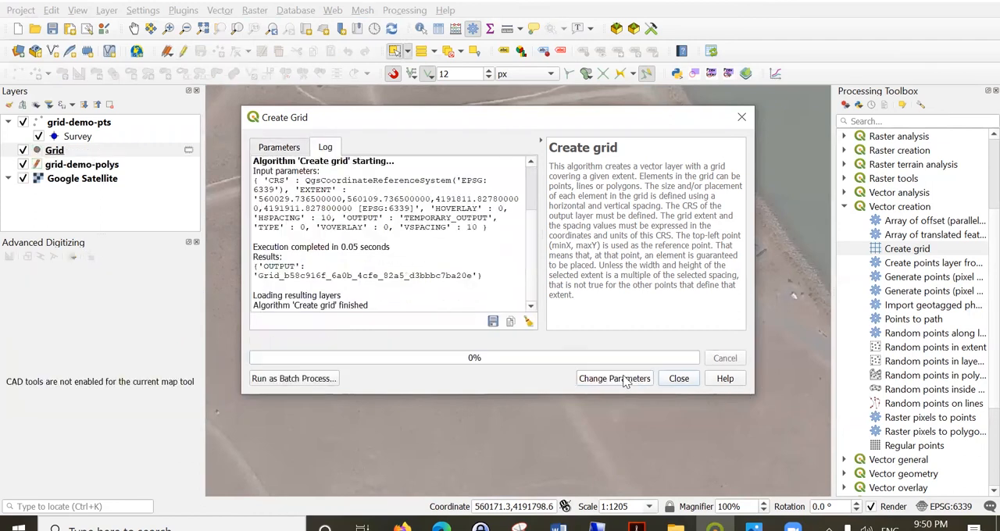
# Close the Create Grid dialog and stop editing grid-demo-polys, saving its changes
pyautogui.click(678, 378)
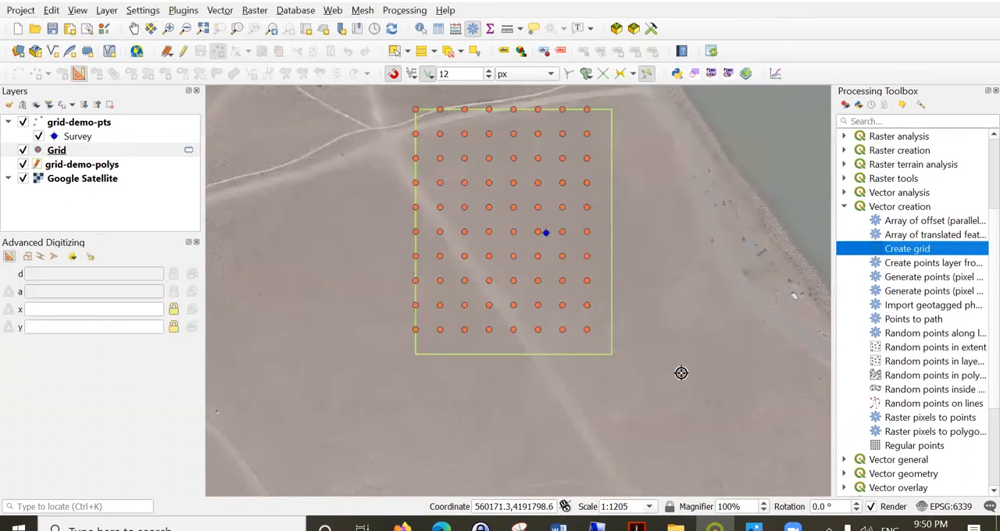
pyautogui.moveTo(672, 348)
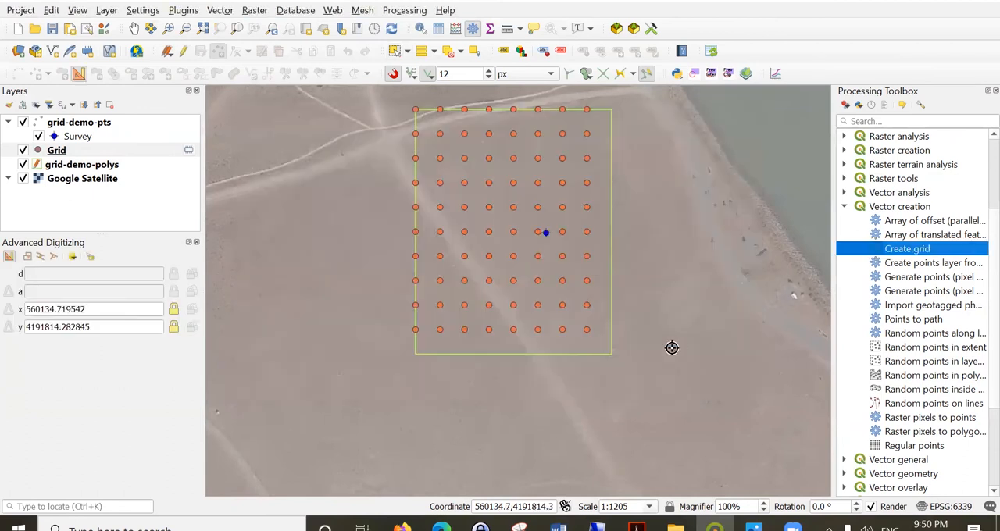
pyautogui.moveTo(225, 153)
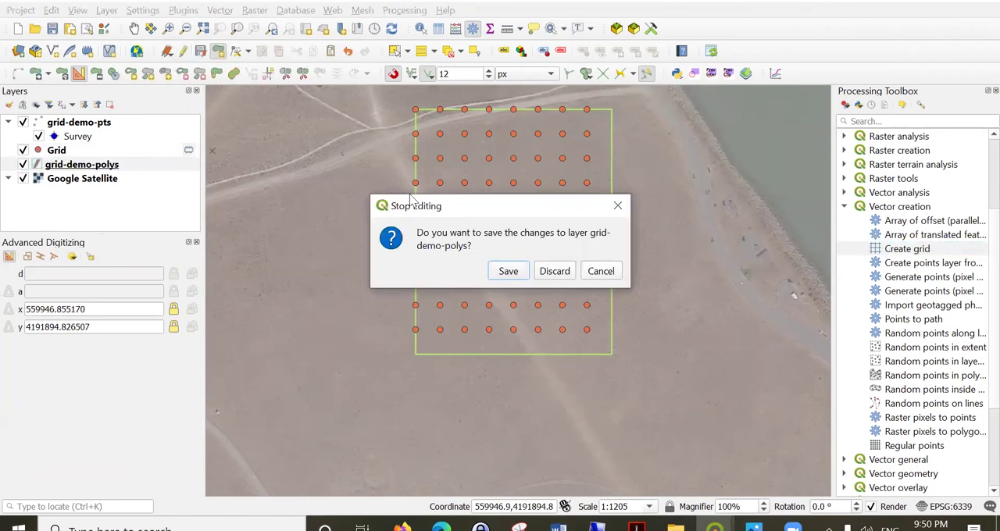
pyautogui.click(555, 271)
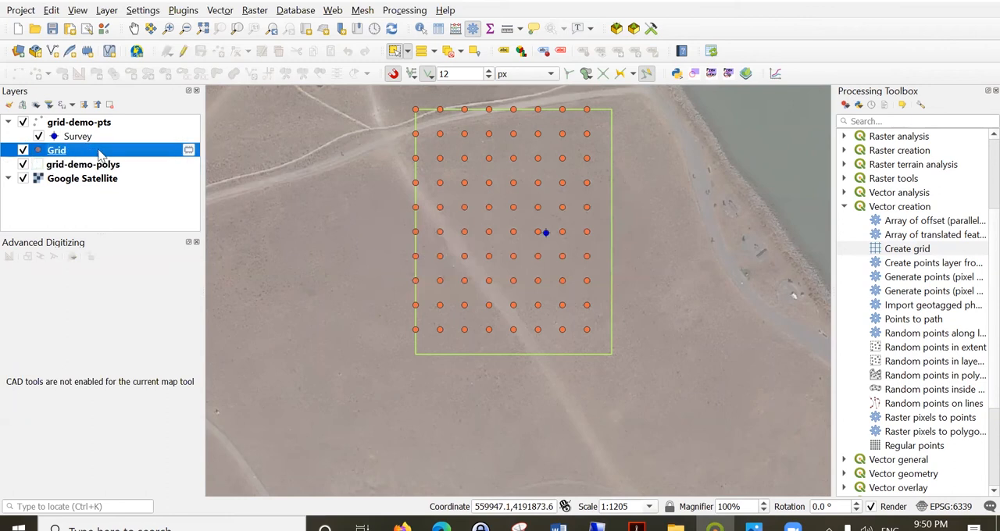
pyautogui.moveTo(189, 150)
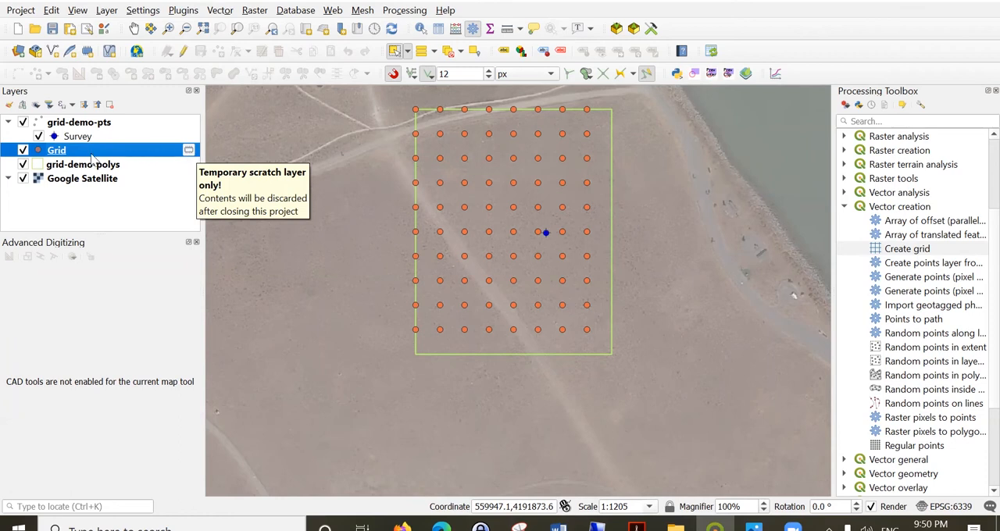
# Open the Grid layer's attribute table from its Layers panel context menu
pyautogui.rightClick(56, 150)
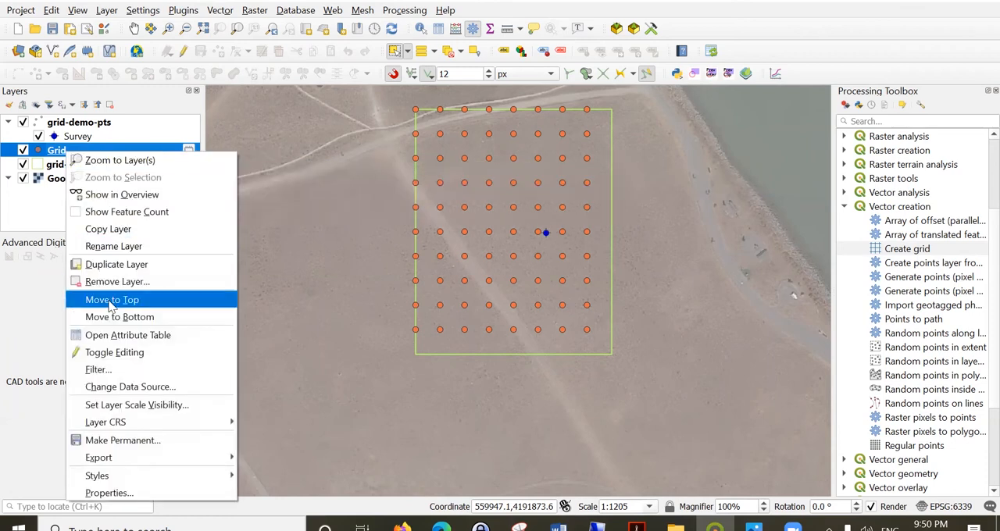
pyautogui.moveTo(137, 436)
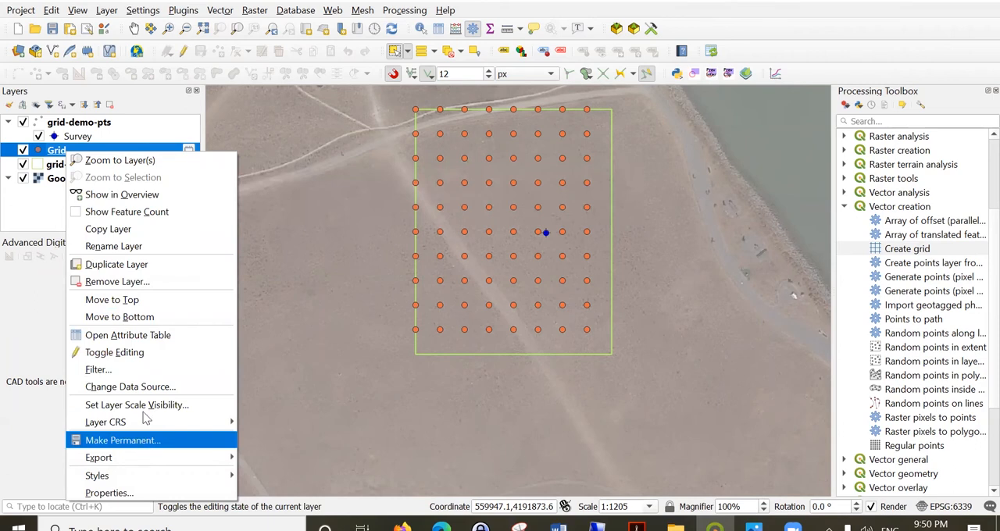
pyautogui.click(128, 335)
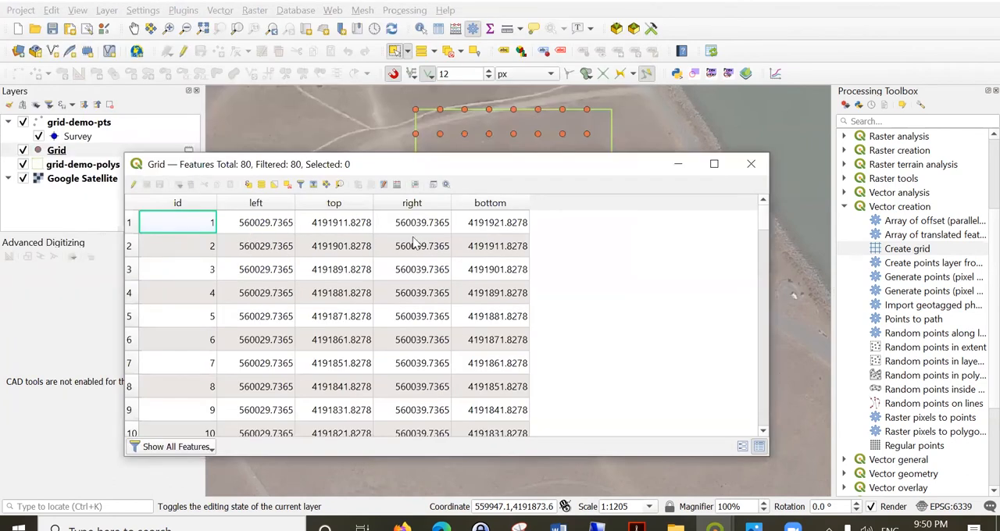
pyautogui.moveTo(445, 169)
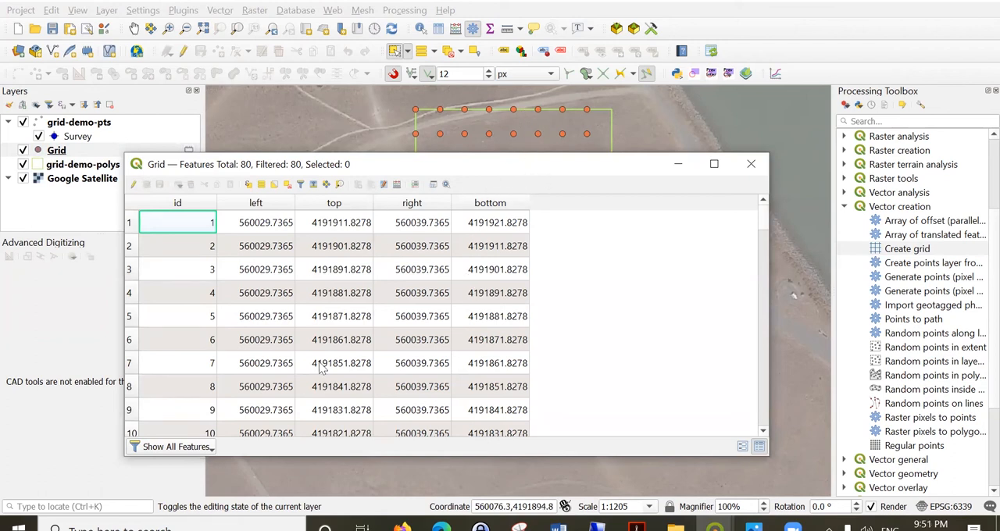
pyautogui.moveTo(751, 164)
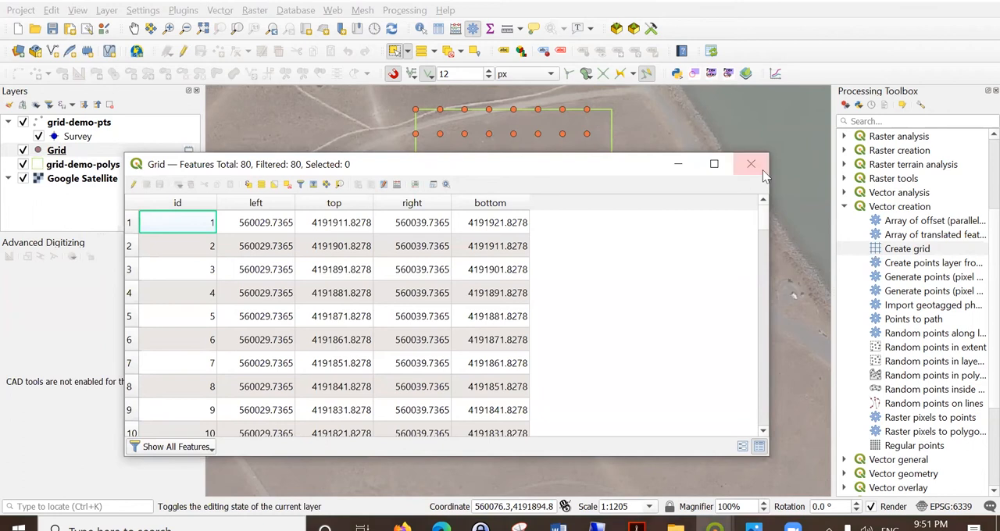
pyautogui.moveTo(751, 164)
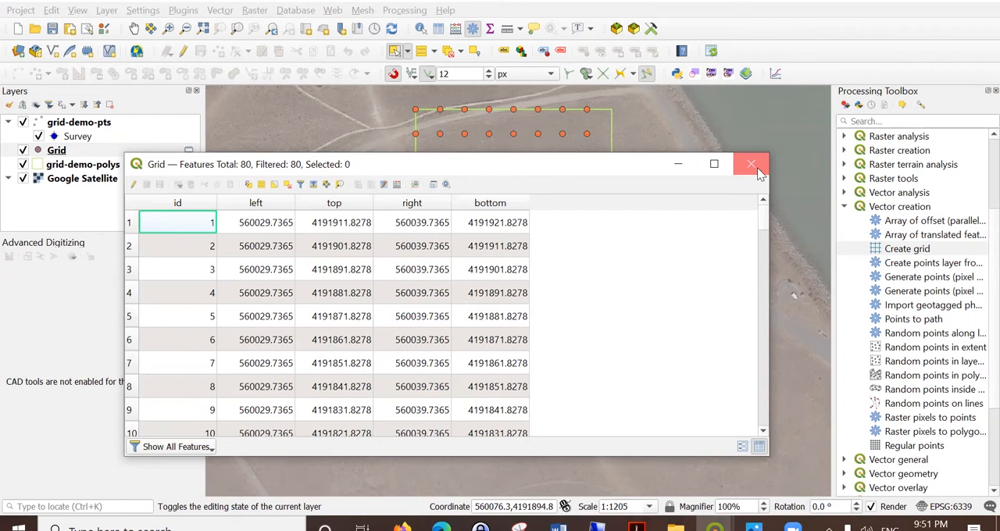
# Close the Grid attribute table after reviewing its id, left, top, right and bottom columns
pyautogui.click(751, 164)
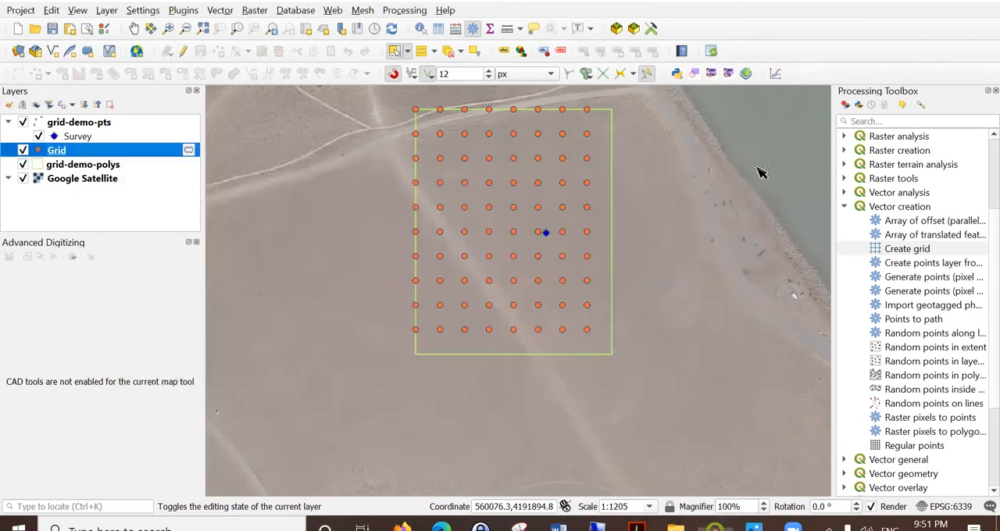
pyautogui.moveTo(531, 238)
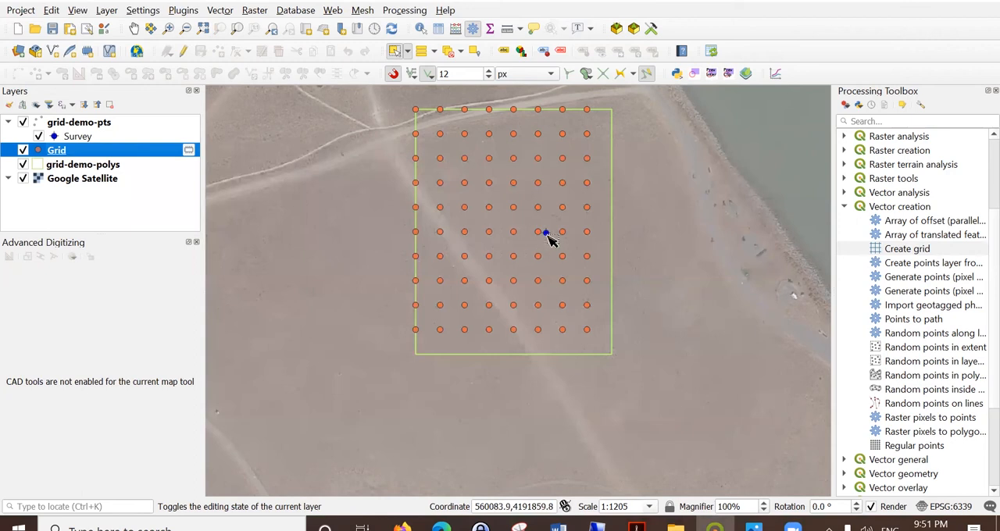
pyautogui.moveTo(541, 228)
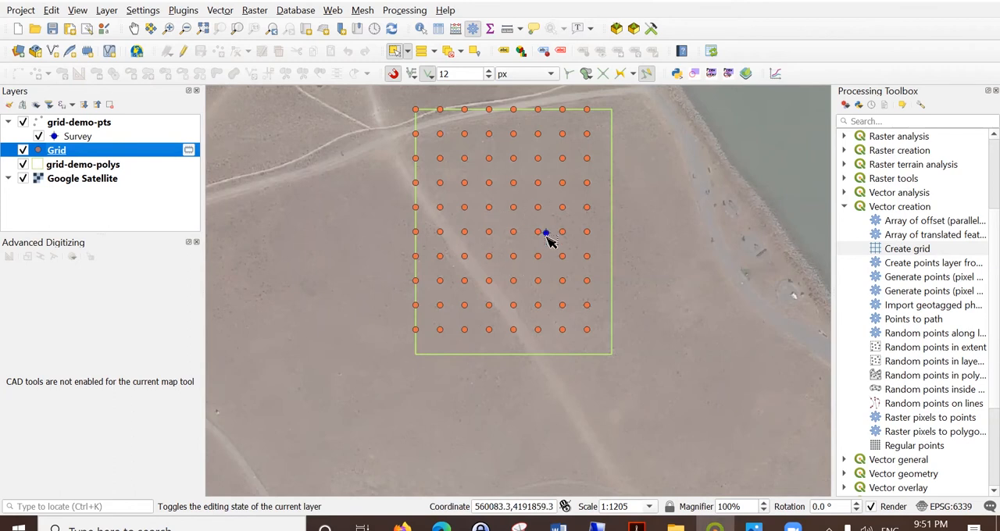
# Place a survey point just beside an interior grid point near the grid's middle
pyautogui.scroll(3)
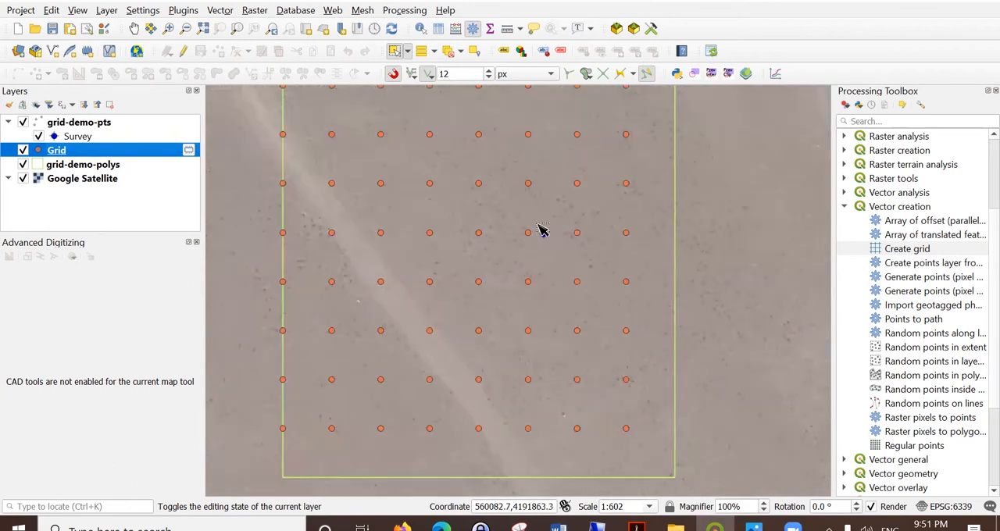
pyautogui.moveTo(547, 238)
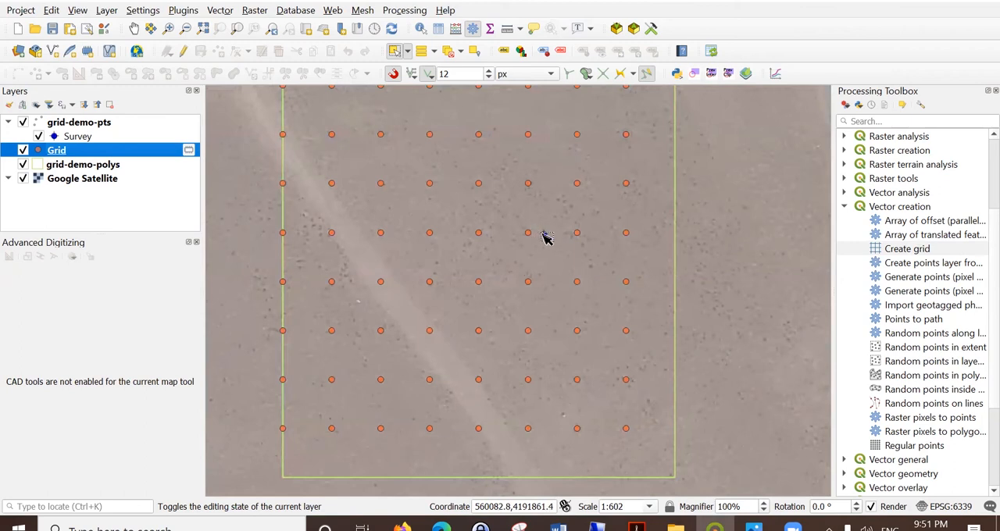
pyautogui.click(544, 232)
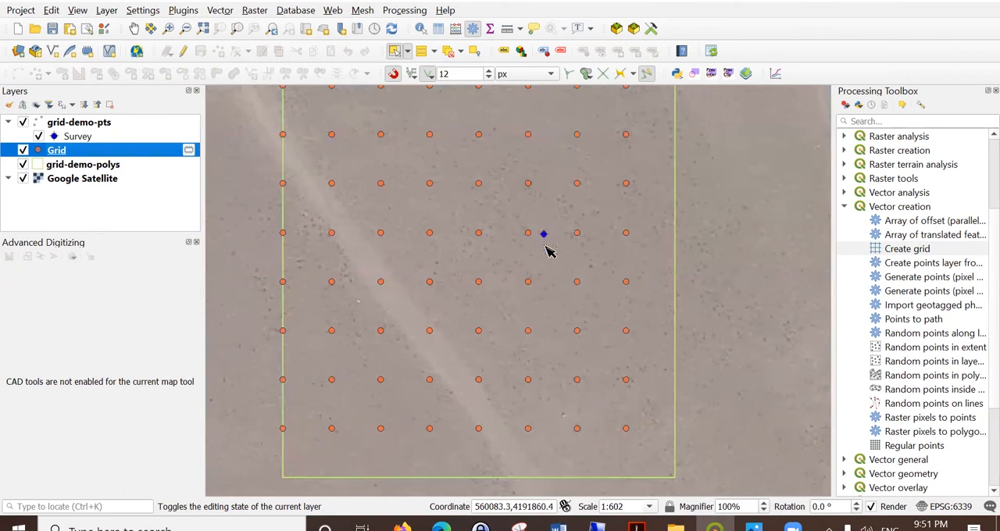
pyautogui.moveTo(523, 225)
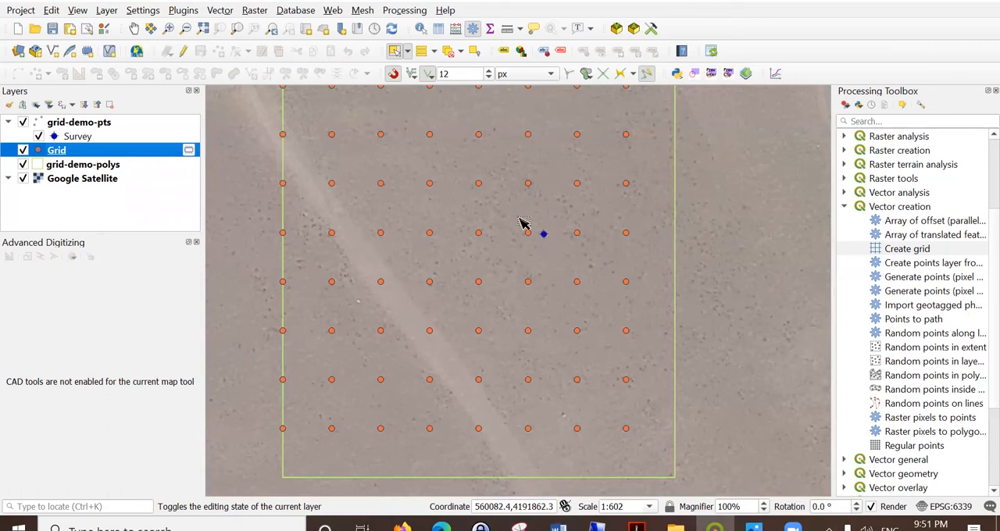
pyautogui.moveTo(547, 237)
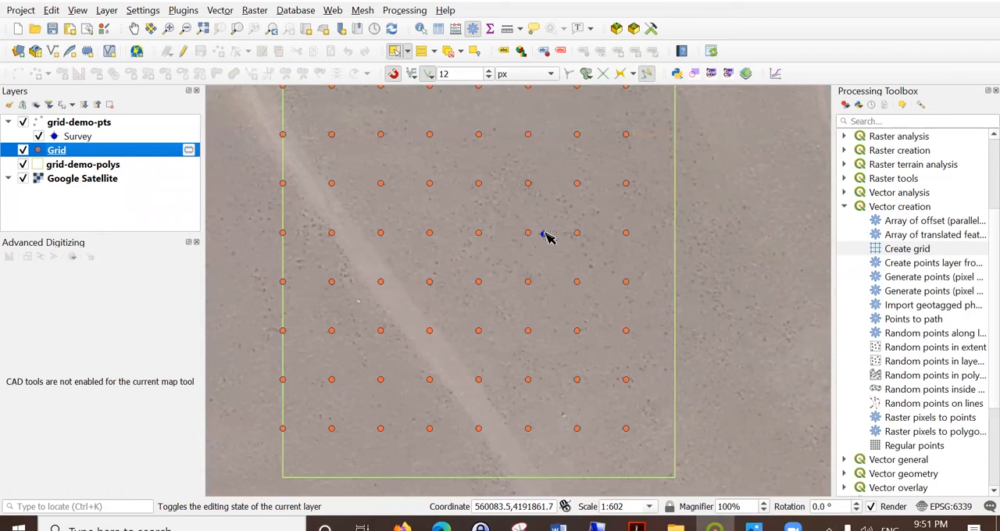
pyautogui.scroll(-3)
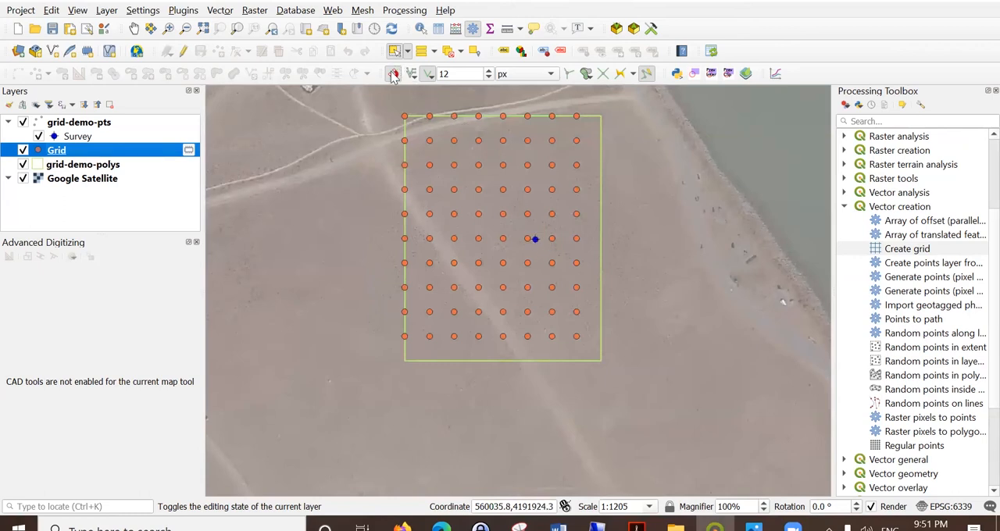
# Move all 80 Grid points together so one grid point sits on the survey point
pyautogui.click(393, 74)
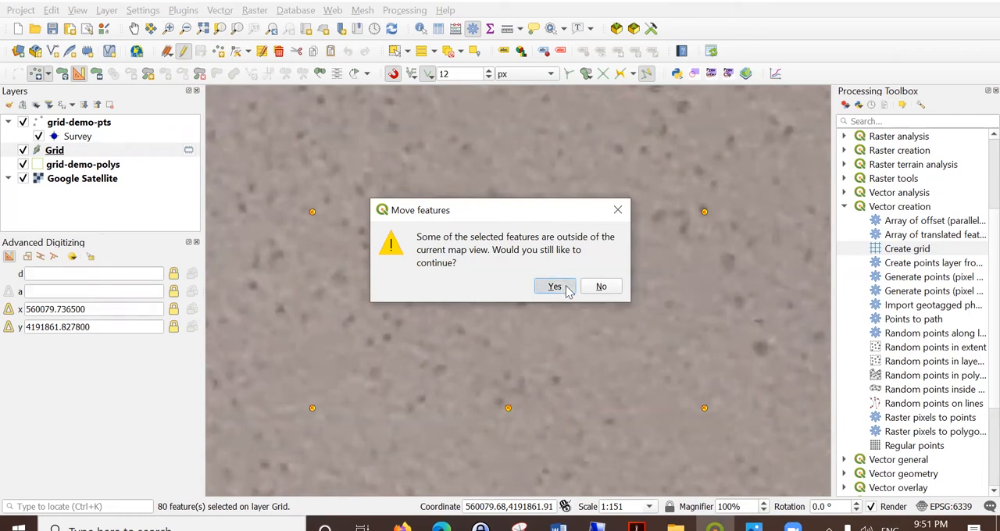
pyautogui.click(554, 286)
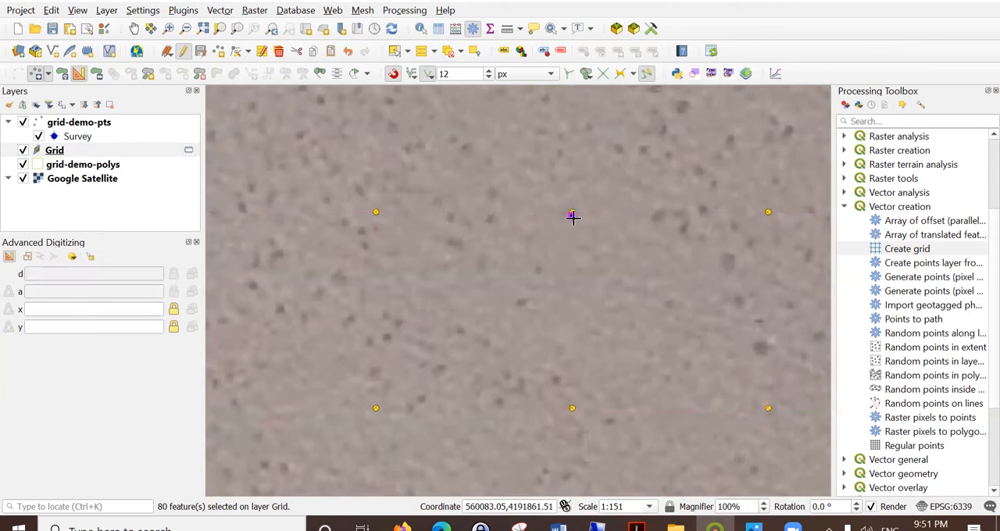
pyautogui.moveTo(575, 221)
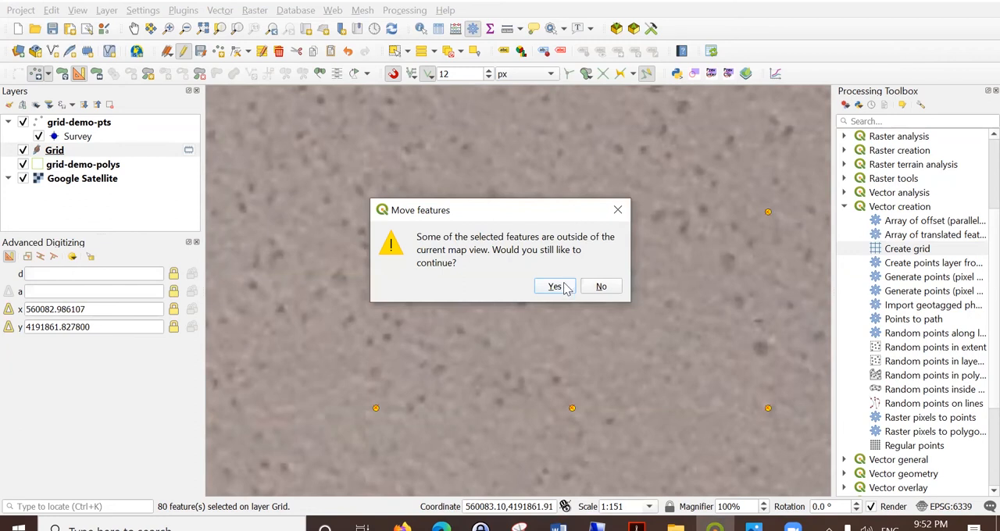
pyautogui.click(555, 286)
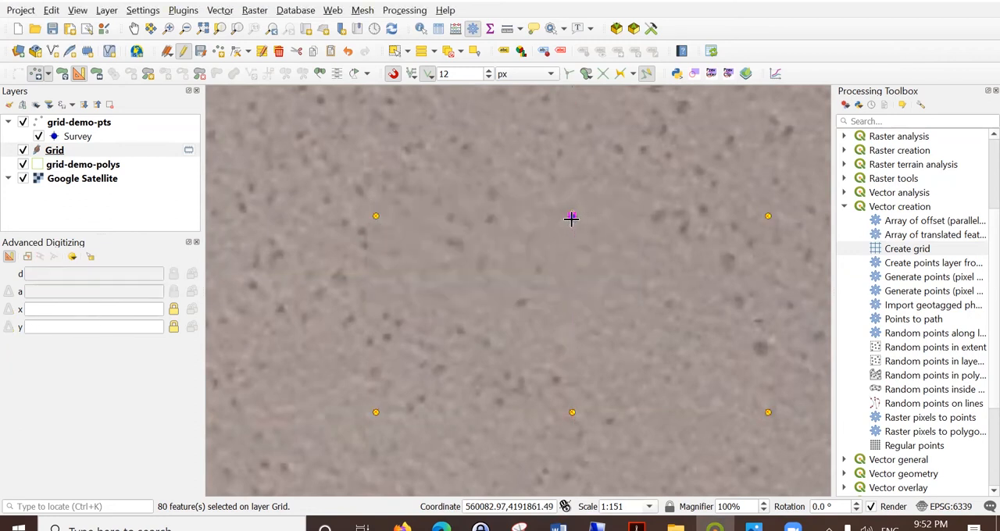
pyautogui.click(571, 217)
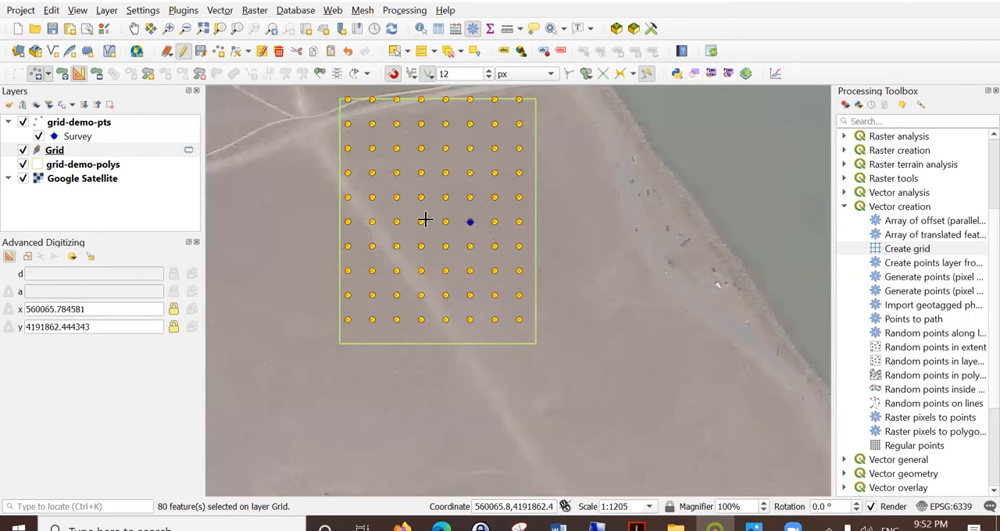
pyautogui.moveTo(401, 241)
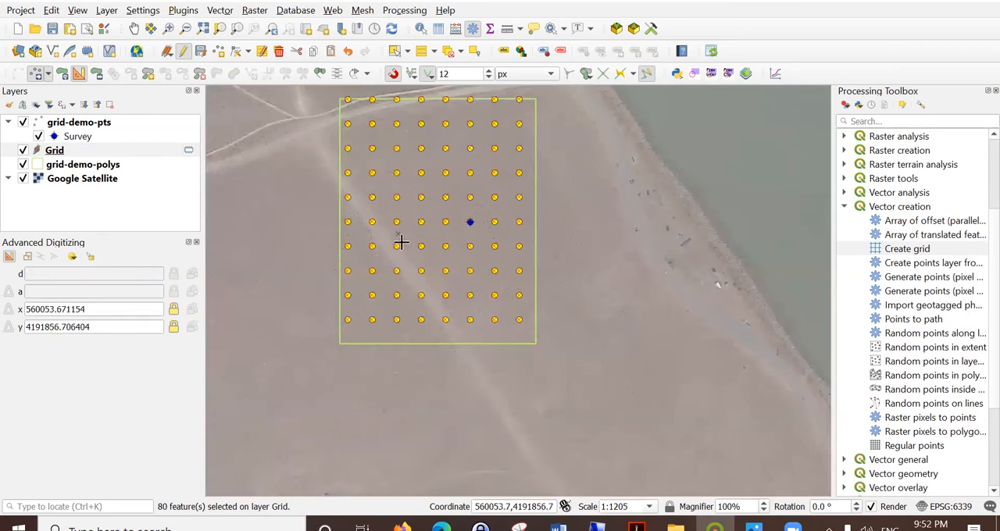
pyautogui.moveTo(227, 122)
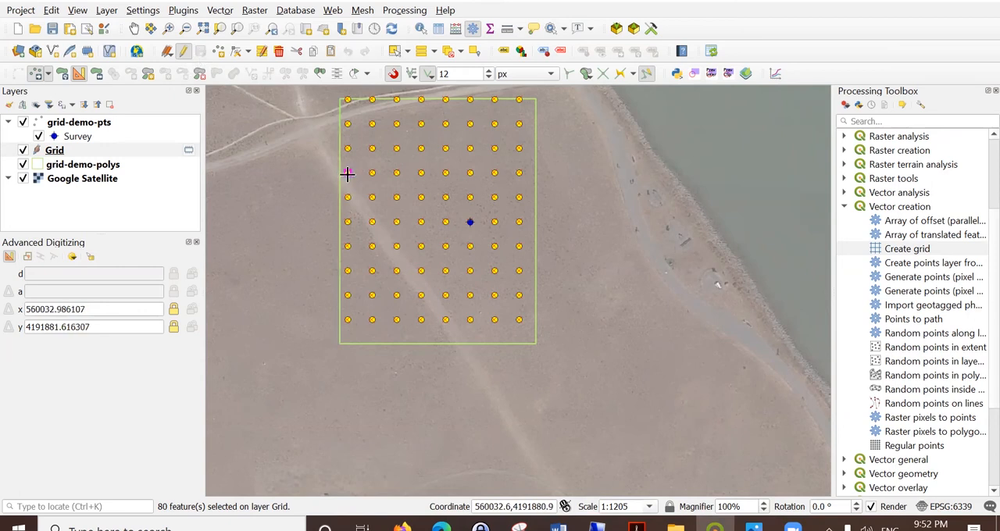
pyautogui.moveTo(412, 275)
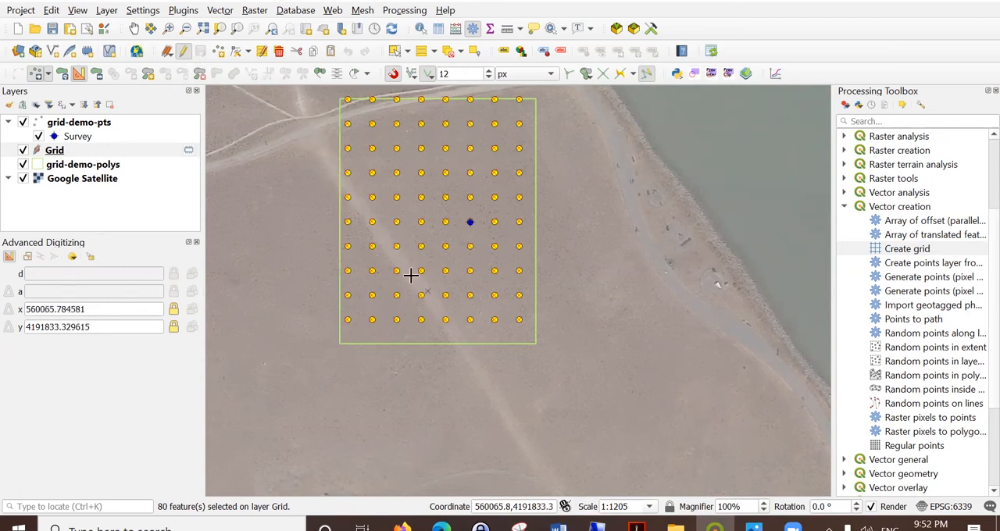
pyautogui.moveTo(322, 143)
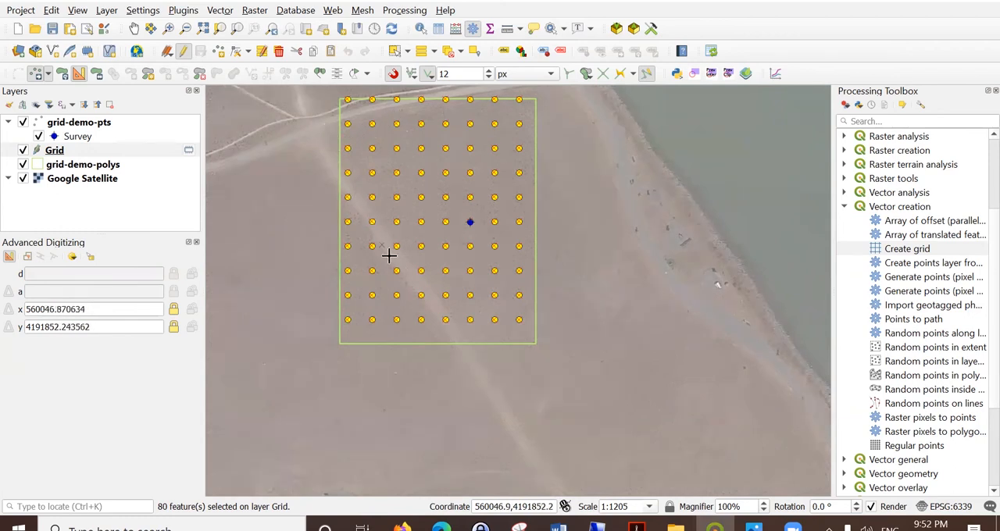
pyautogui.moveTo(348, 194)
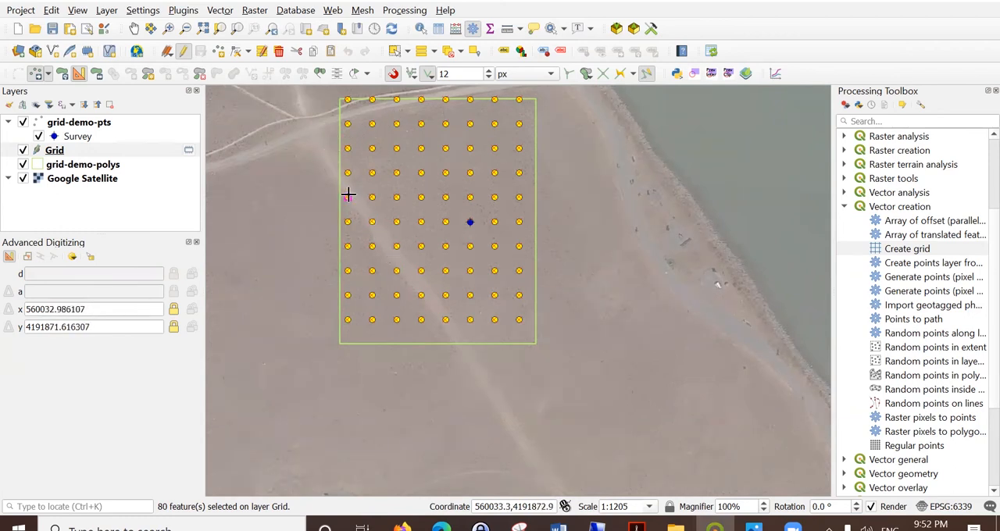
pyautogui.moveTo(387, 173)
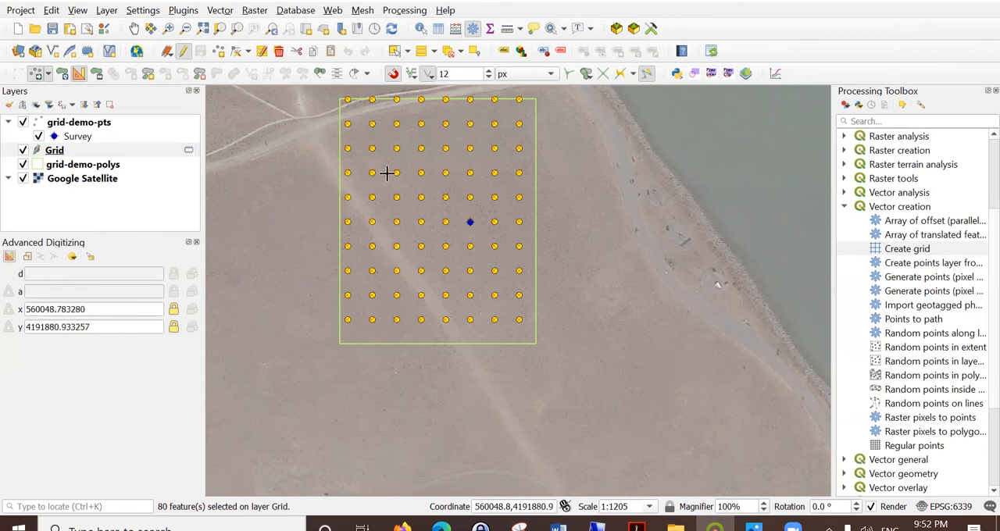
pyautogui.moveTo(188, 117)
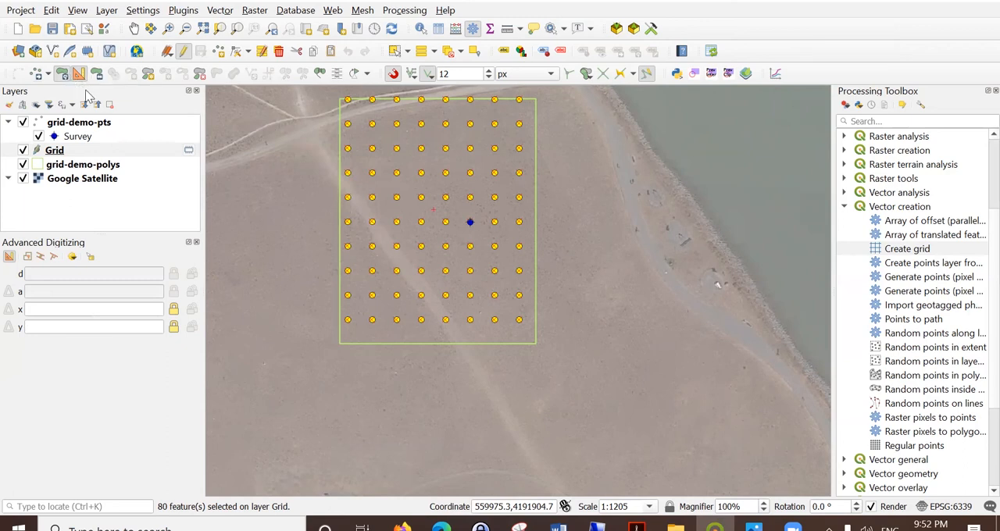
pyautogui.moveTo(468, 258)
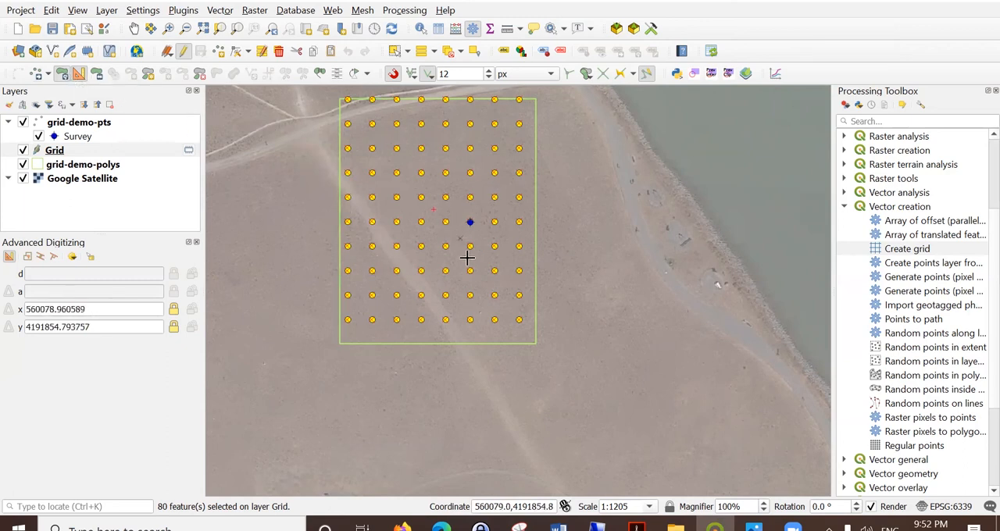
pyautogui.moveTo(373, 211)
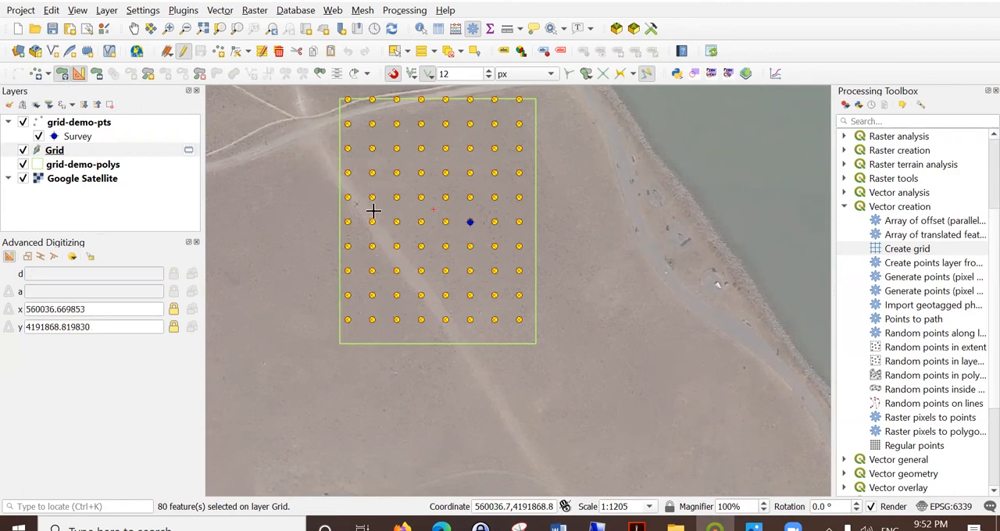
pyautogui.moveTo(440, 204)
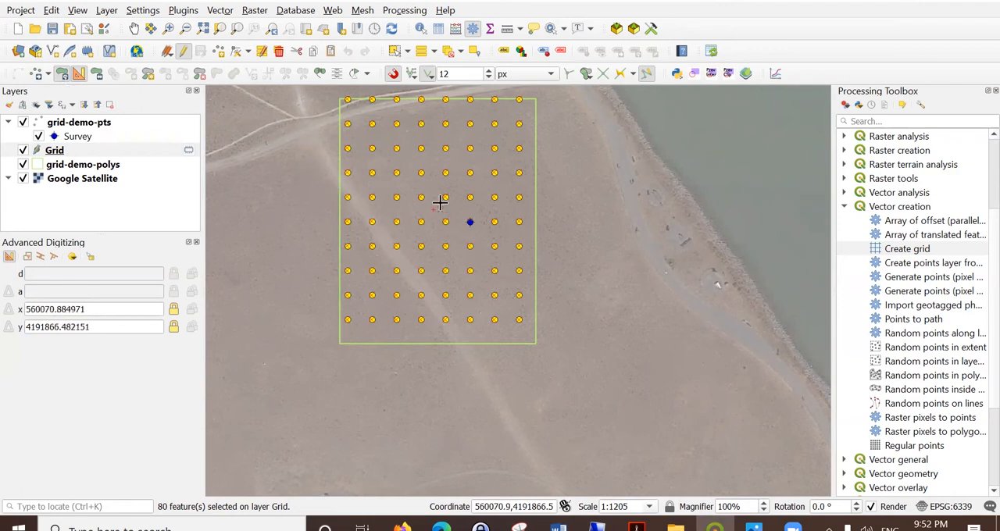
pyautogui.moveTo(437, 221)
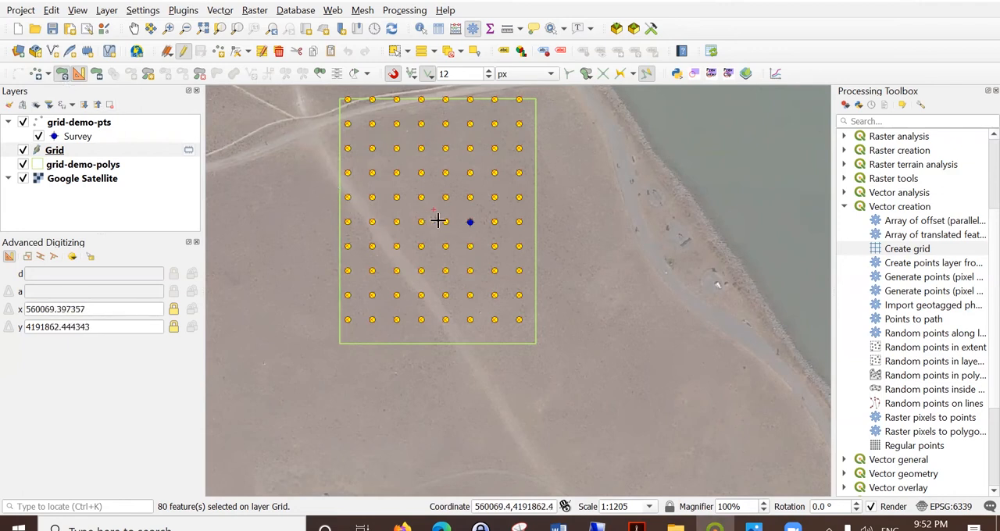
pyautogui.moveTo(465, 215)
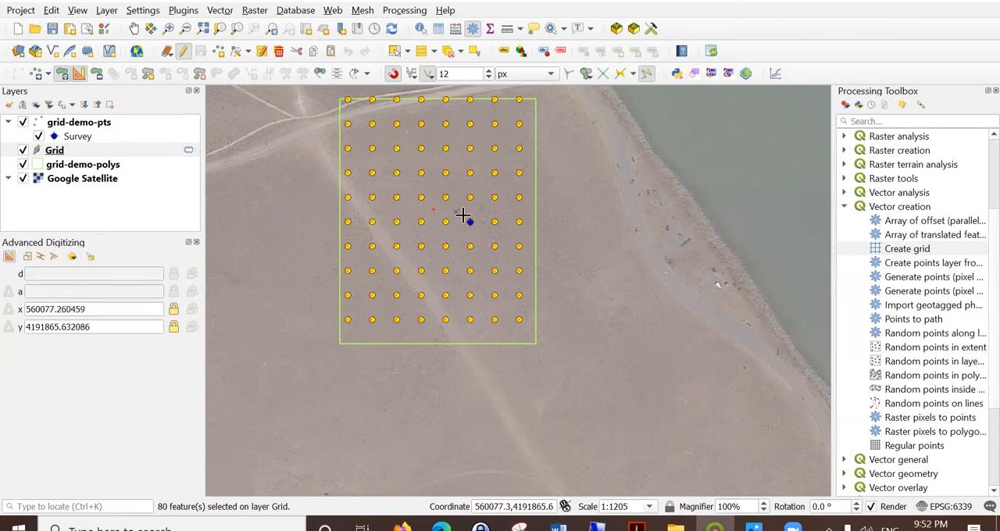
pyautogui.moveTo(443, 207)
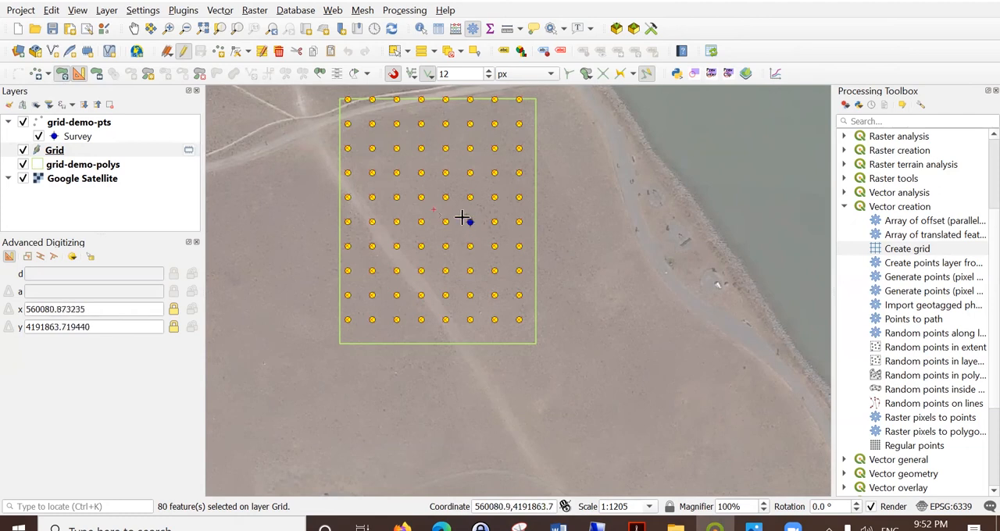
pyautogui.moveTo(476, 229)
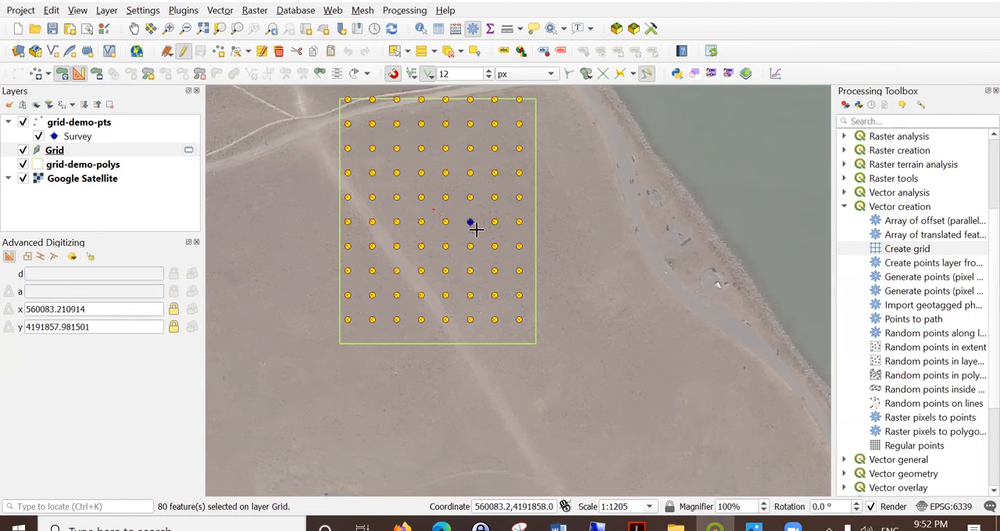
pyautogui.moveTo(479, 227)
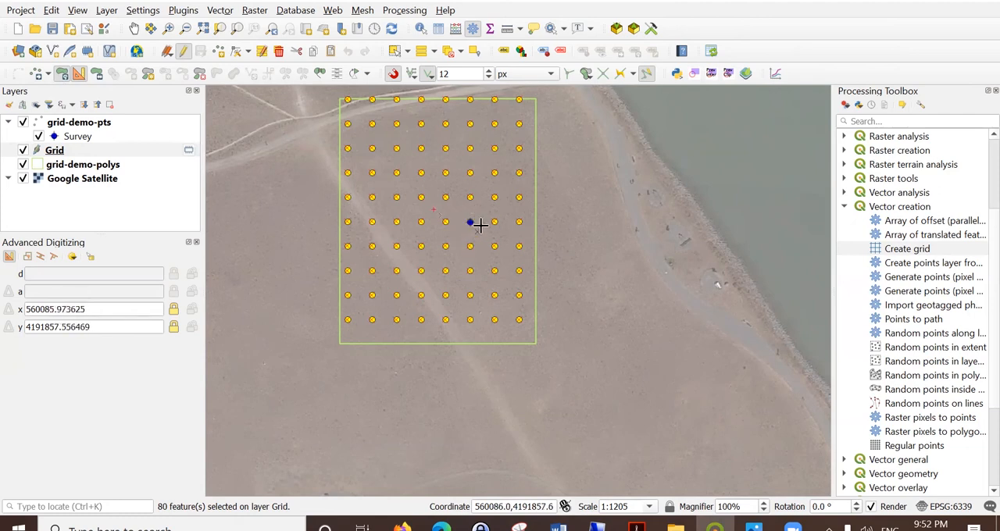
pyautogui.moveTo(486, 211)
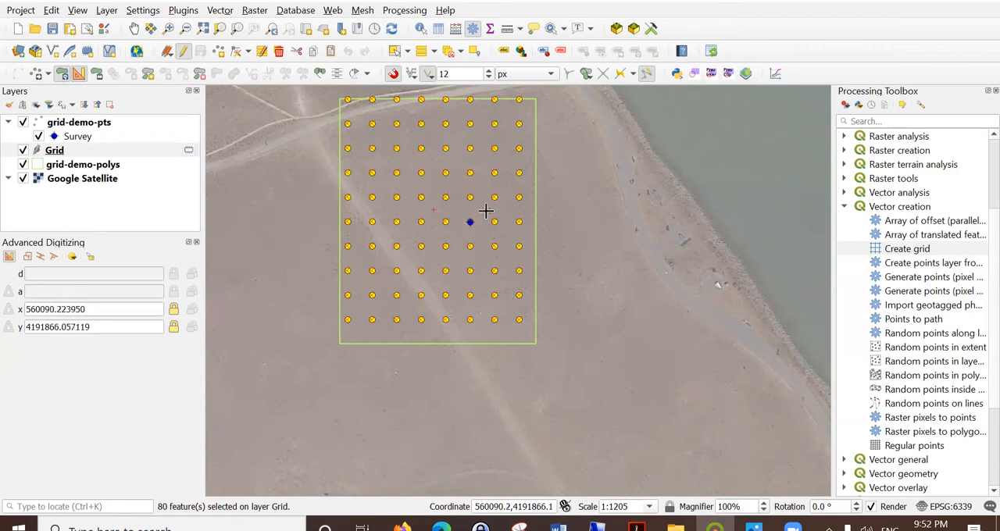
pyautogui.moveTo(488, 221)
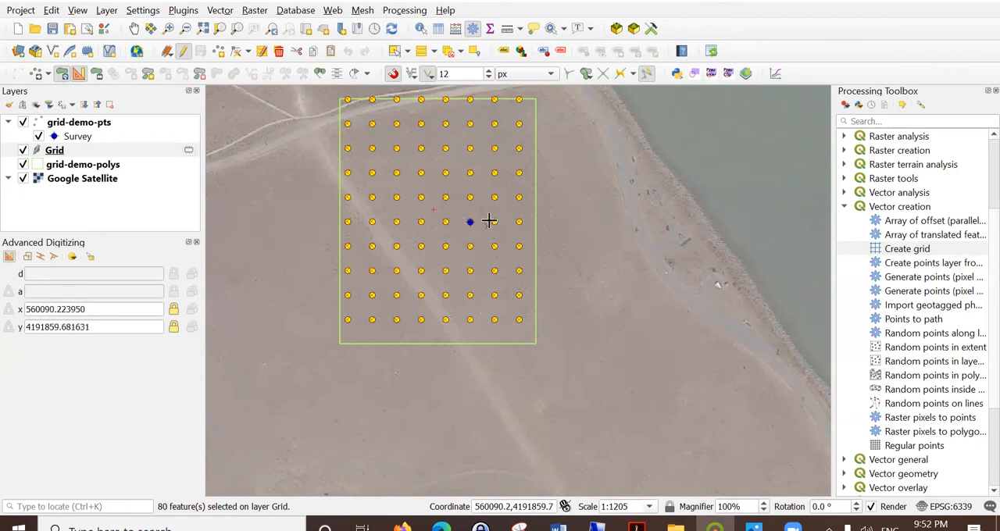
pyautogui.moveTo(435, 207)
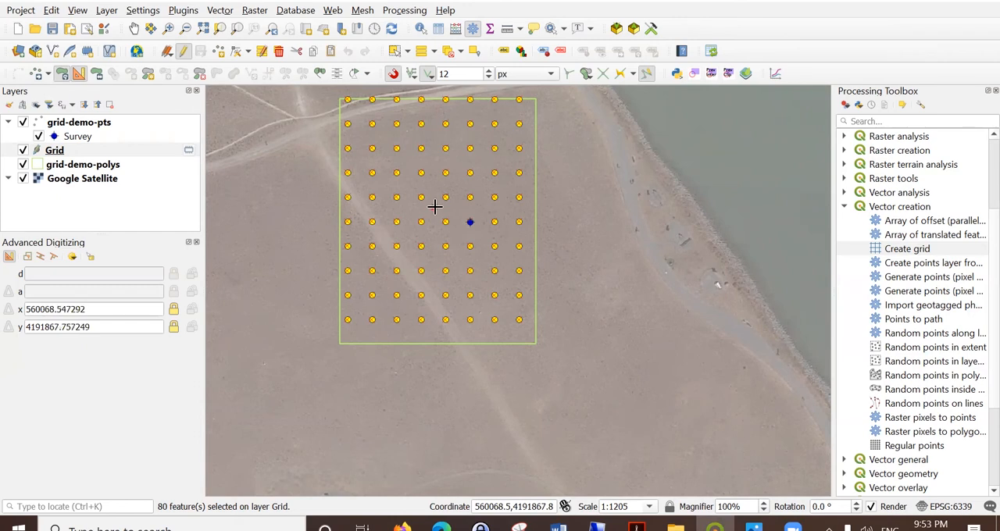
pyautogui.moveTo(430, 219)
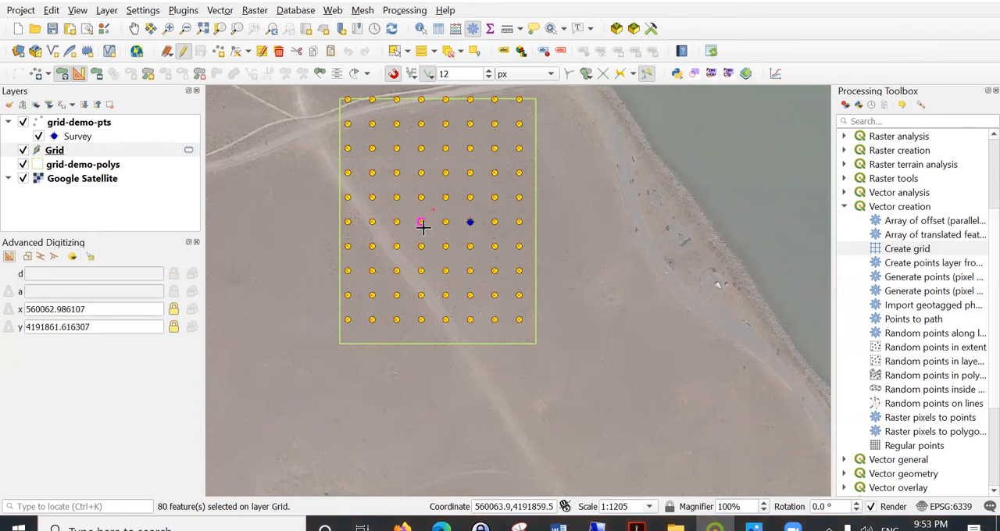
pyautogui.moveTo(432, 217)
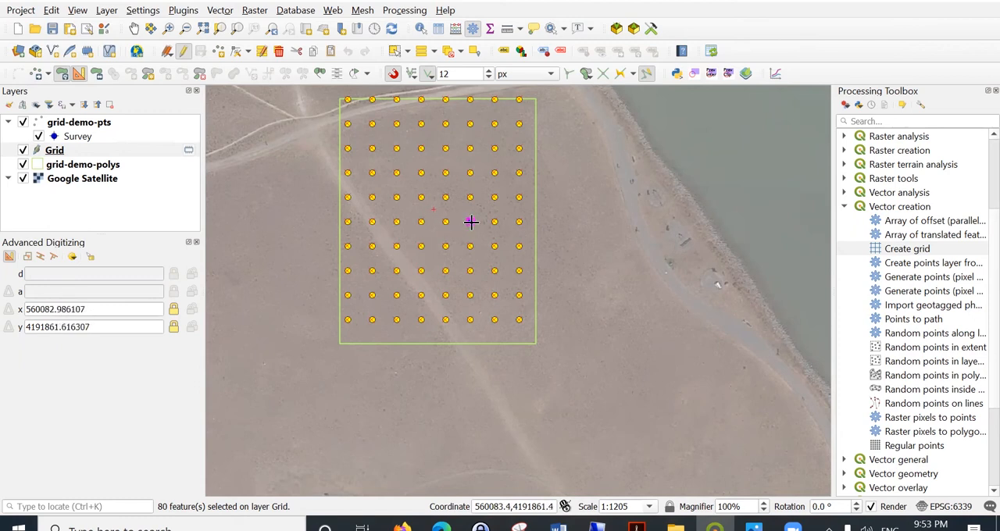
pyautogui.moveTo(477, 223)
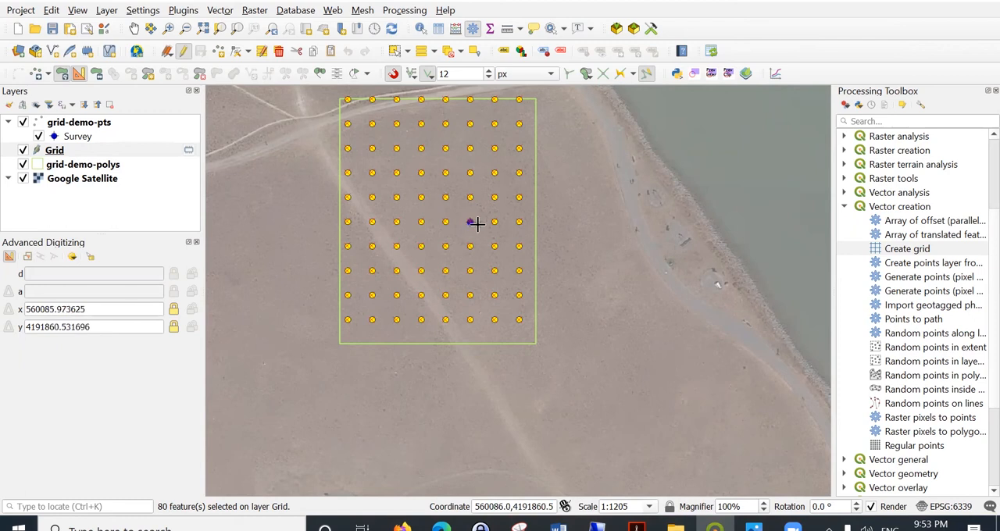
pyautogui.moveTo(473, 222)
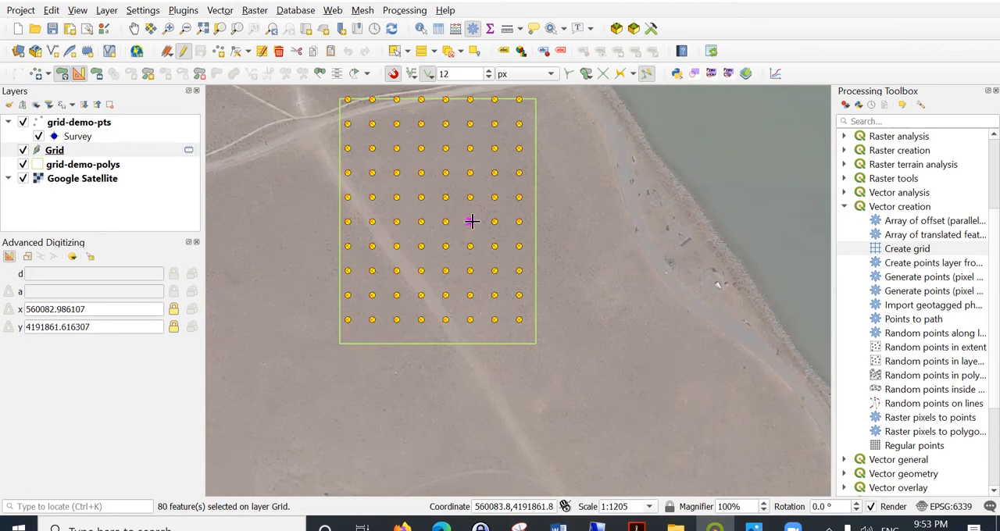
pyautogui.moveTo(468, 224)
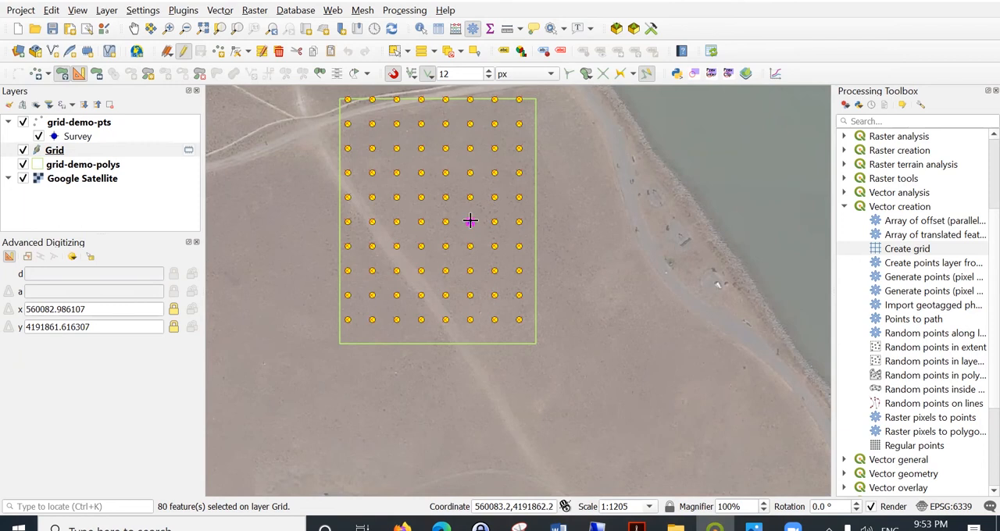
pyautogui.moveTo(522, 319)
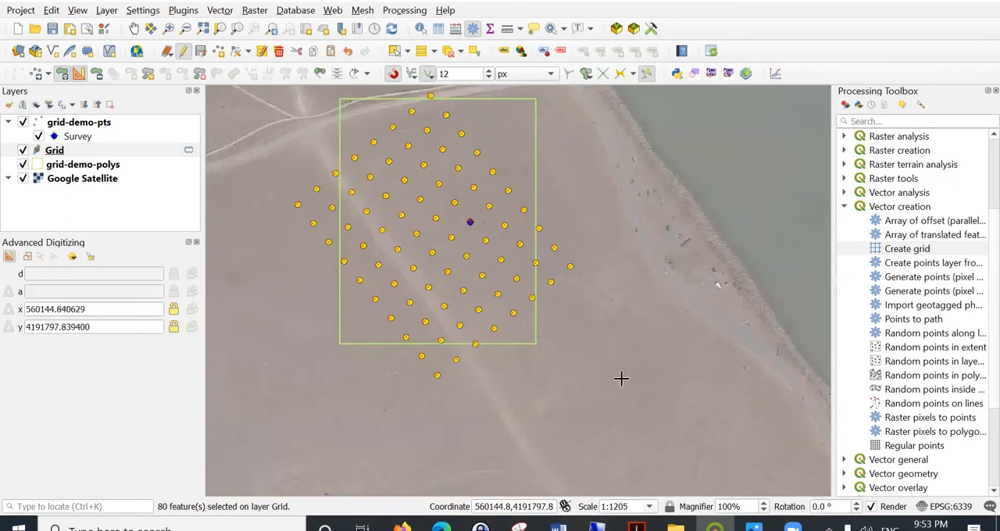
pyautogui.moveTo(559, 308)
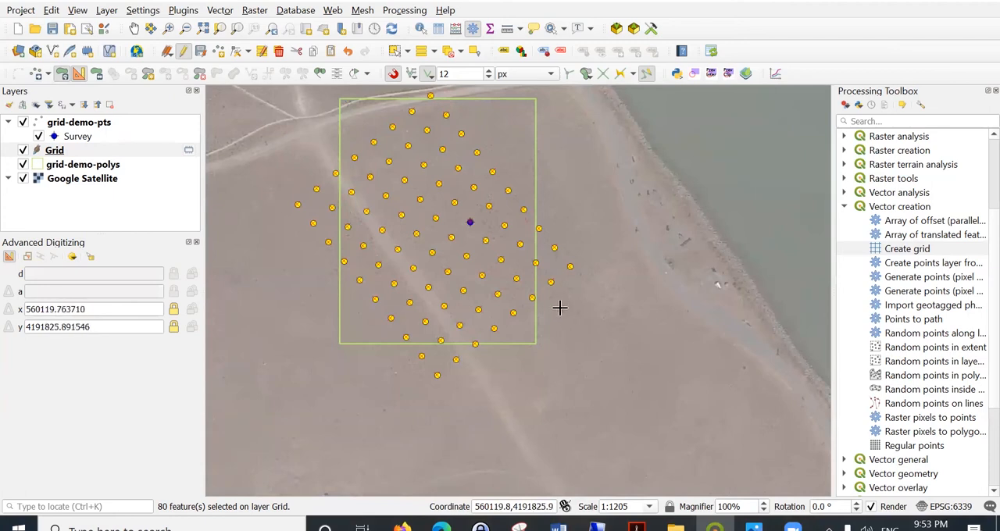
pyautogui.moveTo(355, 189)
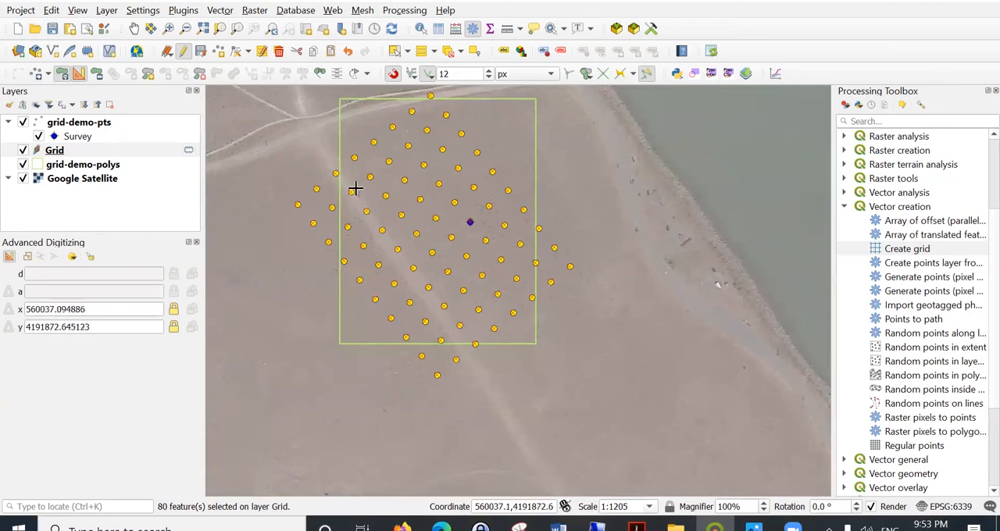
pyautogui.moveTo(469, 217)
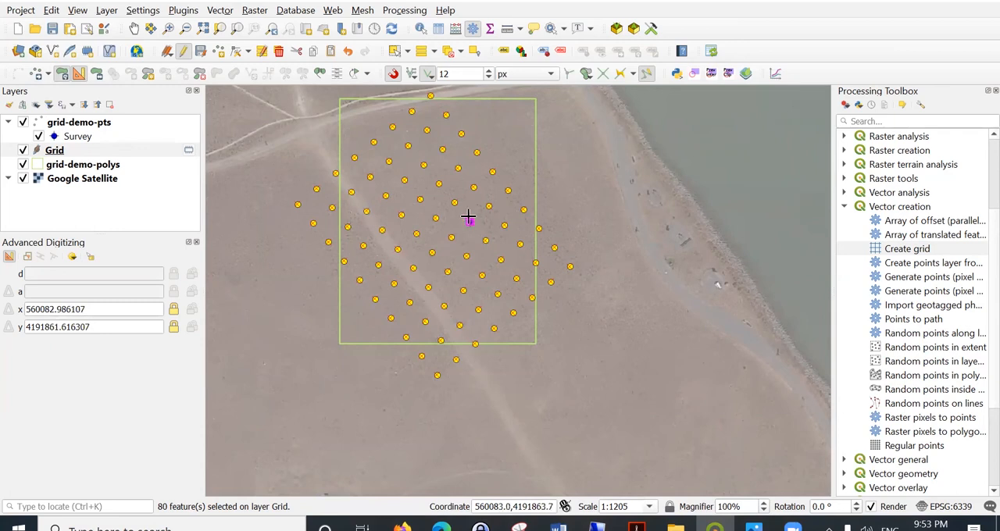
pyautogui.moveTo(487, 209)
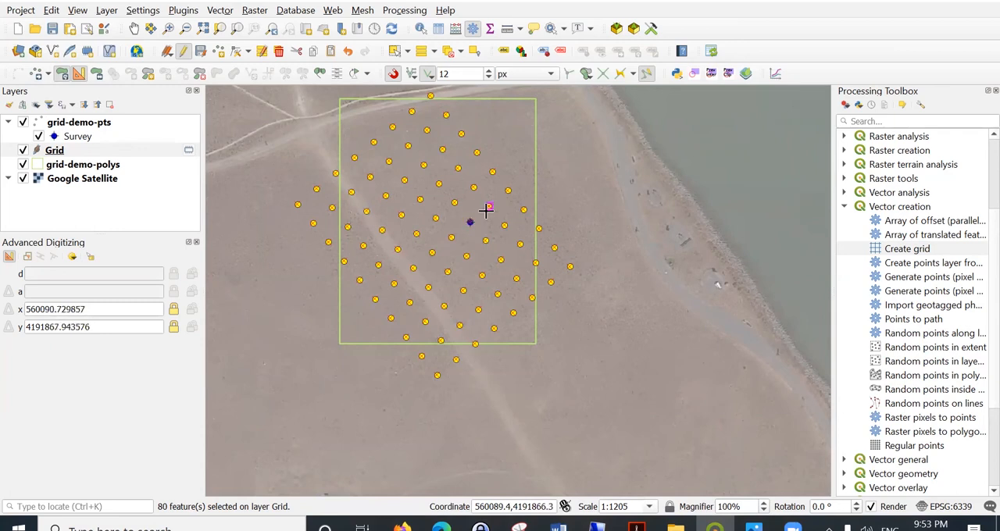
pyautogui.moveTo(499, 267)
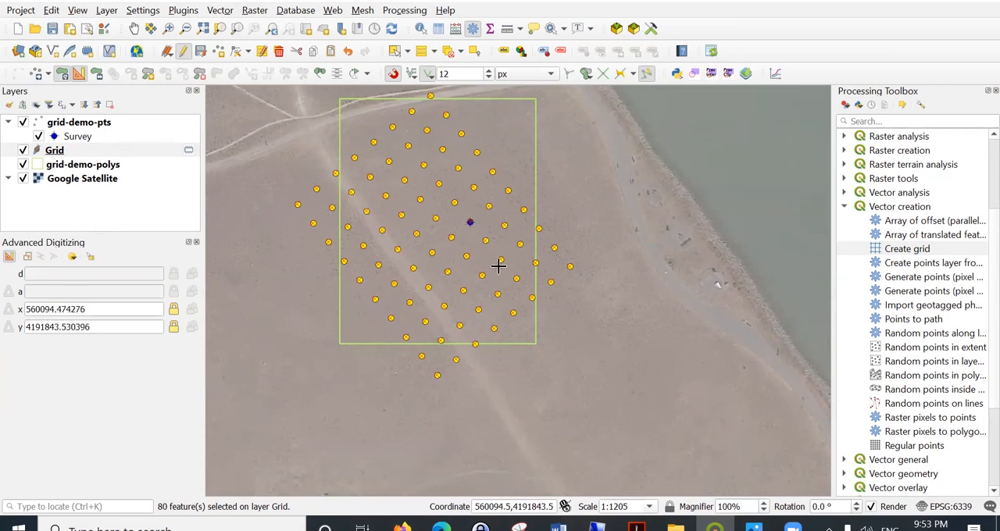
pyautogui.moveTo(367, 247)
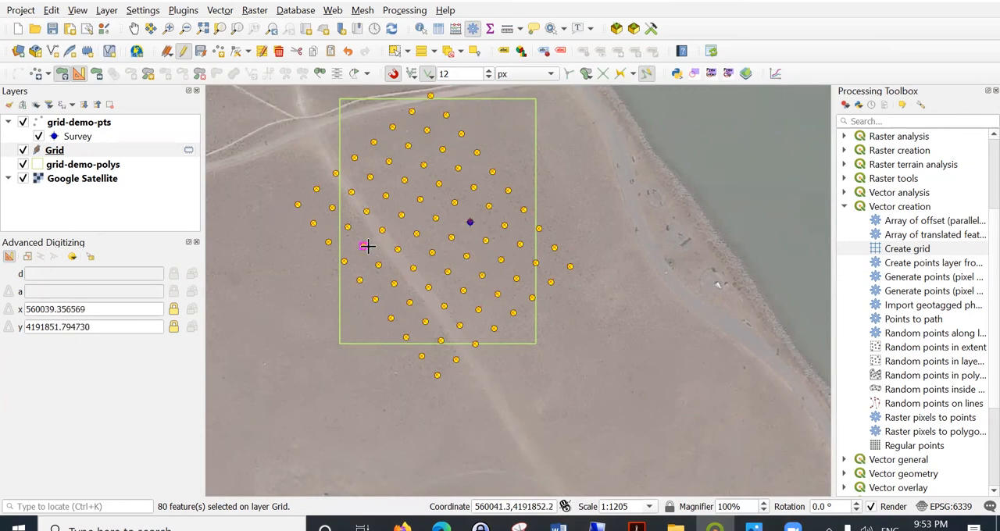
pyautogui.moveTo(100, 142)
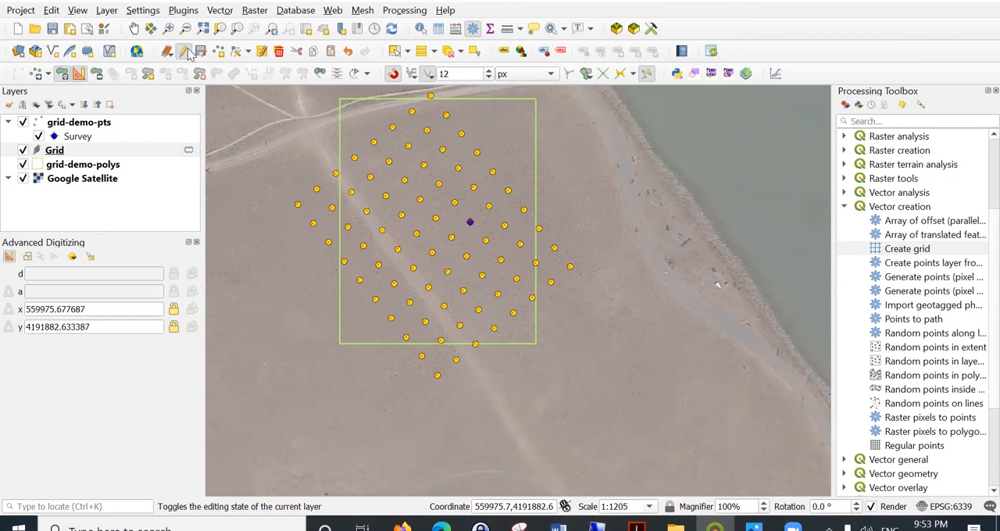
# End editing on the Grid layer, keeping the rotated points
pyautogui.click(184, 51)
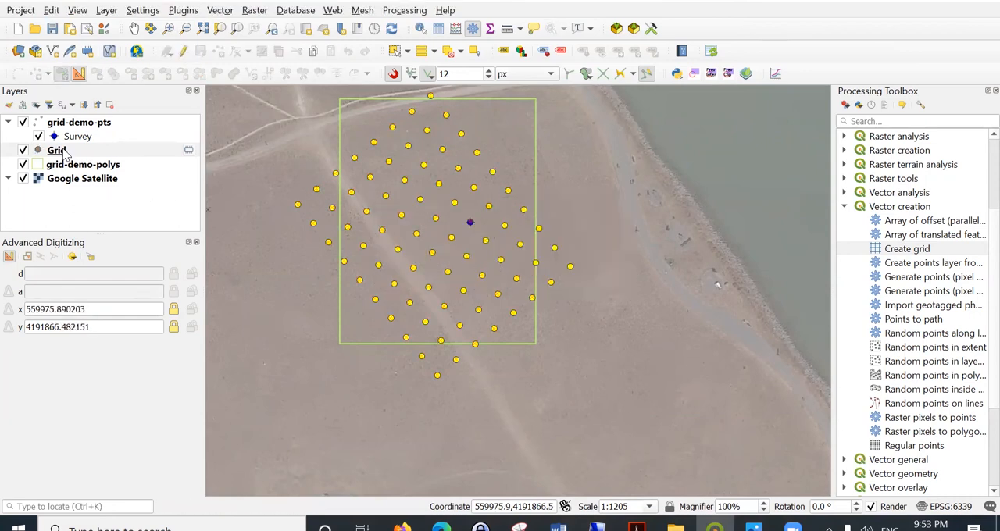
# Delete the left, top, right and bottom fields from the Grid attribute table
pyautogui.rightClick(56, 150)
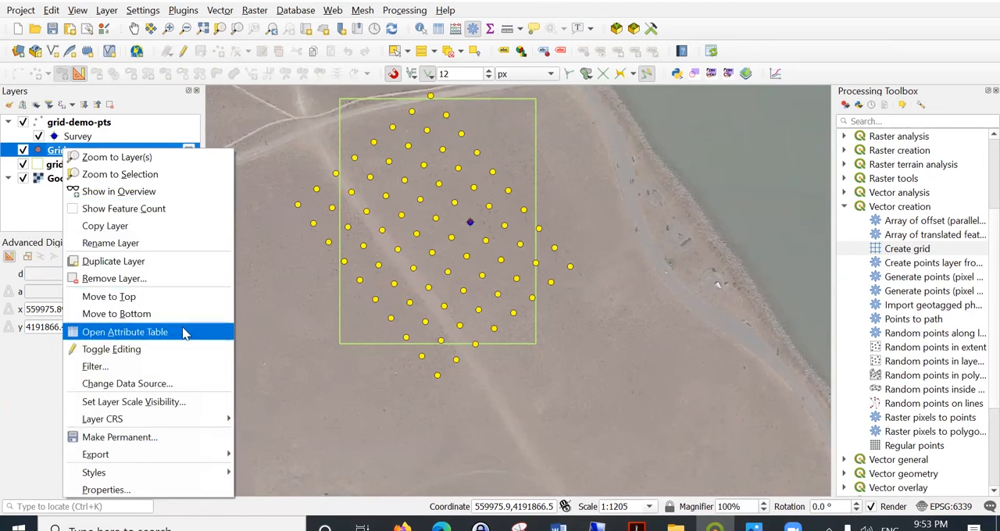
pyautogui.click(124, 332)
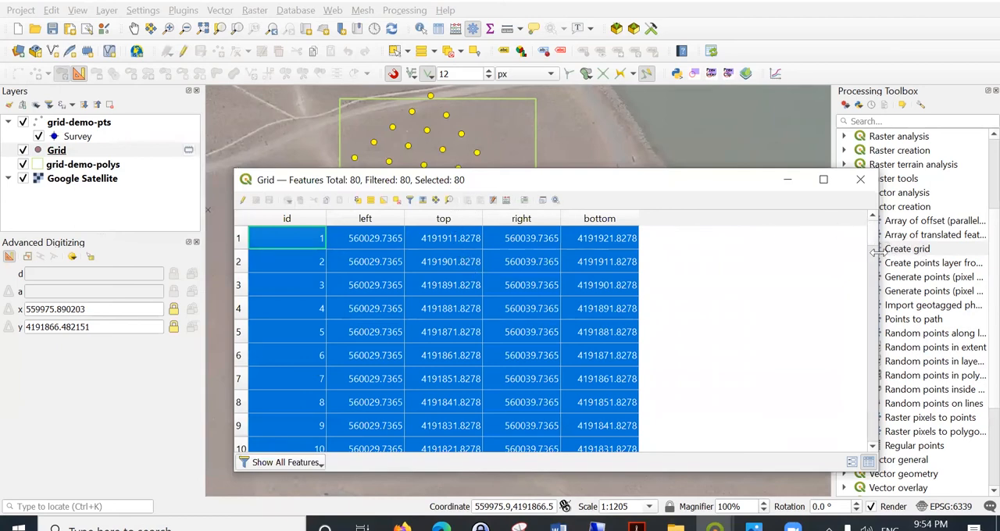
pyautogui.moveTo(660, 258)
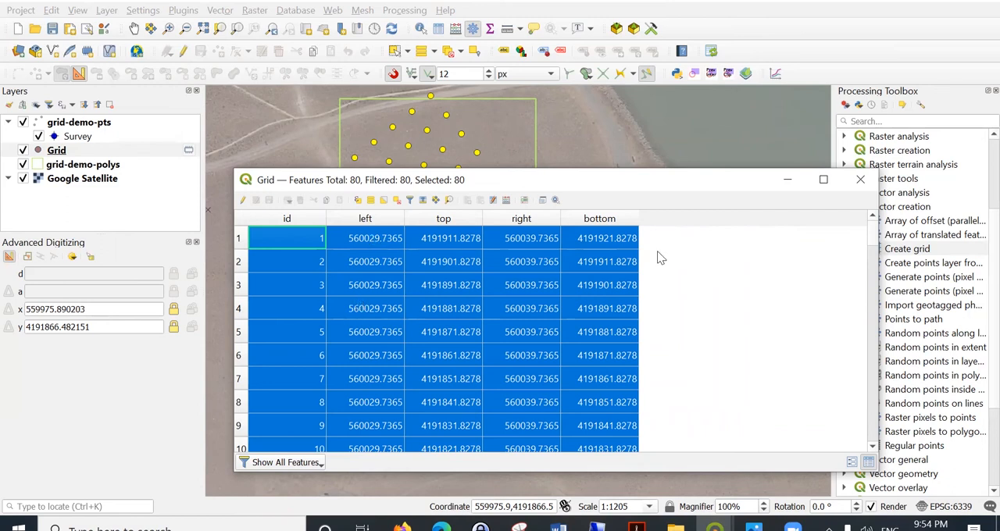
pyautogui.moveTo(407, 219)
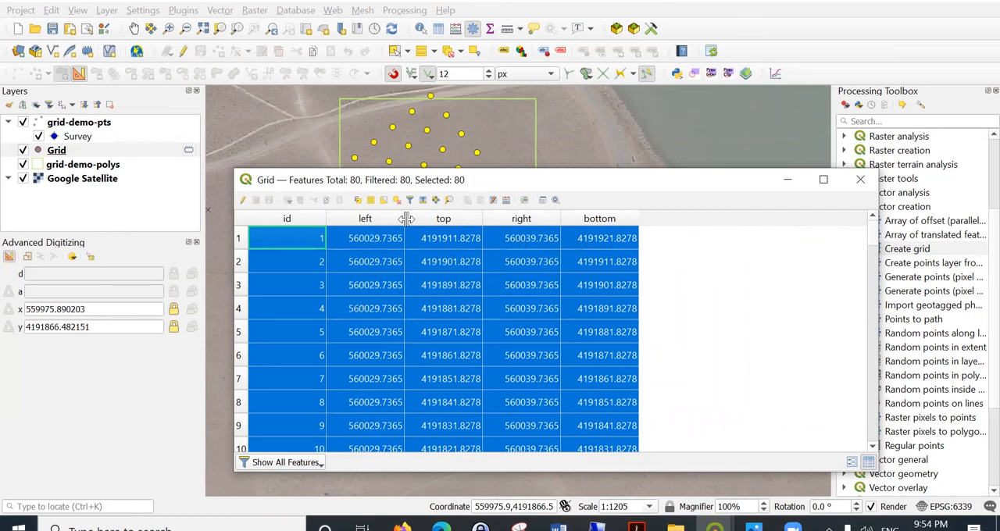
pyautogui.moveTo(406, 218)
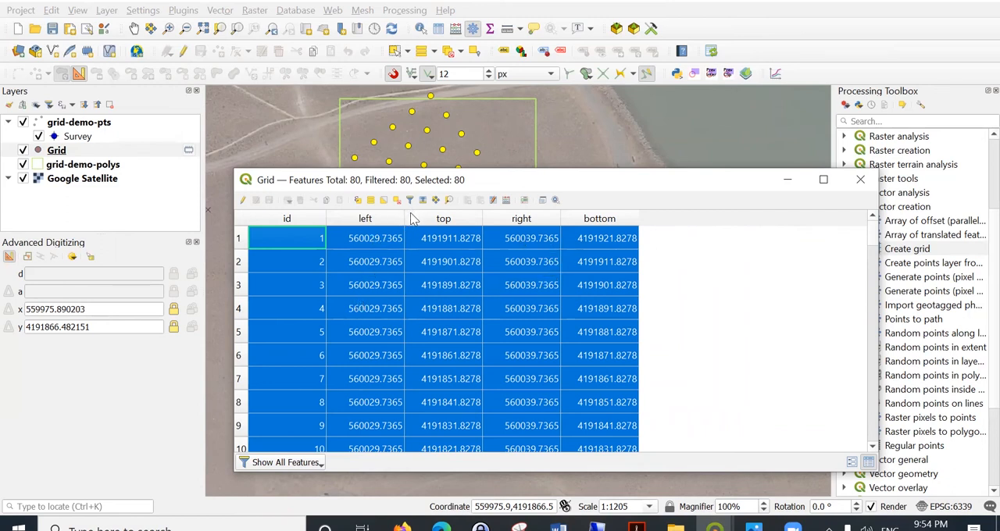
pyautogui.moveTo(254, 209)
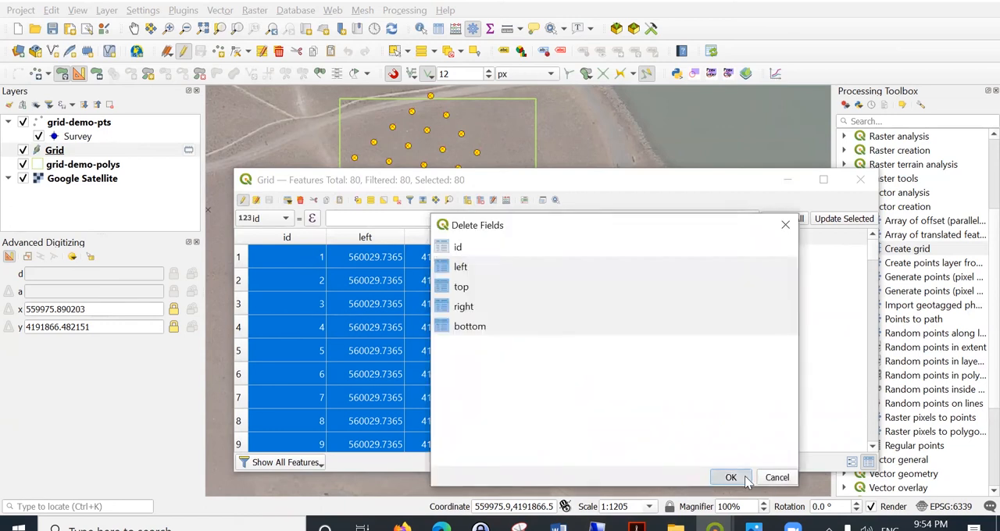
pyautogui.click(731, 478)
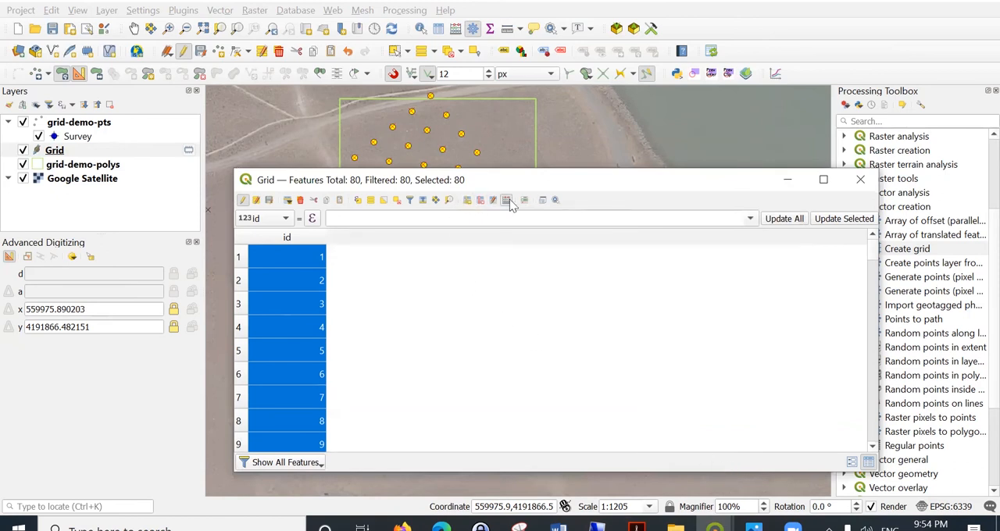
# Calculate a decimal Northing field from $y with precision 3
pyautogui.click(506, 200)
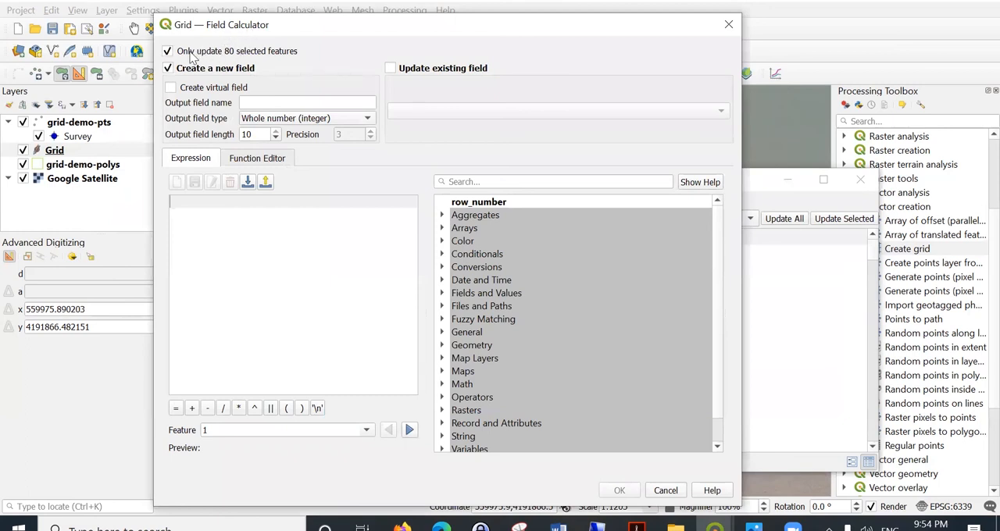
pyautogui.moveTo(221, 69)
pyautogui.write('Northing')
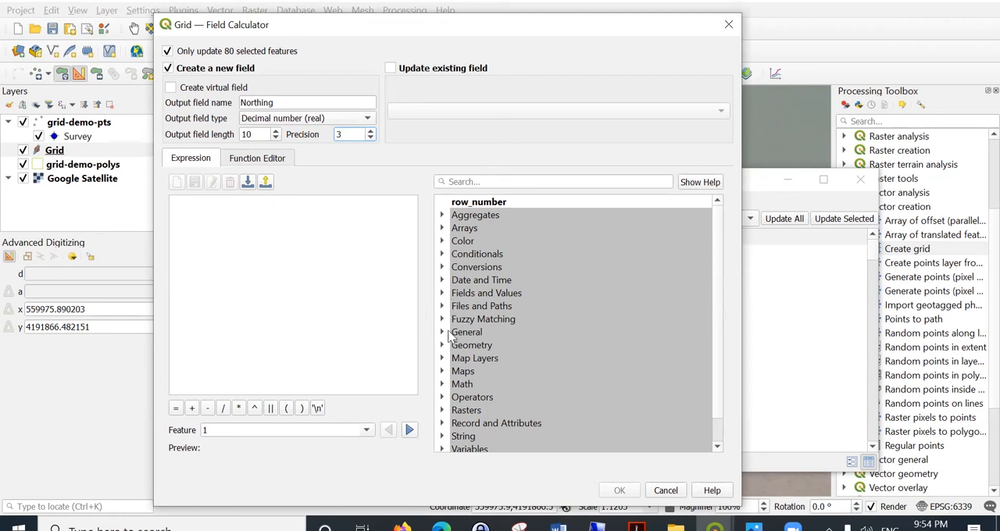
pyautogui.click(472, 345)
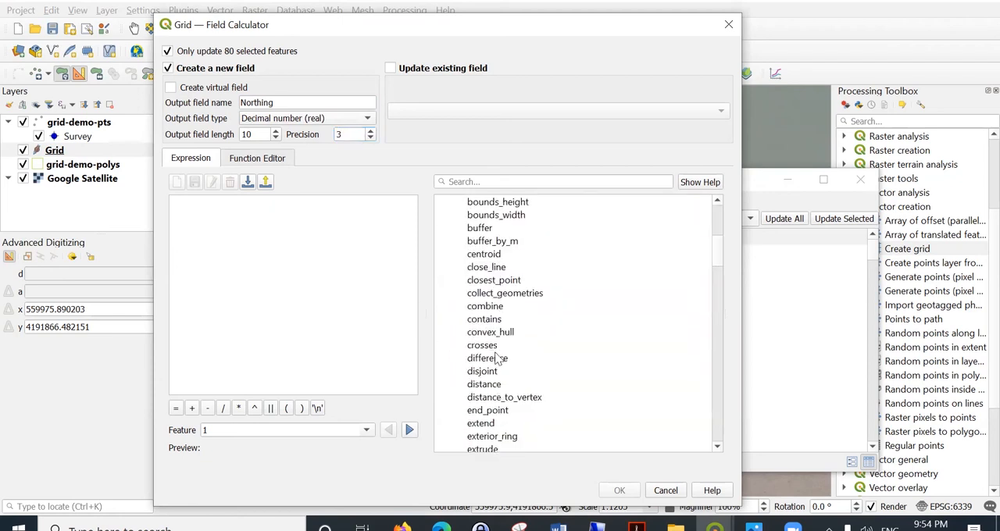
pyautogui.scroll(-3)
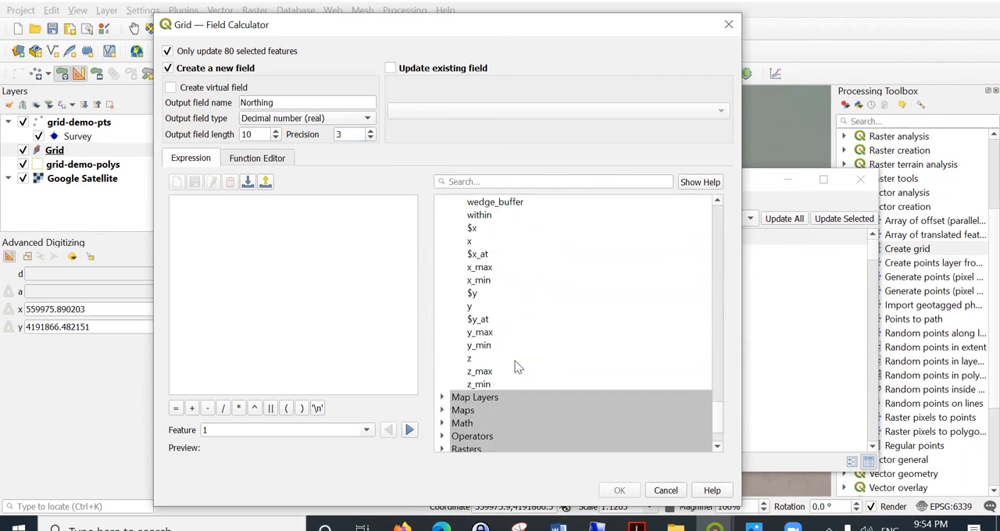
pyautogui.moveTo(483, 230)
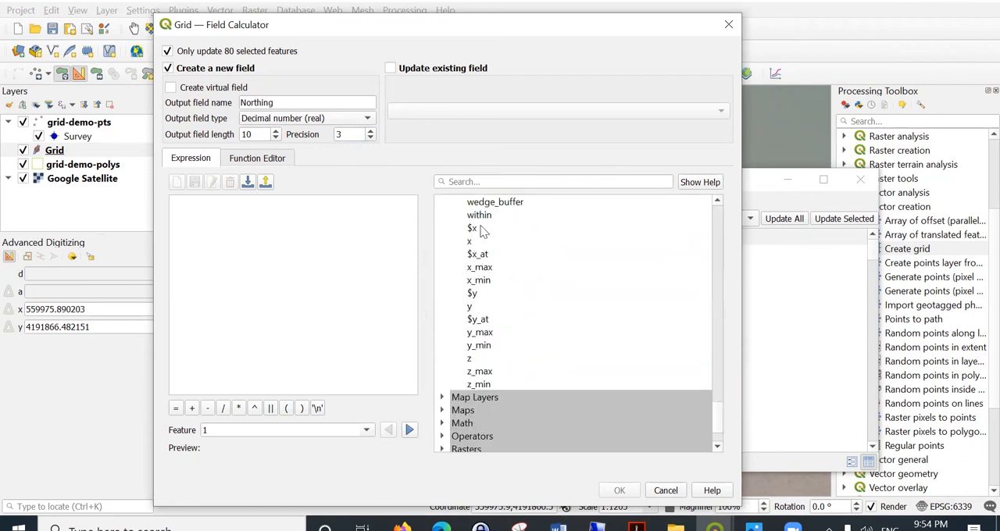
pyautogui.moveTo(260, 148)
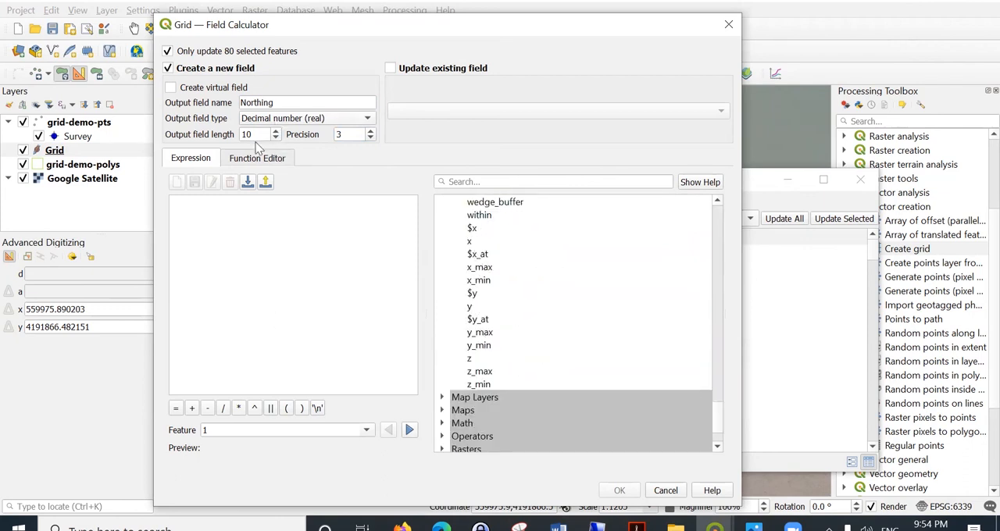
pyautogui.moveTo(498, 317)
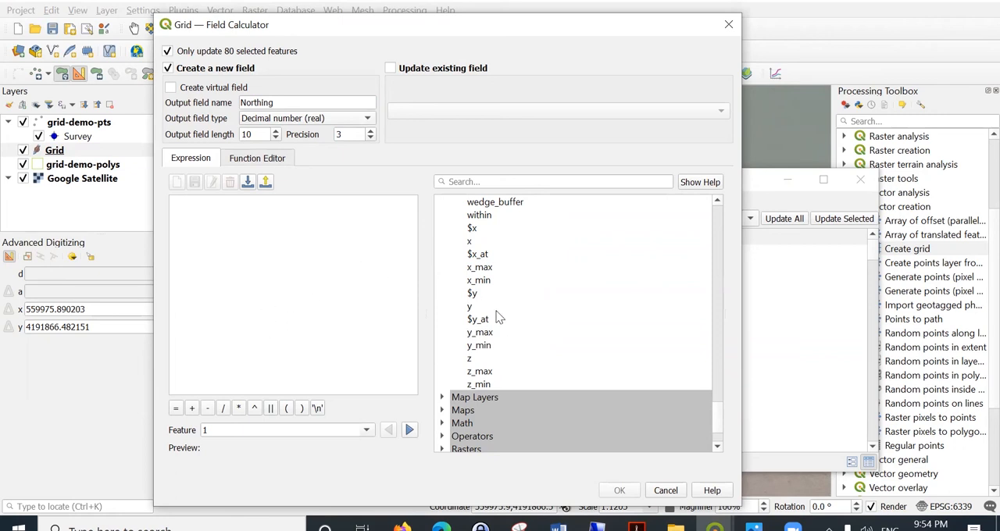
pyautogui.doubleClick(472, 293)
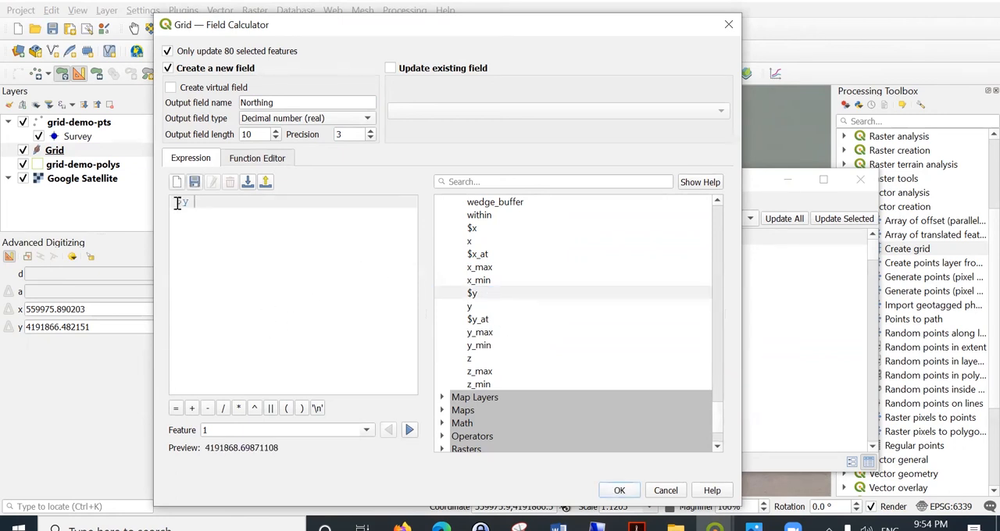
pyautogui.click(619, 490)
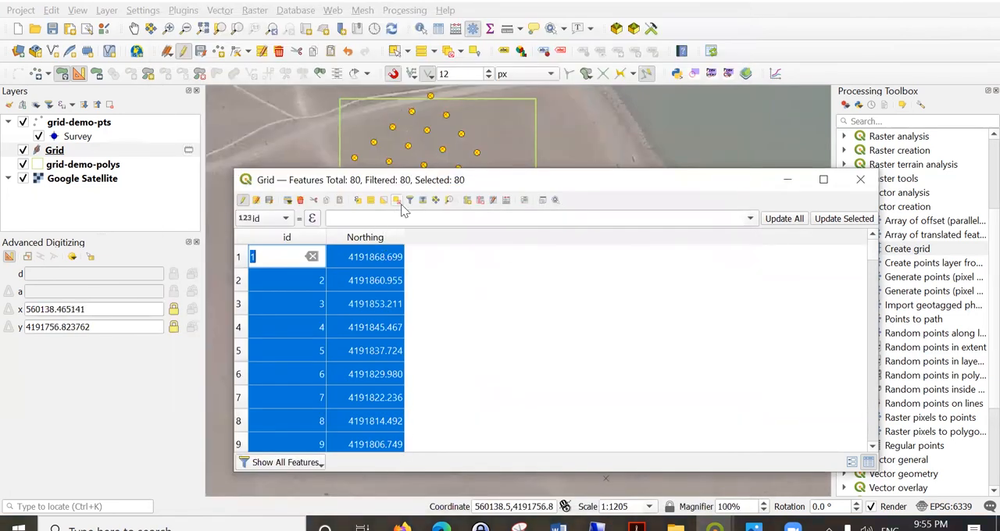
pyautogui.moveTo(397, 201)
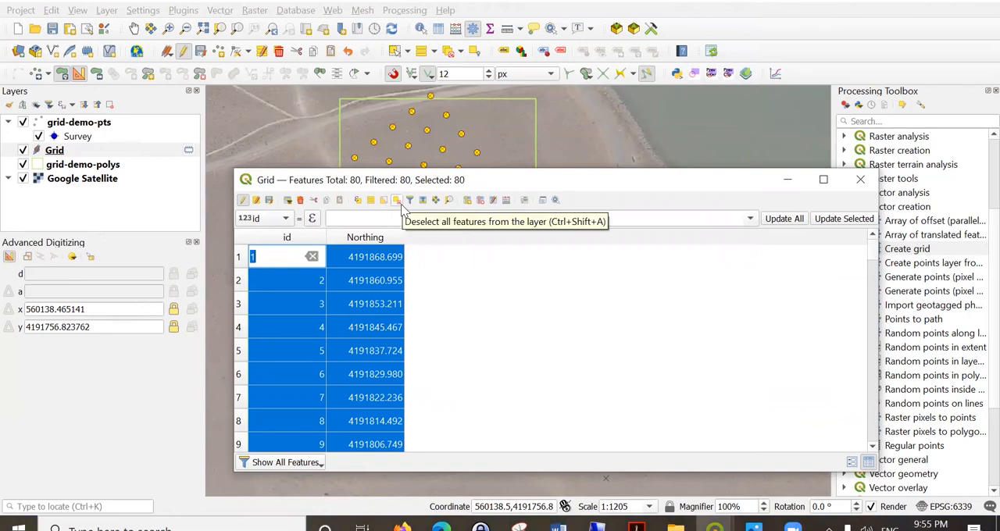
pyautogui.moveTo(494, 202)
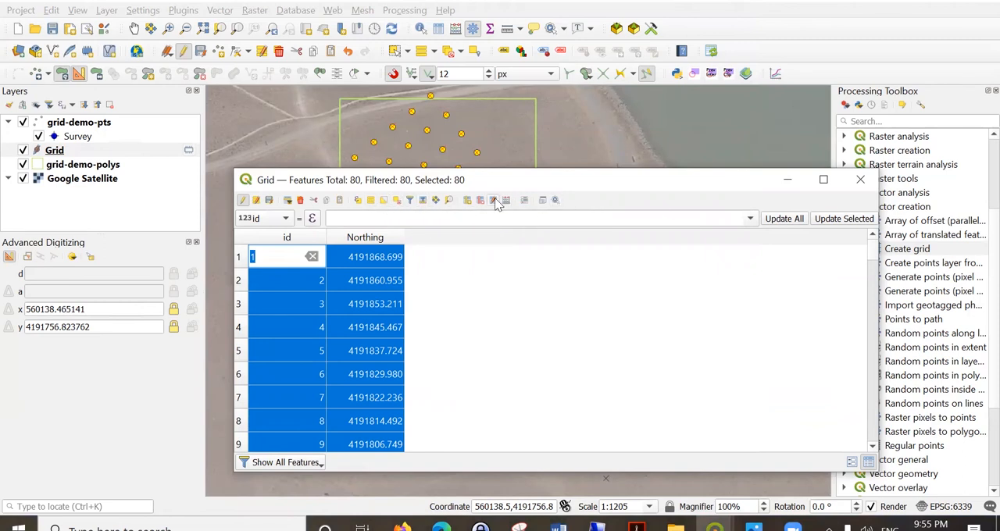
# Create a decimal Easting field calculated from each point's $x
pyautogui.click(492, 200)
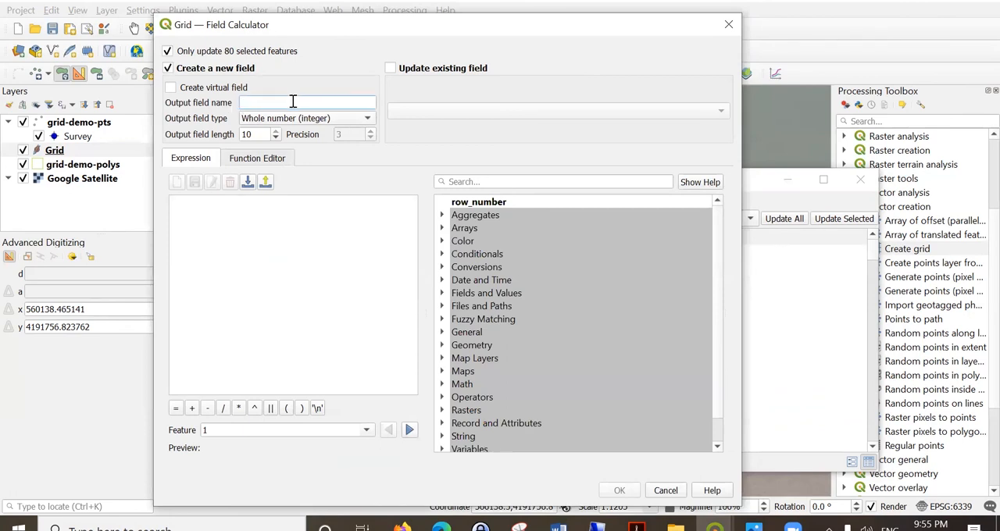
pyautogui.write('Easting')
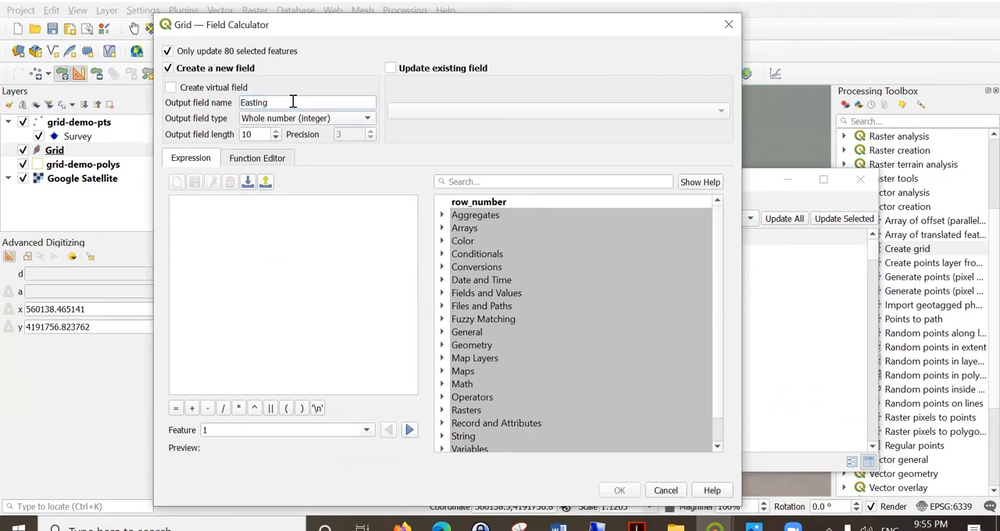
pyautogui.click(304, 118)
pyautogui.write('$x')
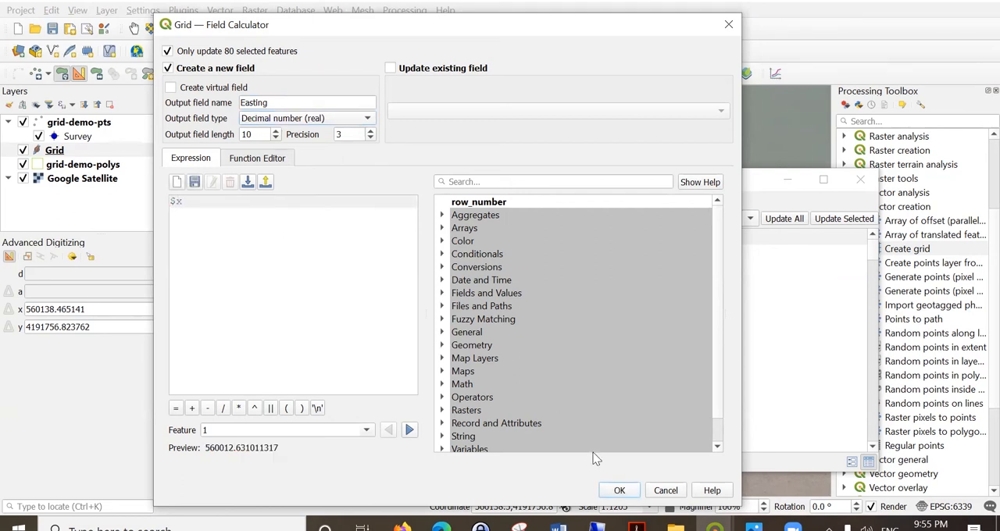
pyautogui.click(619, 490)
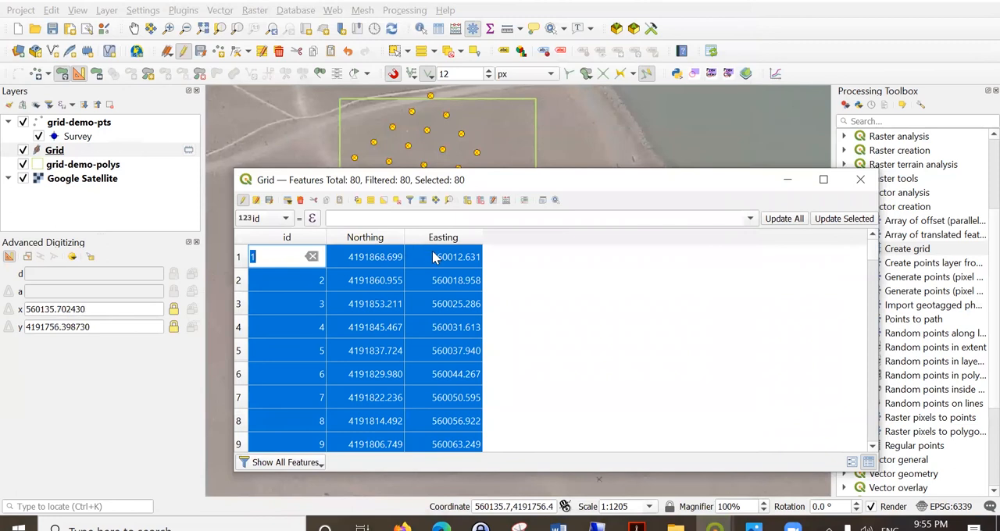
pyautogui.moveTo(577, 313)
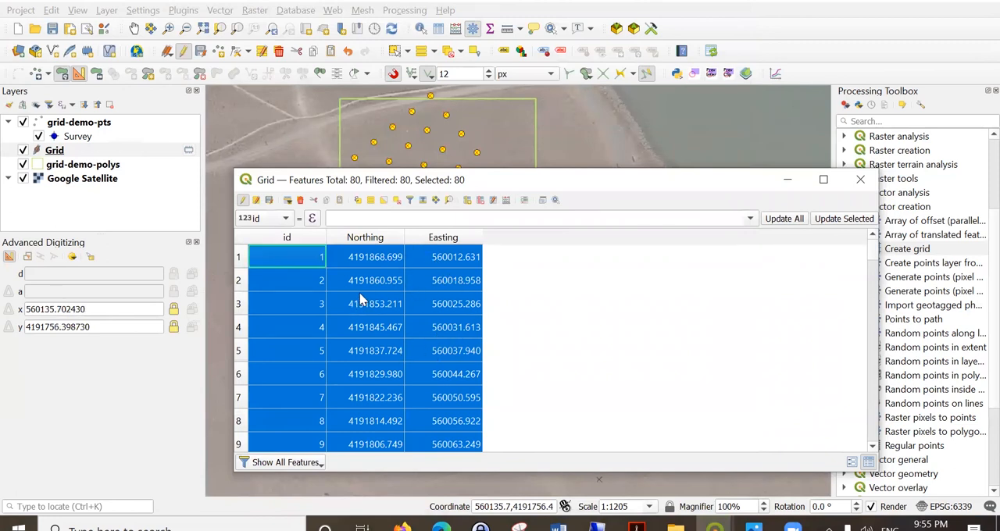
pyautogui.moveTo(443, 182)
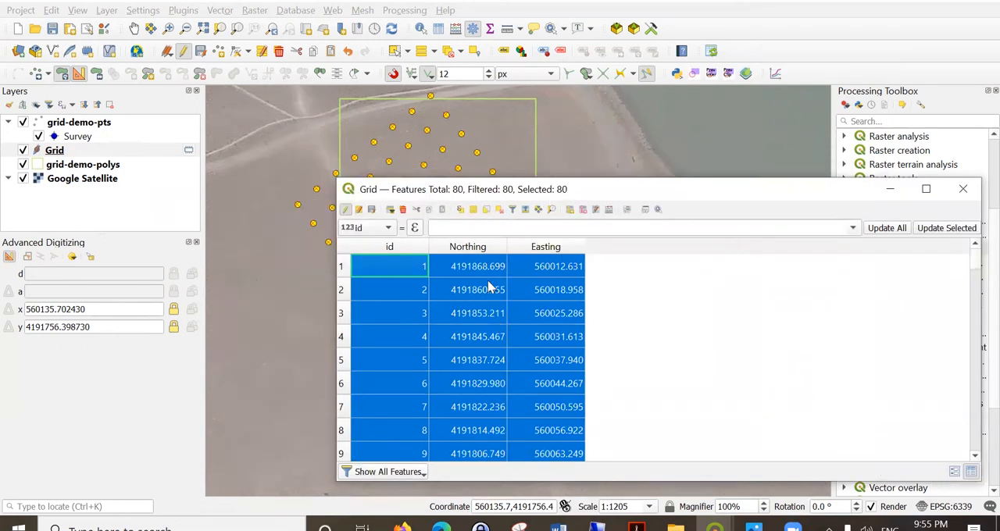
pyautogui.moveTo(515, 388)
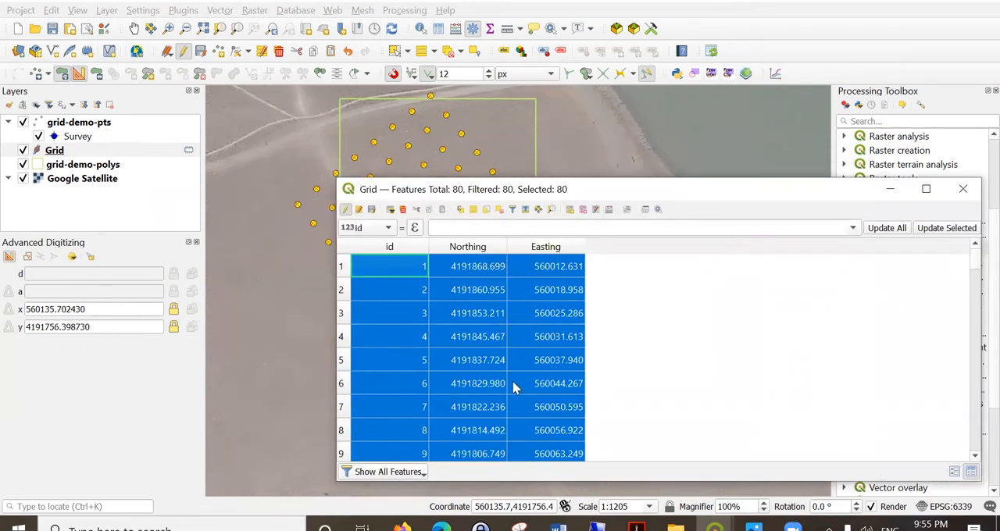
pyautogui.moveTo(477, 381)
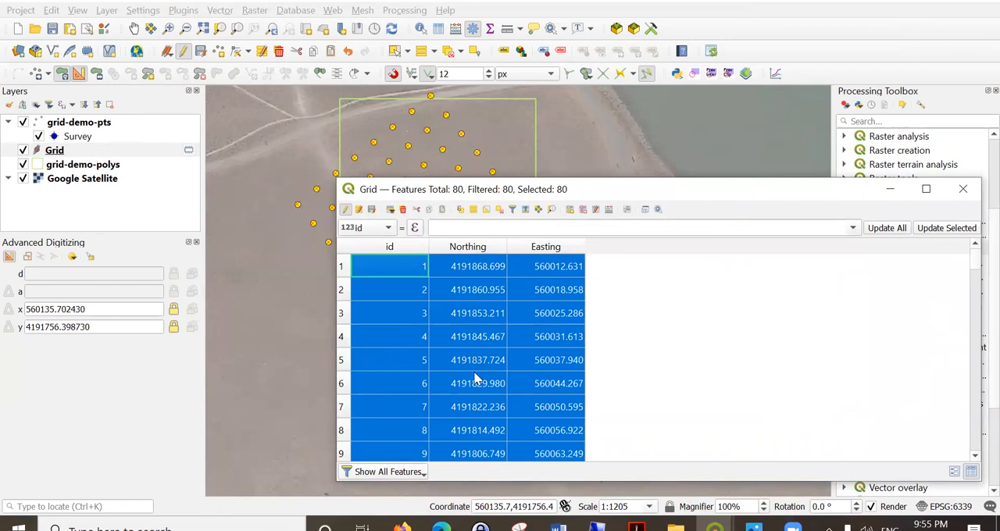
pyautogui.moveTo(478, 383)
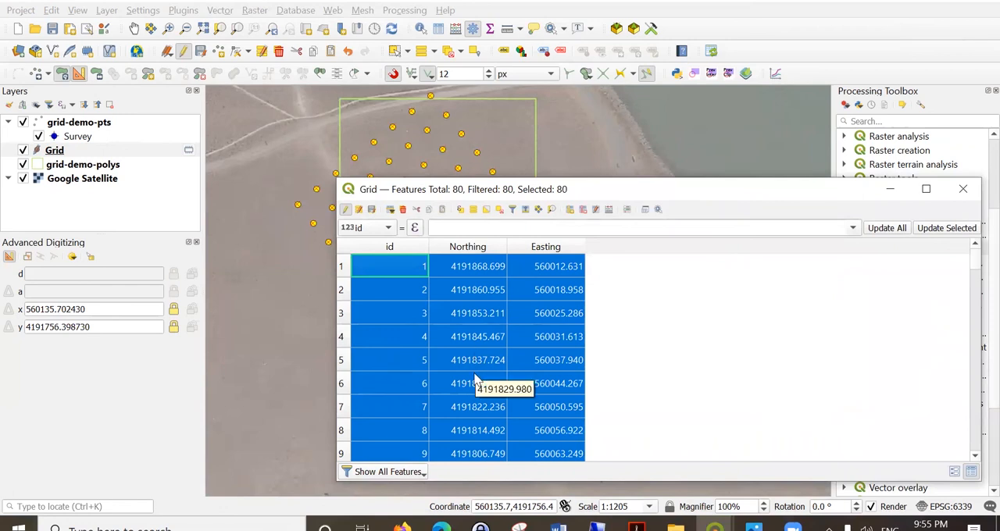
pyautogui.moveTo(471, 418)
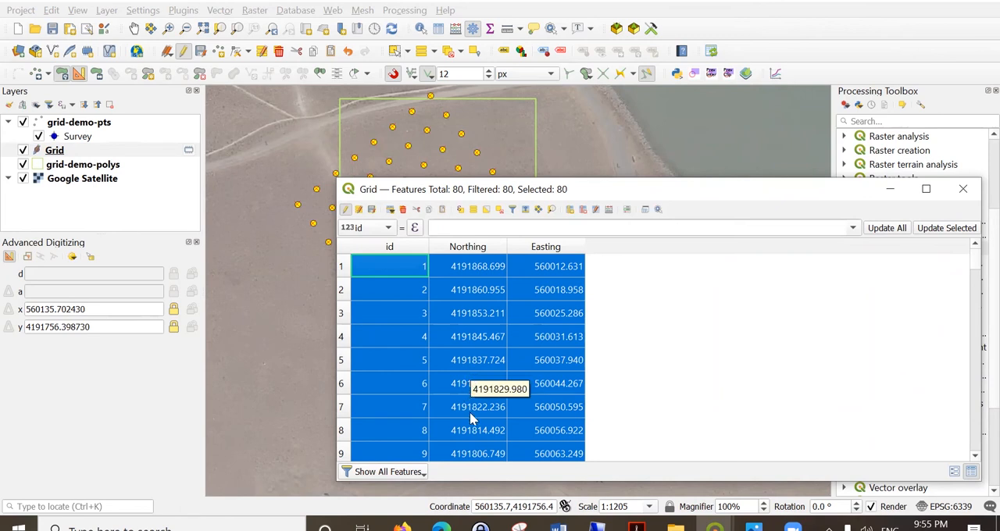
pyautogui.moveTo(503, 342)
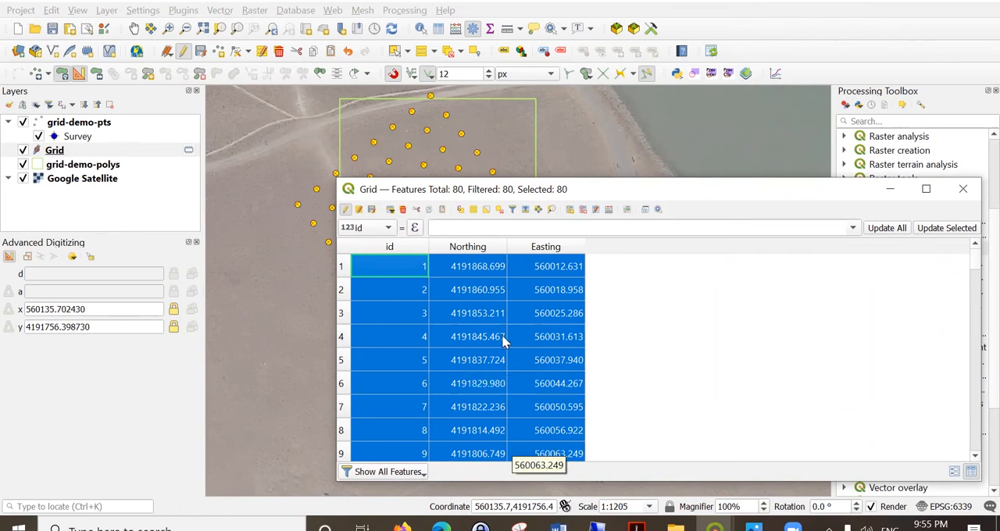
pyautogui.moveTo(504, 407)
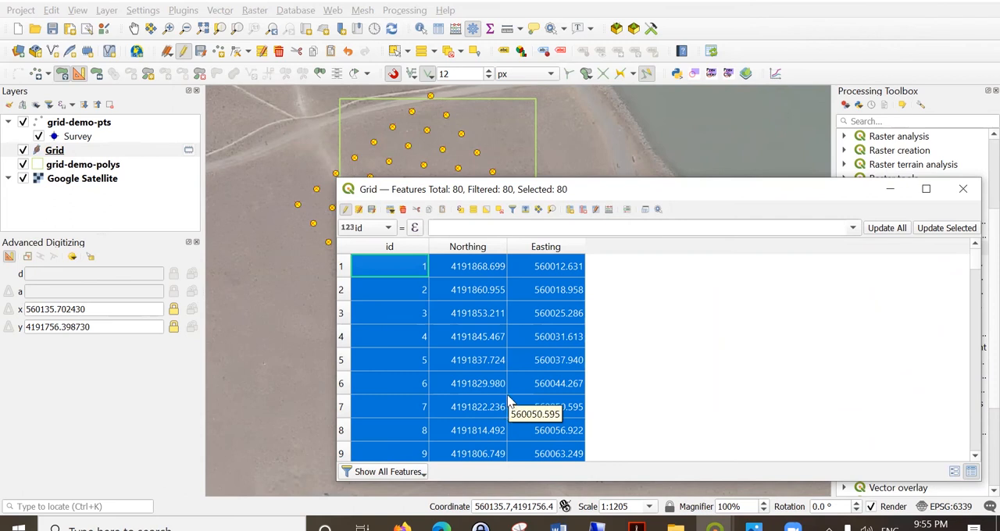
pyautogui.moveTo(505, 308)
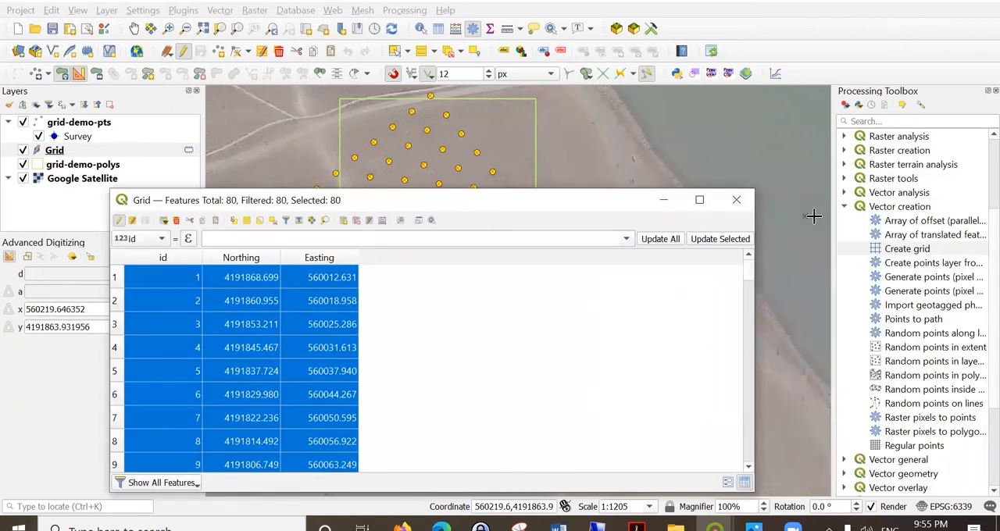
# Close the attribute table and start Save Features As for the Grid layer, choosing a format
pyautogui.click(736, 200)
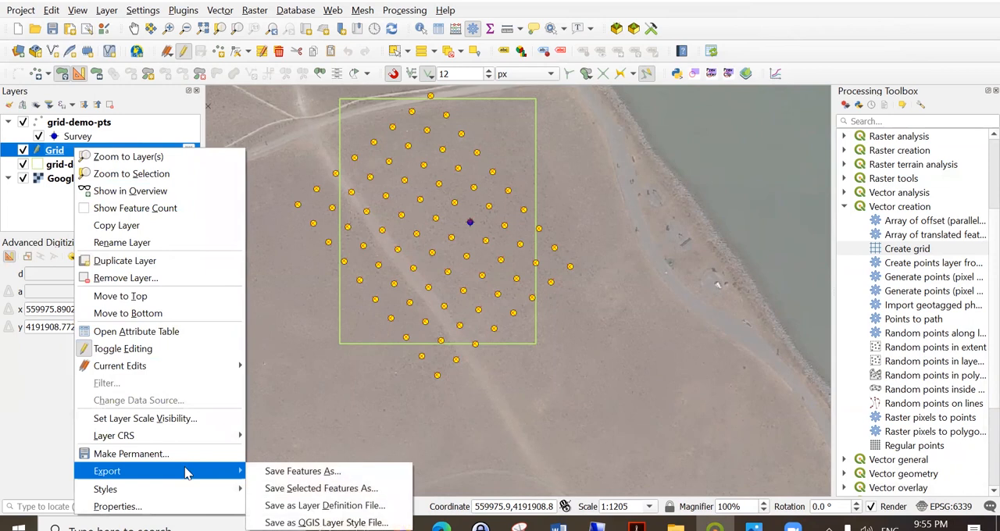
pyautogui.click(302, 471)
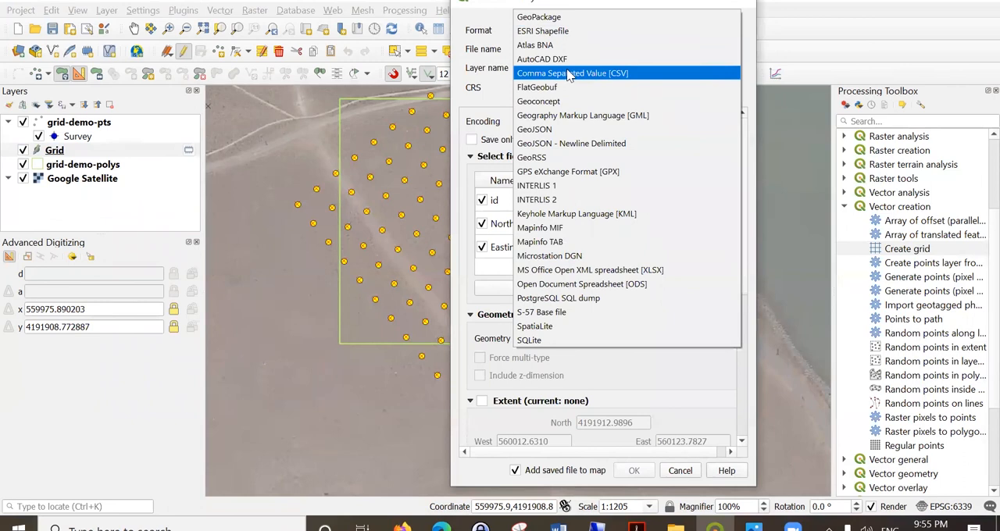
pyautogui.click(542, 30)
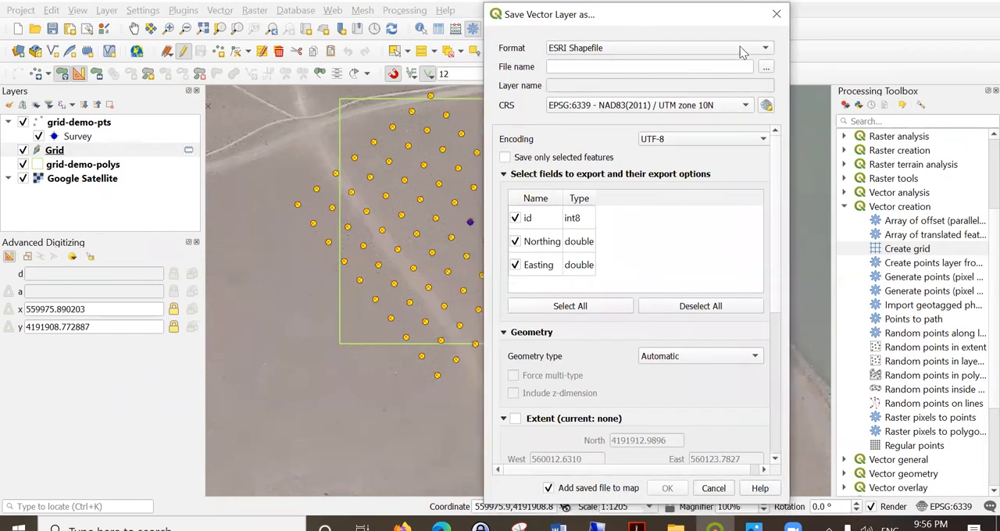
pyautogui.moveTo(776, 14)
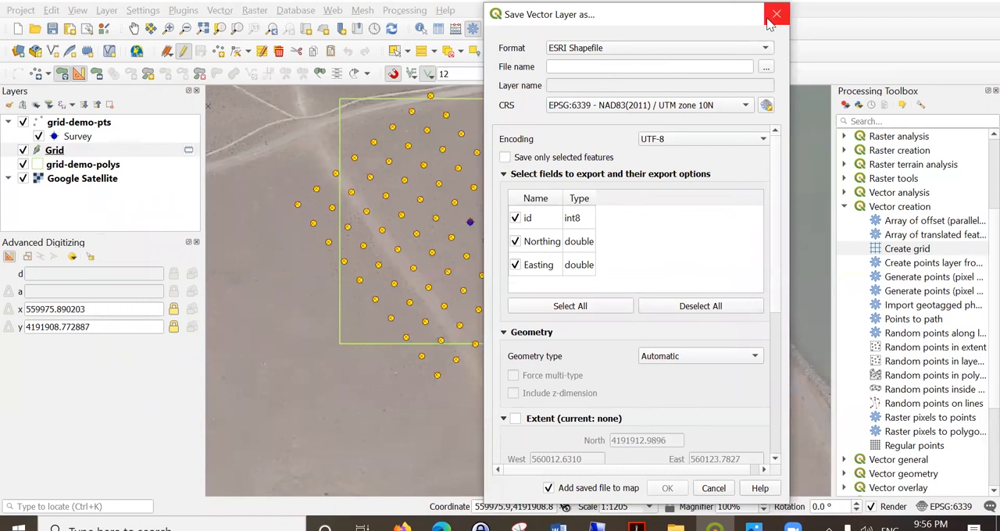
pyautogui.moveTo(470, 226)
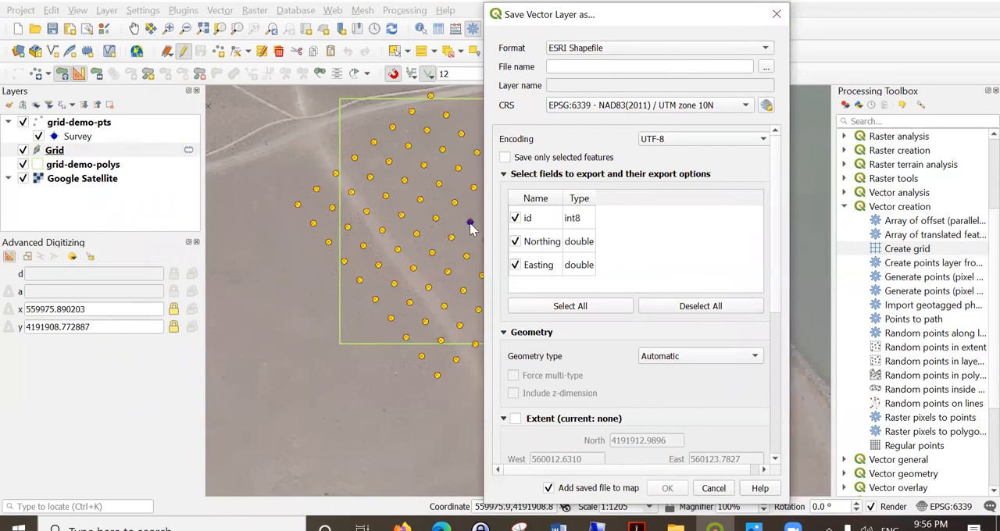
pyautogui.moveTo(441, 191)
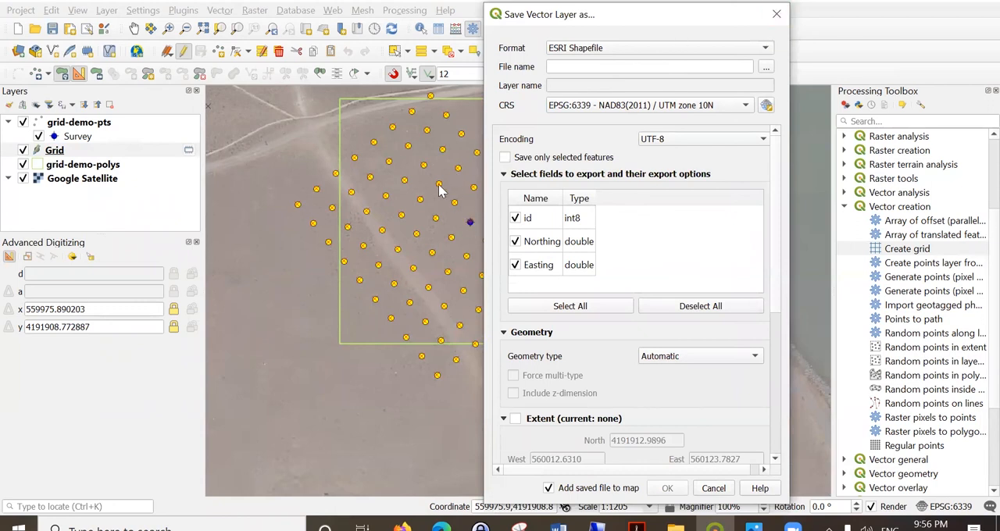
pyautogui.moveTo(754, 31)
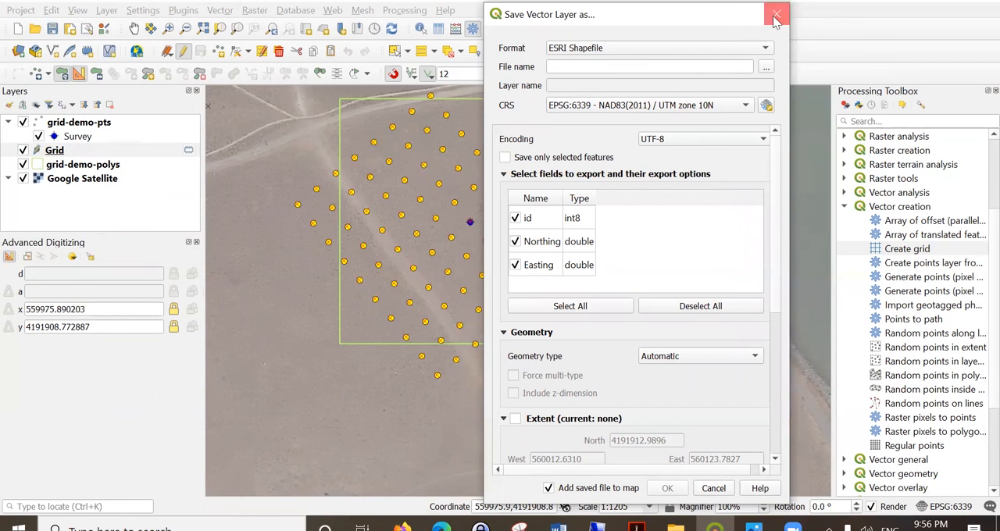
pyautogui.moveTo(456, 217)
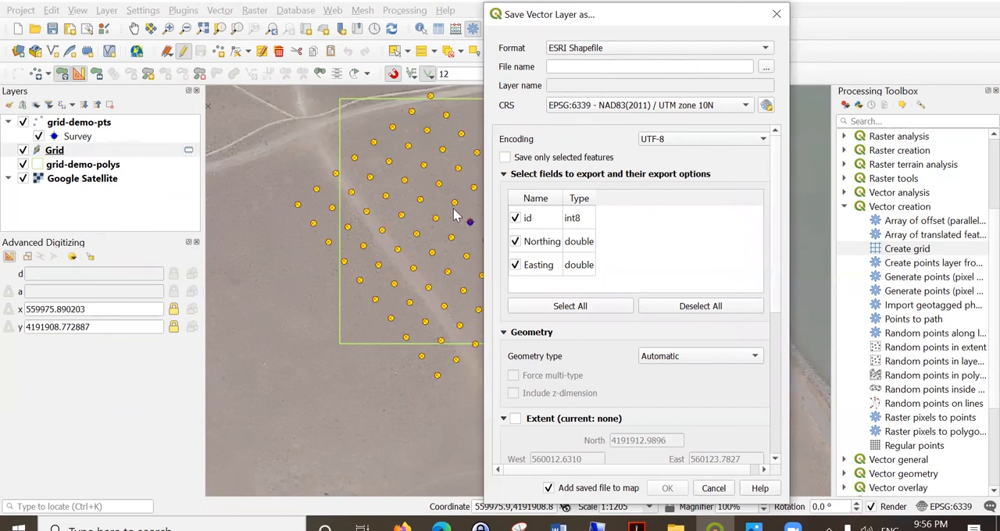
pyautogui.moveTo(457, 215)
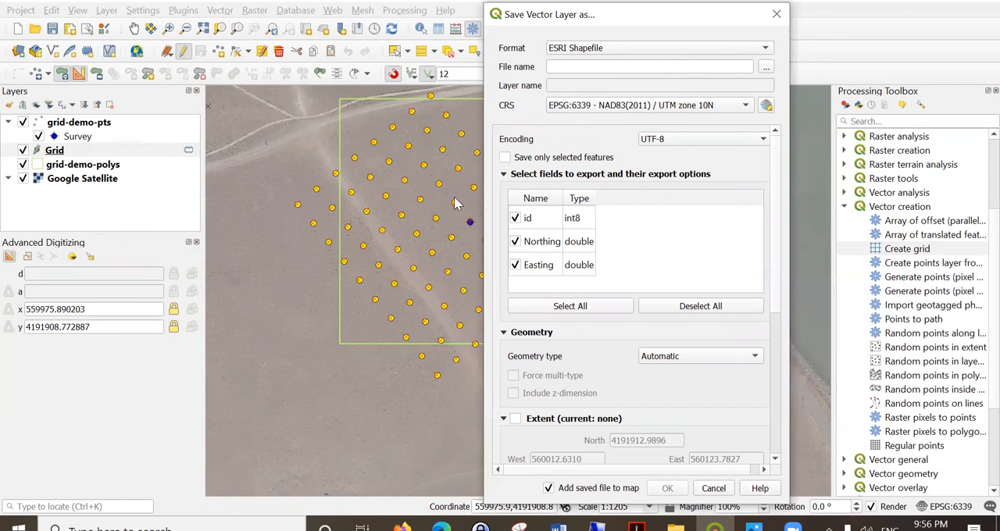
pyautogui.moveTo(460, 212)
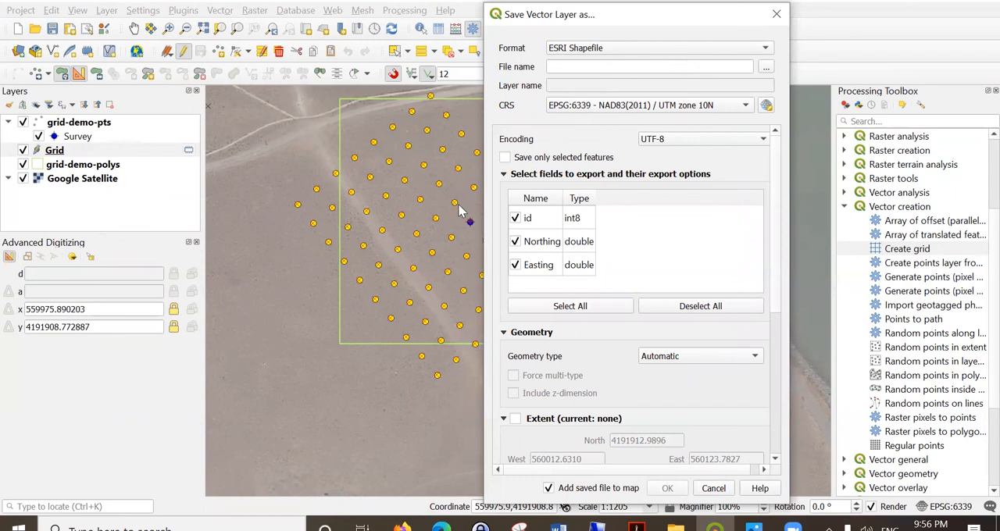
pyautogui.moveTo(457, 211)
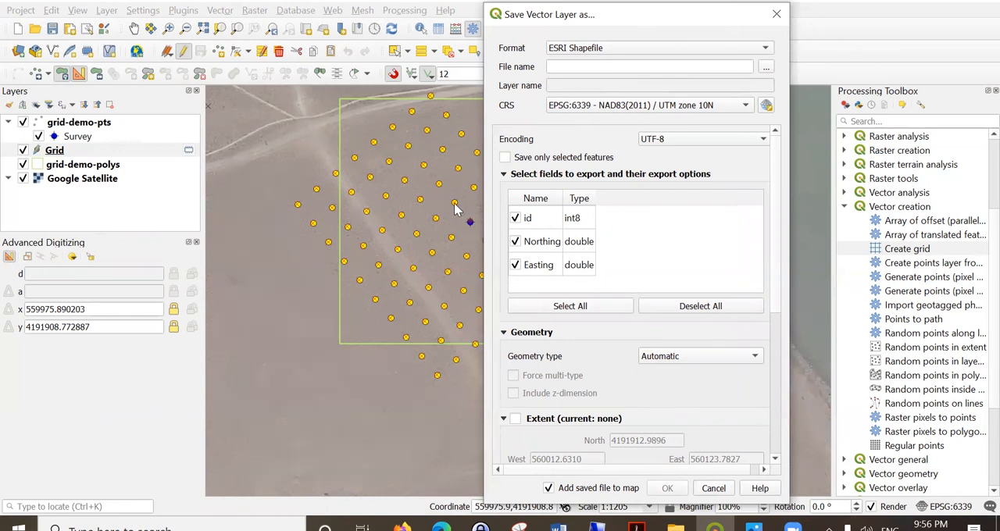
pyautogui.moveTo(465, 209)
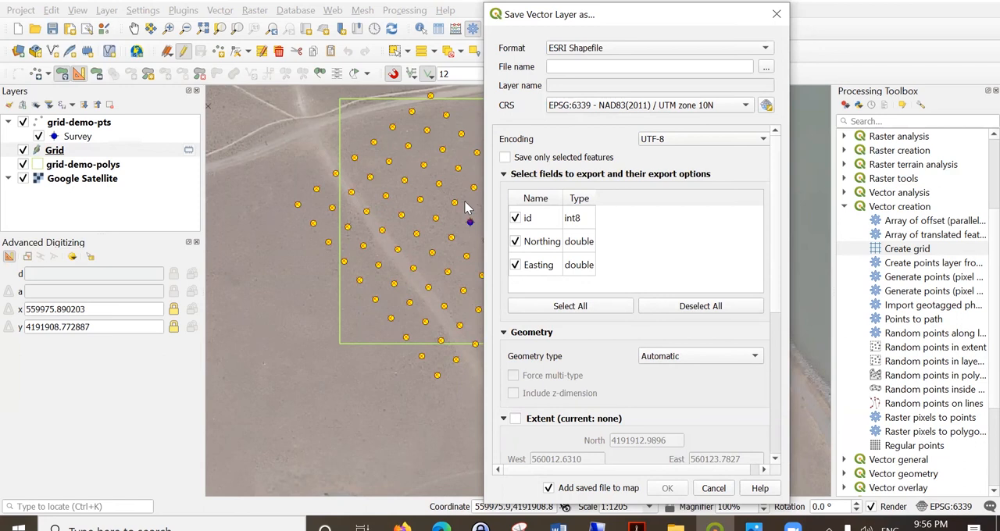
pyautogui.moveTo(456, 197)
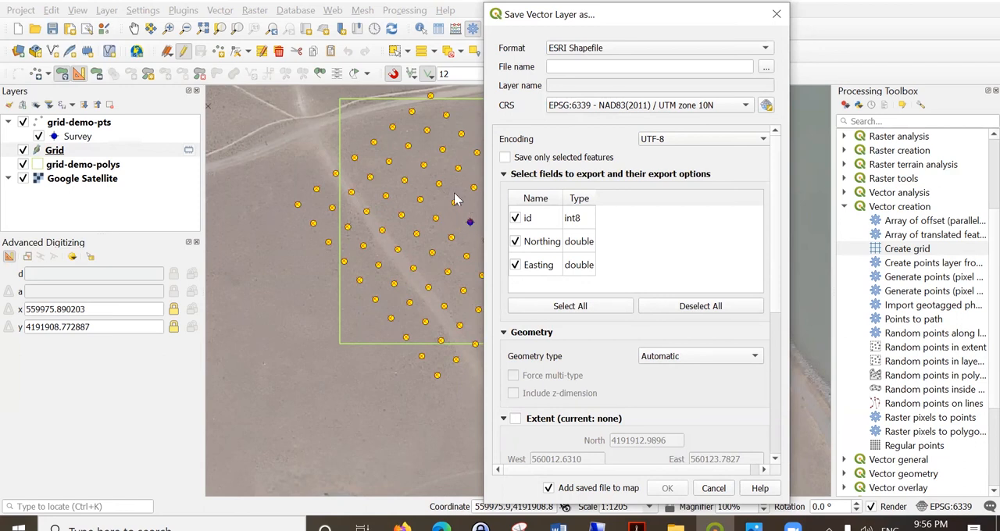
pyautogui.moveTo(463, 224)
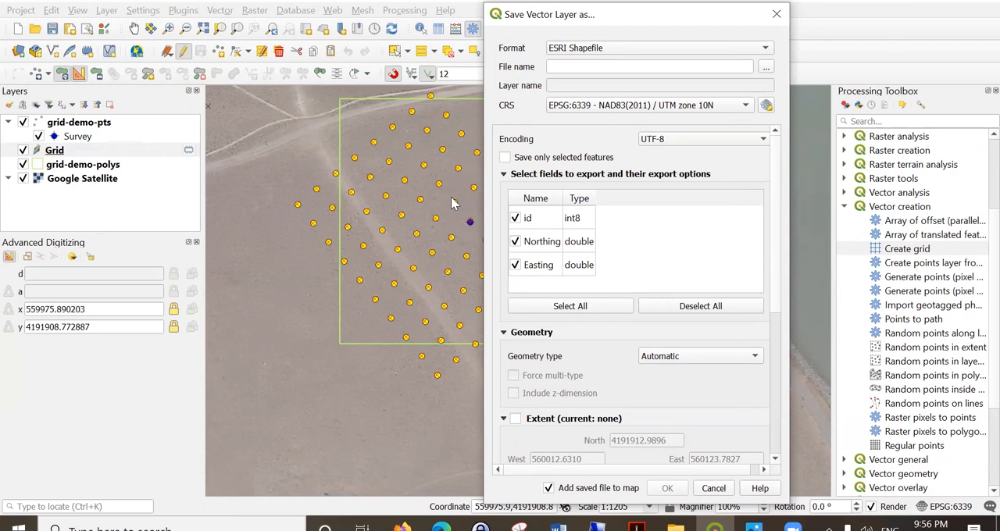
pyautogui.moveTo(463, 219)
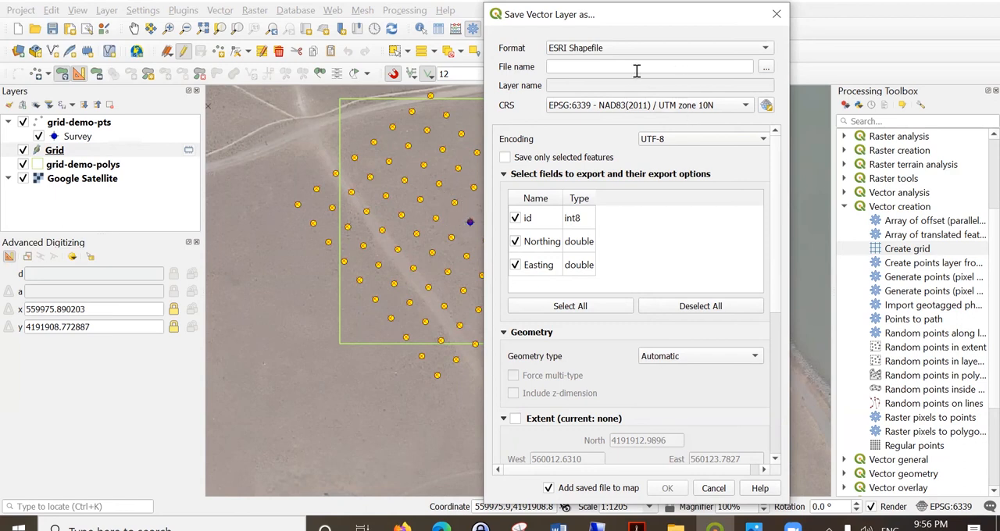
# Open the Grid attribute table and add an empty Text (string) field named 'Name'
pyautogui.click(712, 487)
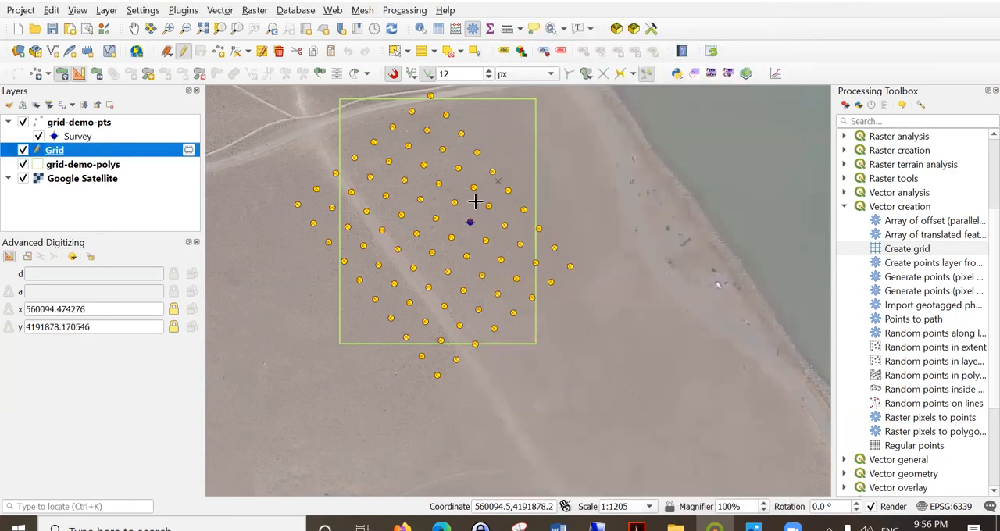
pyautogui.rightClick(54, 150)
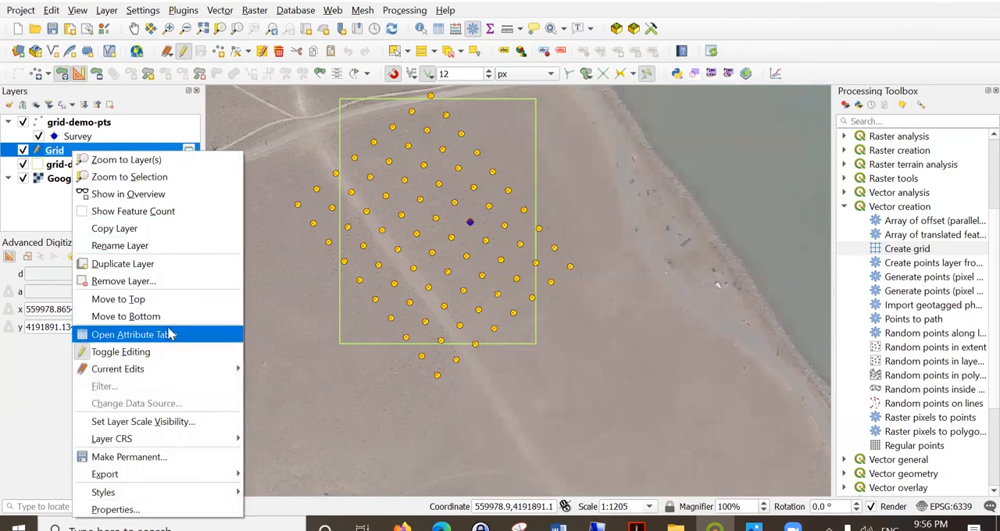
pyautogui.click(133, 334)
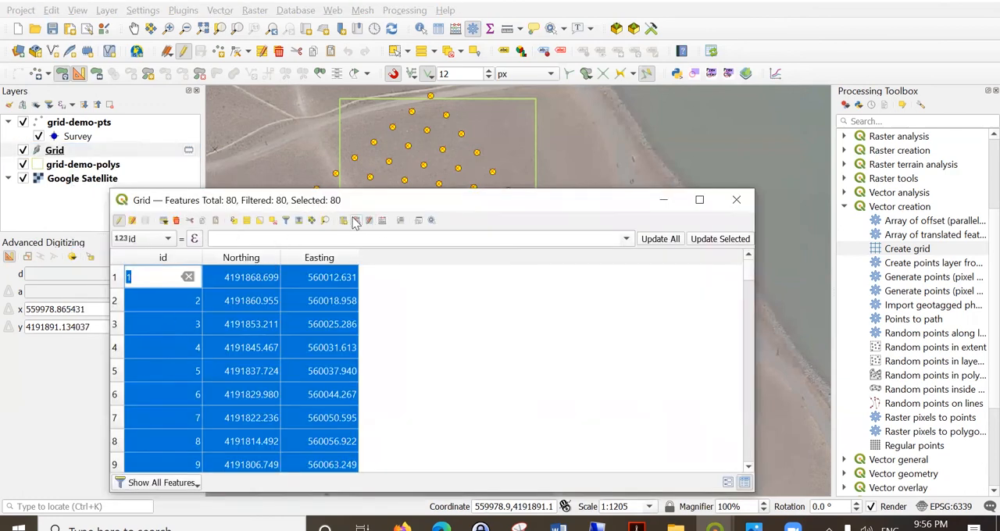
pyautogui.click(356, 221)
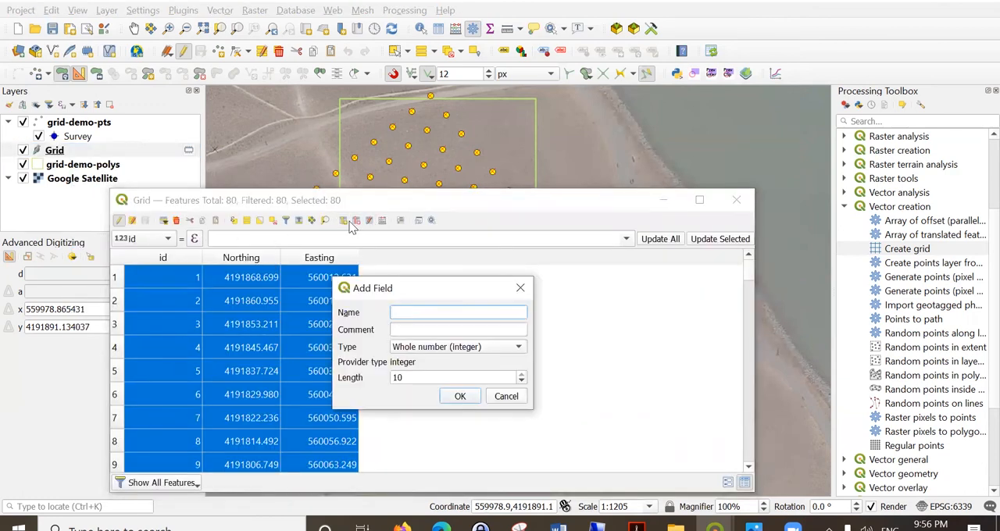
pyautogui.write('Name')
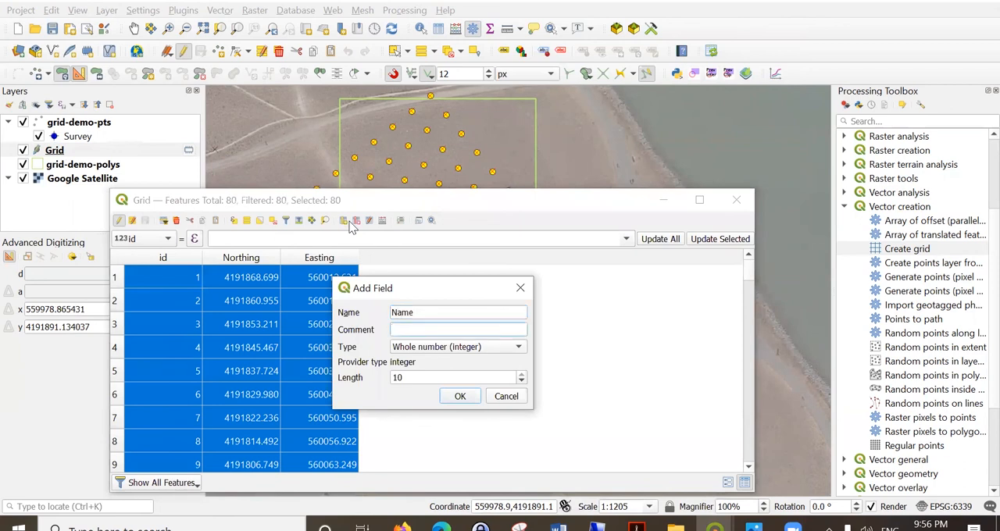
pyautogui.click(458, 347)
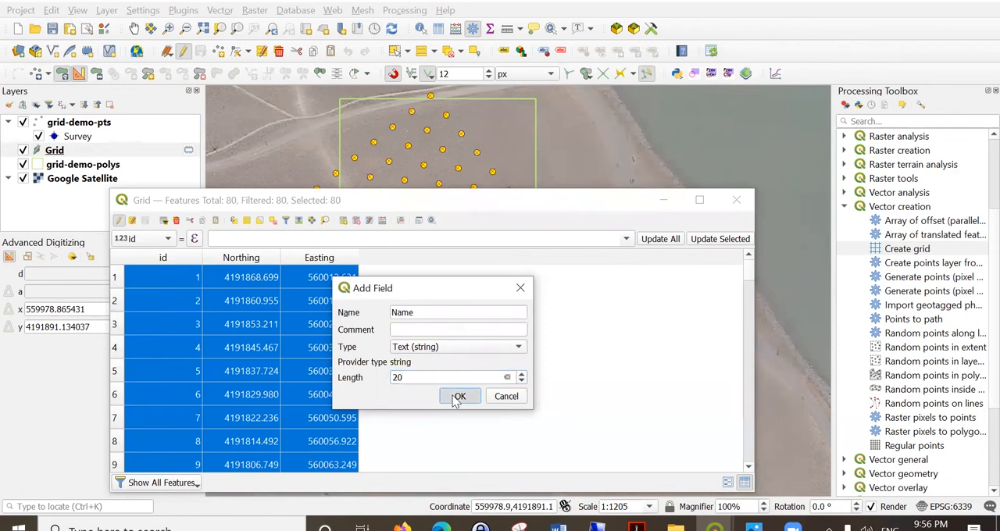
pyautogui.click(460, 396)
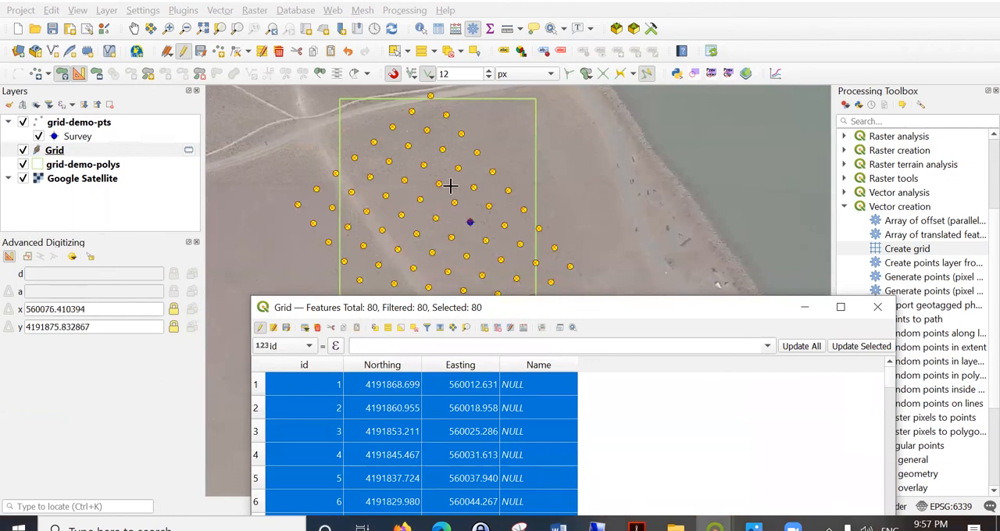
pyautogui.moveTo(429, 181)
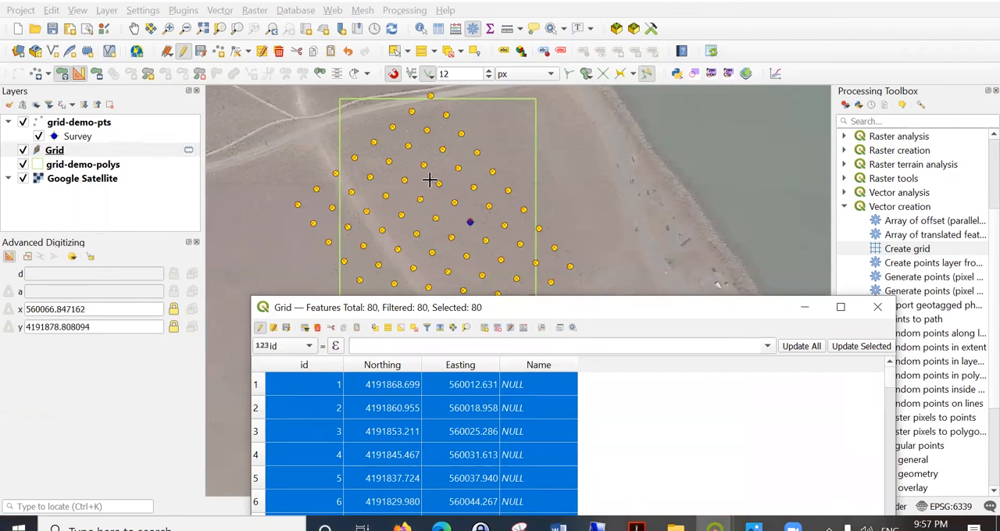
pyautogui.moveTo(439, 183)
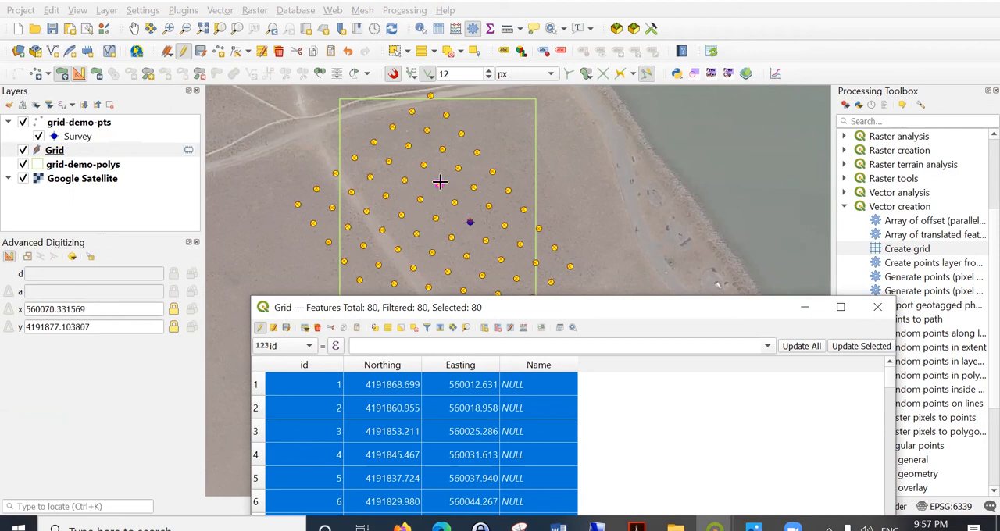
pyautogui.moveTo(469, 230)
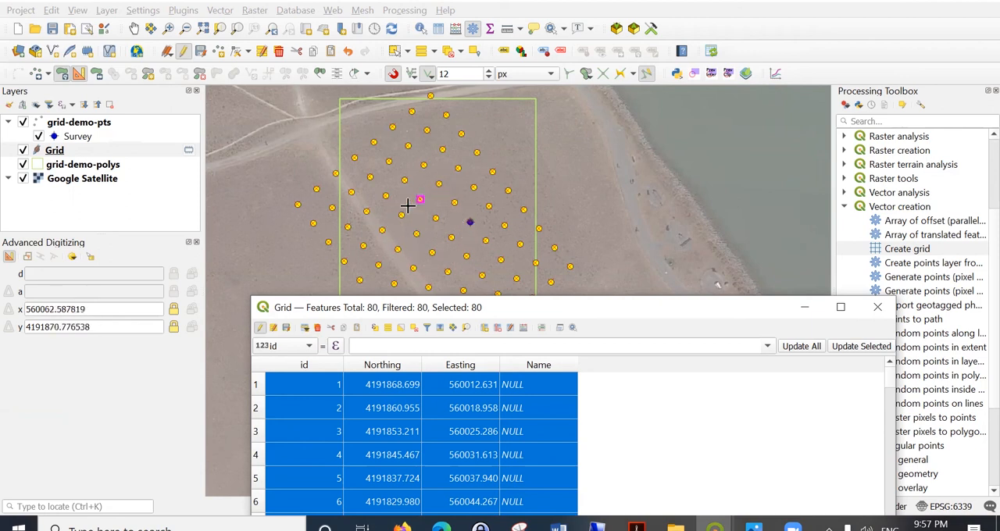
pyautogui.moveTo(358, 94)
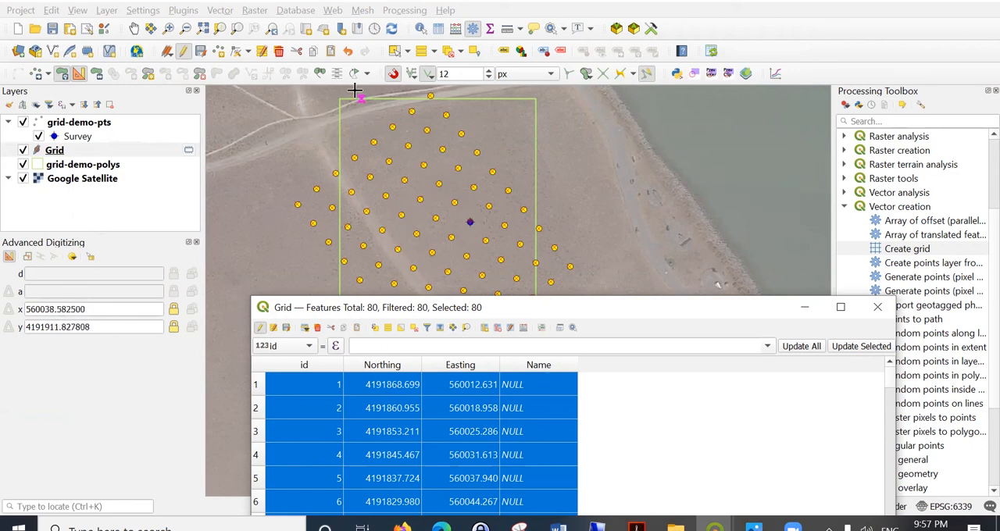
# Select grid point 54, show only selected rows, and enter 'Grid A NE' as its Name
pyautogui.click(876, 306)
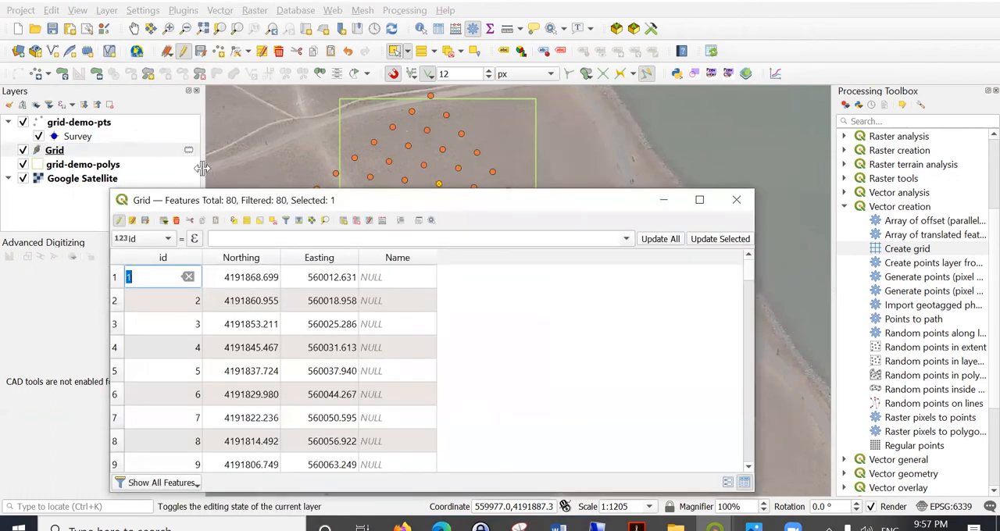
pyautogui.click(160, 482)
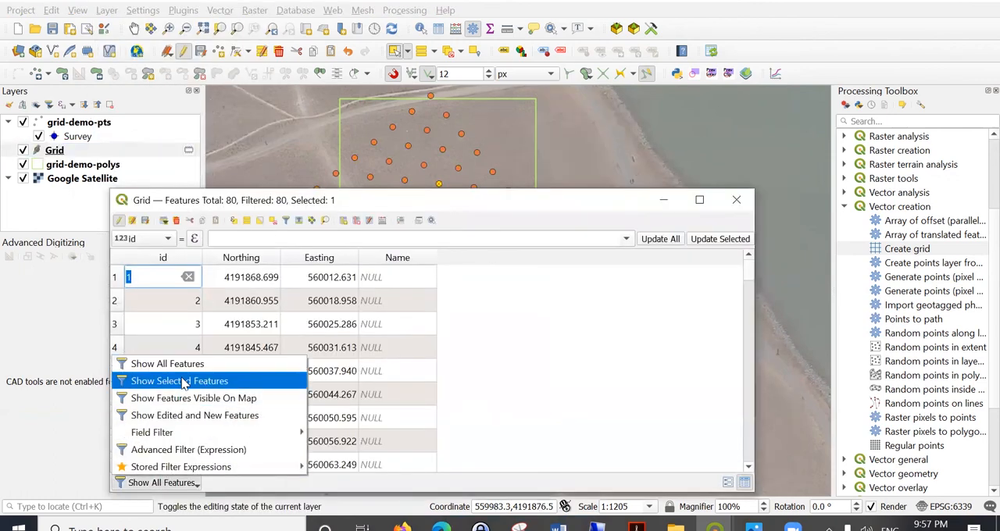
pyautogui.click(179, 381)
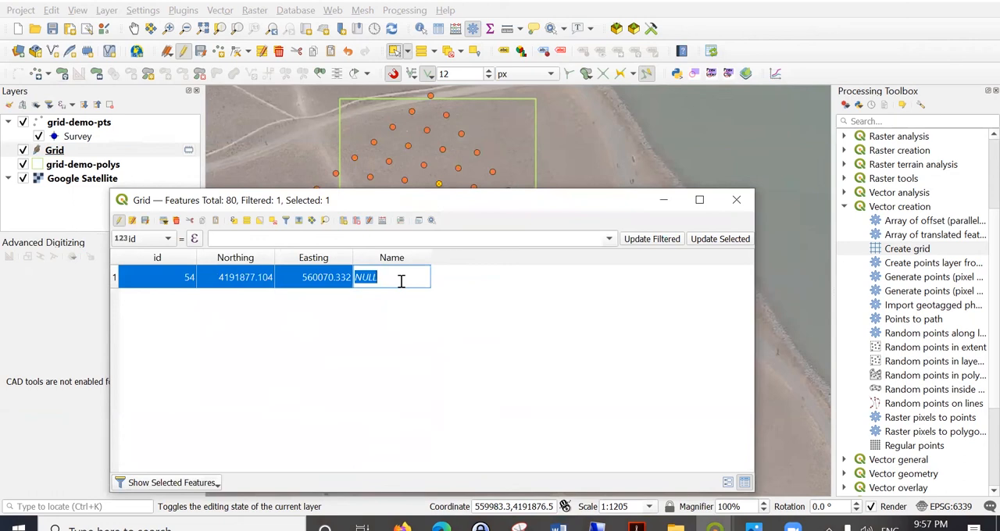
pyautogui.write('NE')
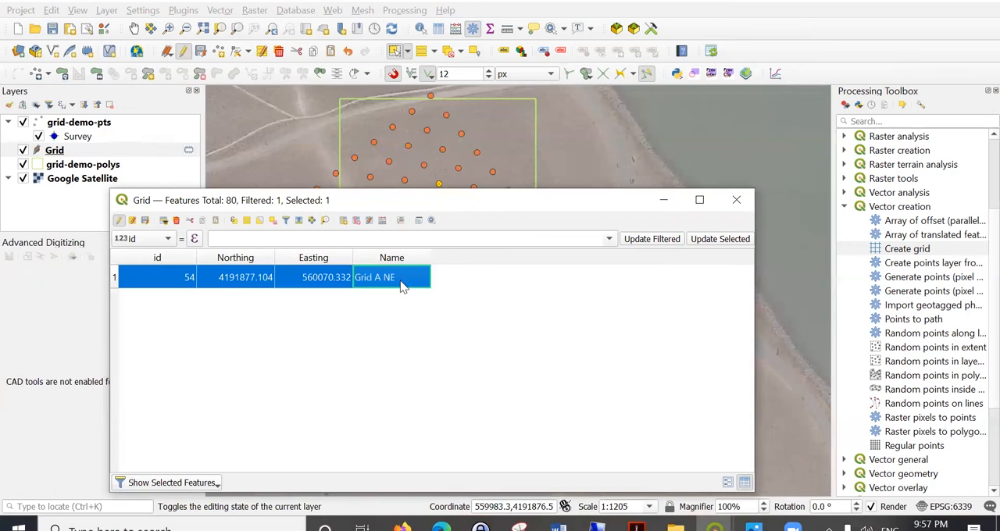
pyautogui.moveTo(735, 200)
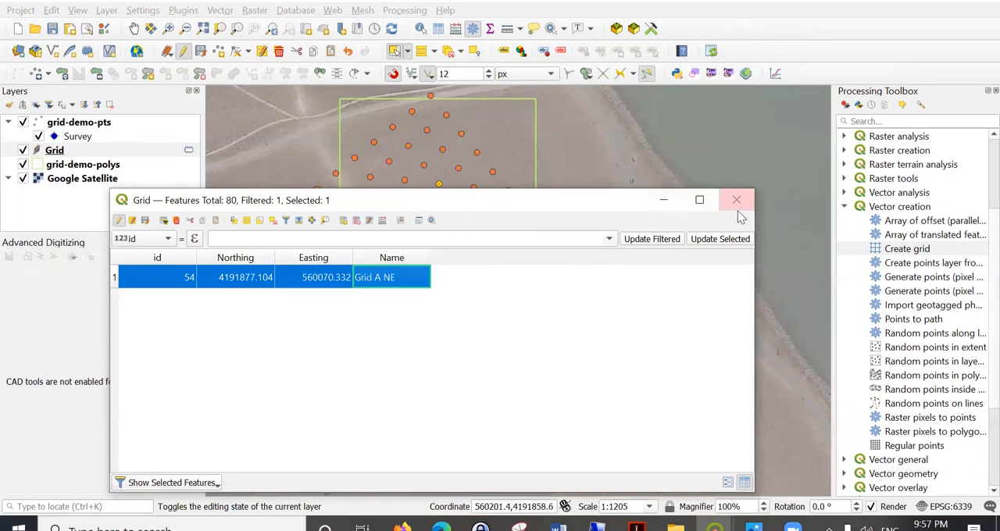
# Turn on Single Labels for the Grid layer using the Name field
pyautogui.rightClick(54, 151)
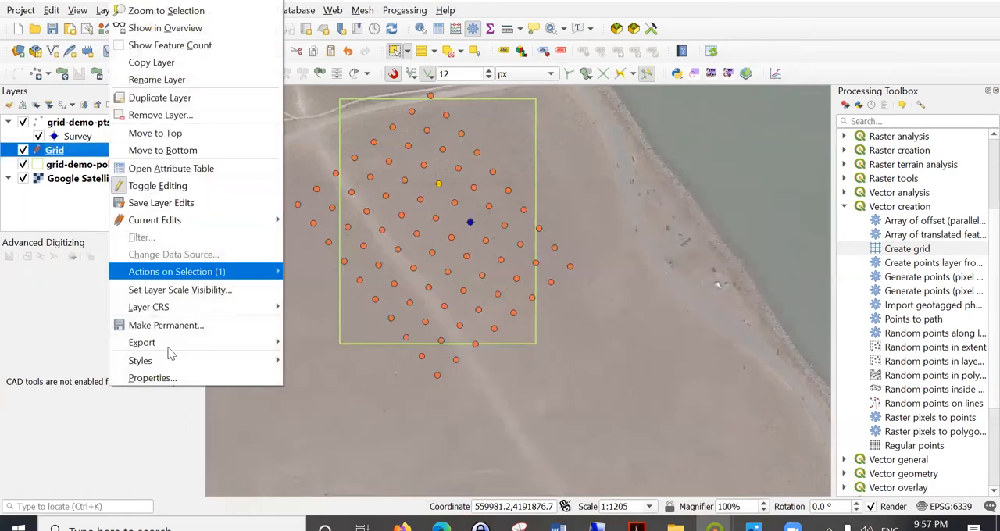
pyautogui.click(152, 377)
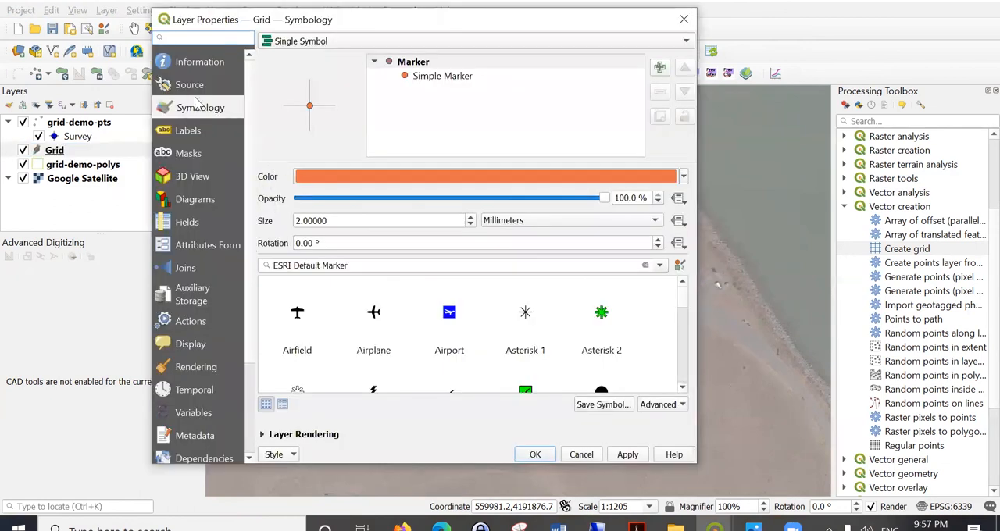
pyautogui.click(189, 130)
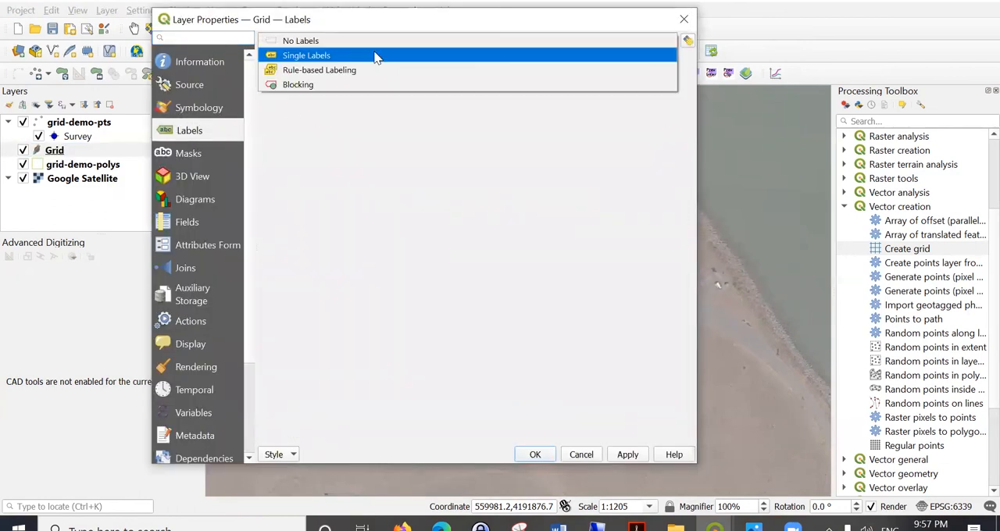
pyautogui.click(306, 54)
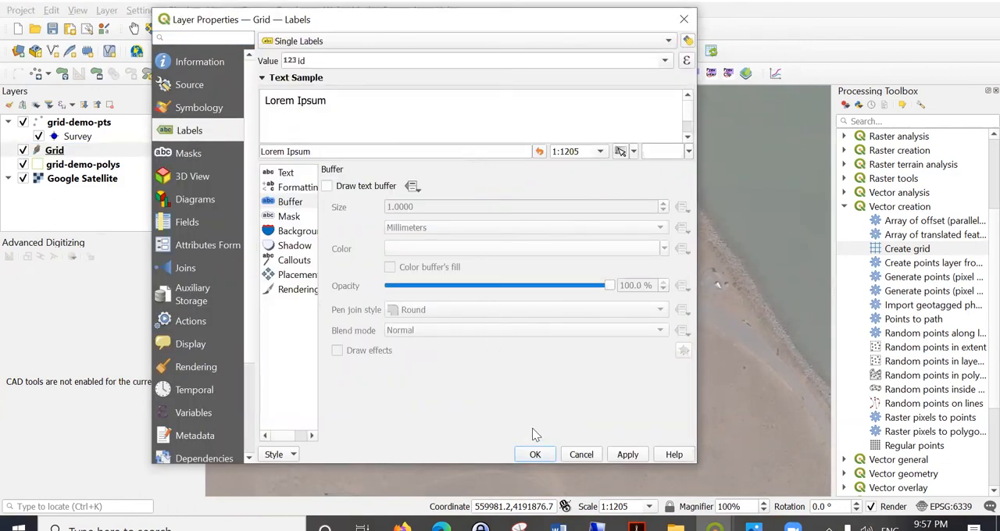
pyautogui.click(663, 60)
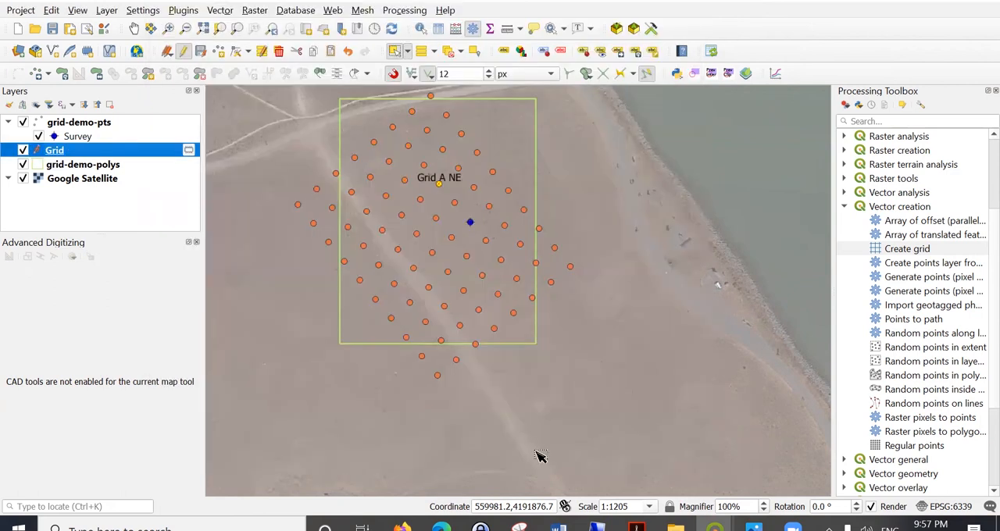
pyautogui.moveTo(436, 195)
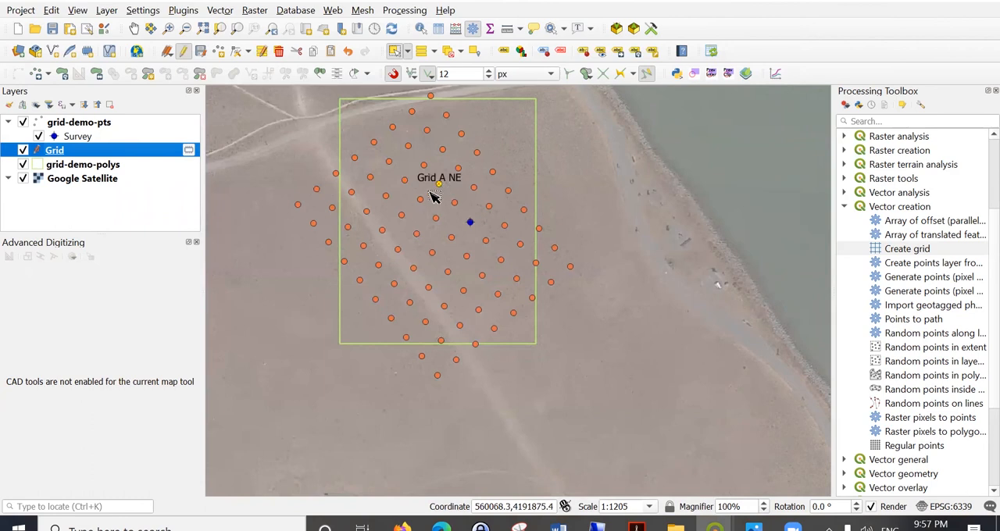
pyautogui.moveTo(449, 207)
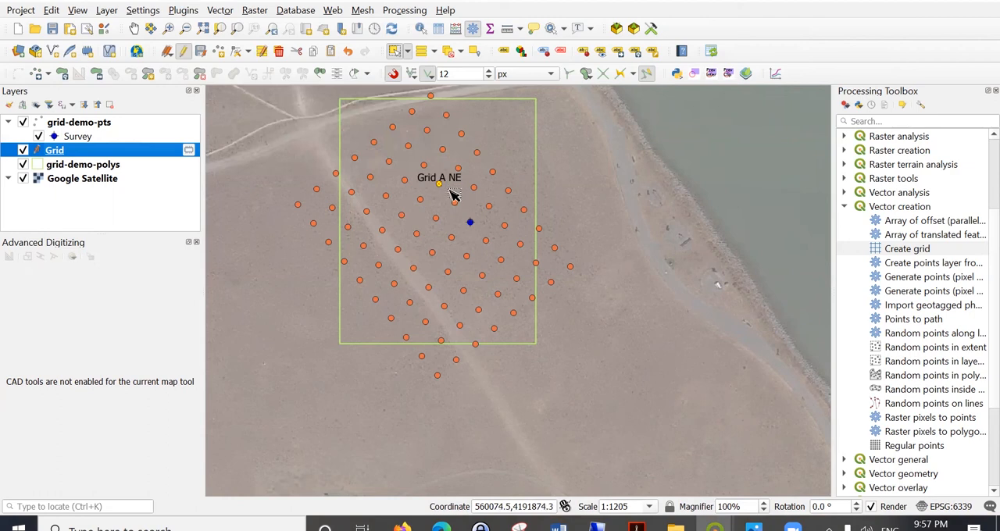
pyautogui.moveTo(473, 230)
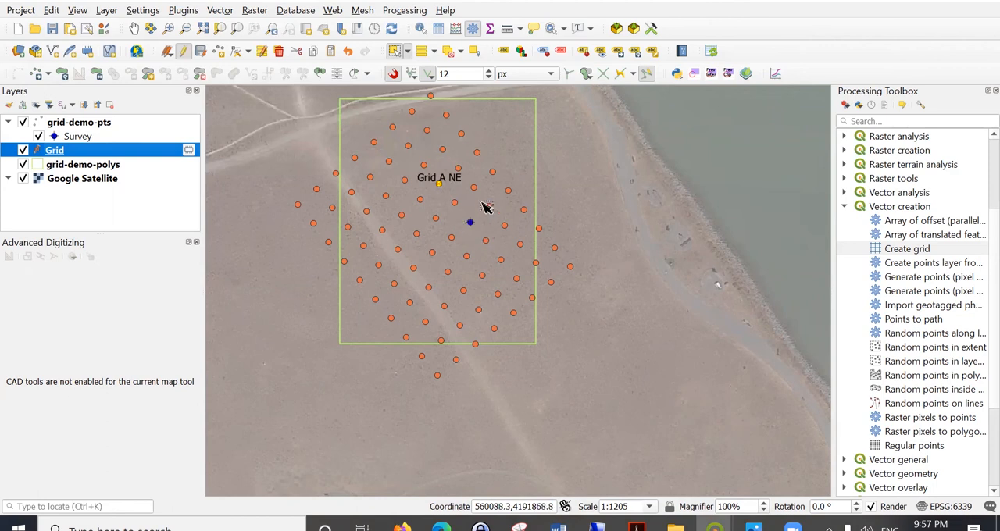
pyautogui.moveTo(442, 176)
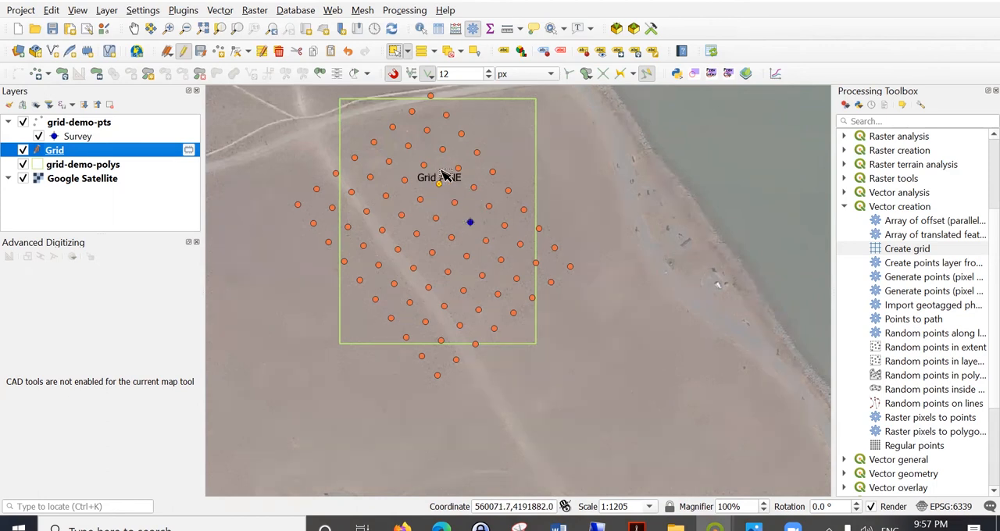
pyautogui.moveTo(457, 205)
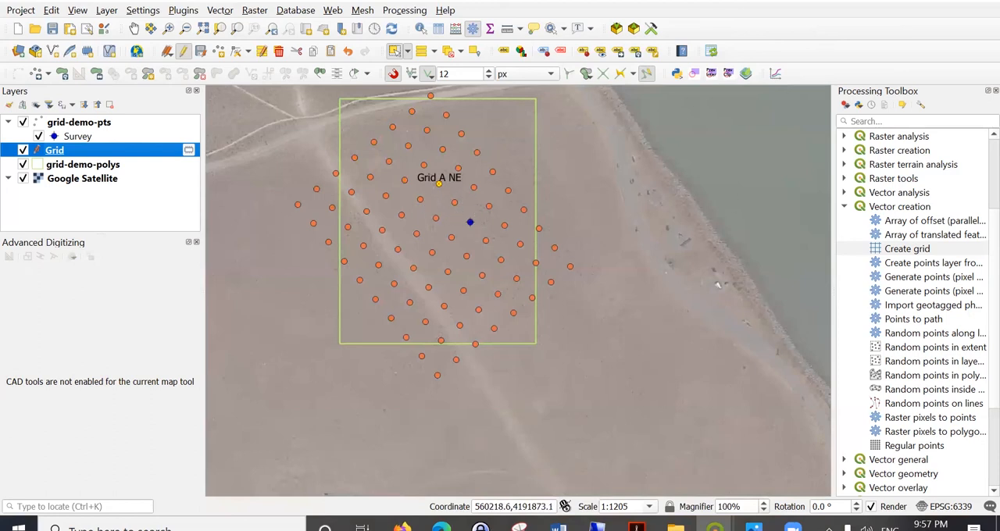
pyautogui.moveTo(430, 237)
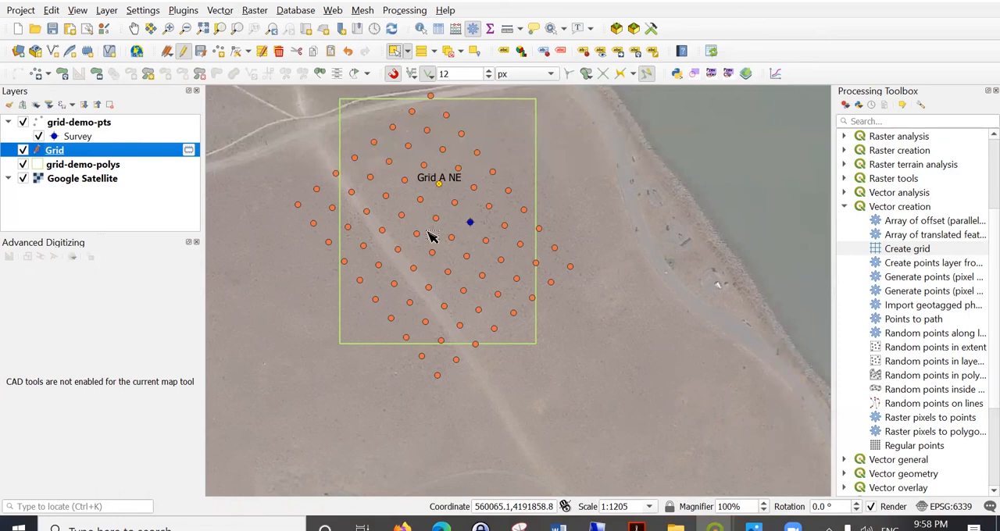
pyautogui.moveTo(438, 197)
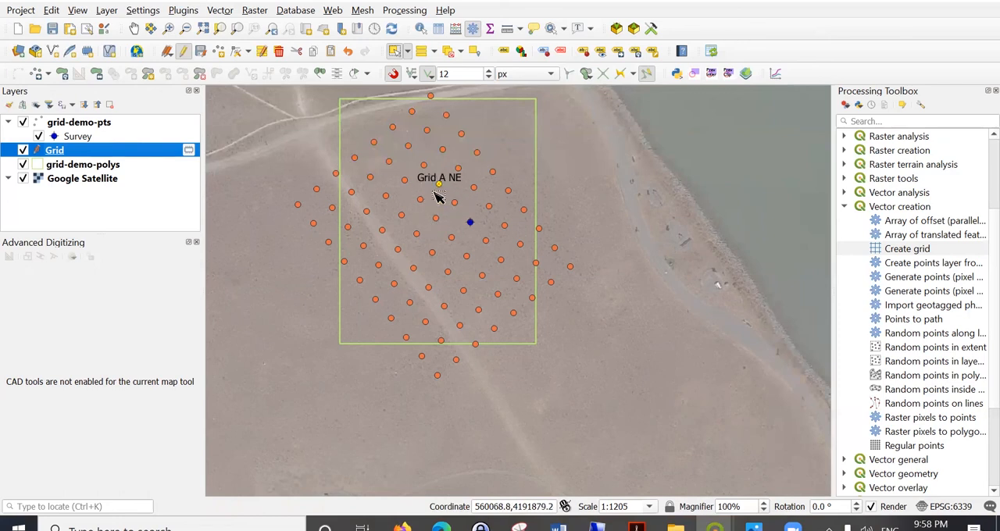
pyautogui.moveTo(450, 188)
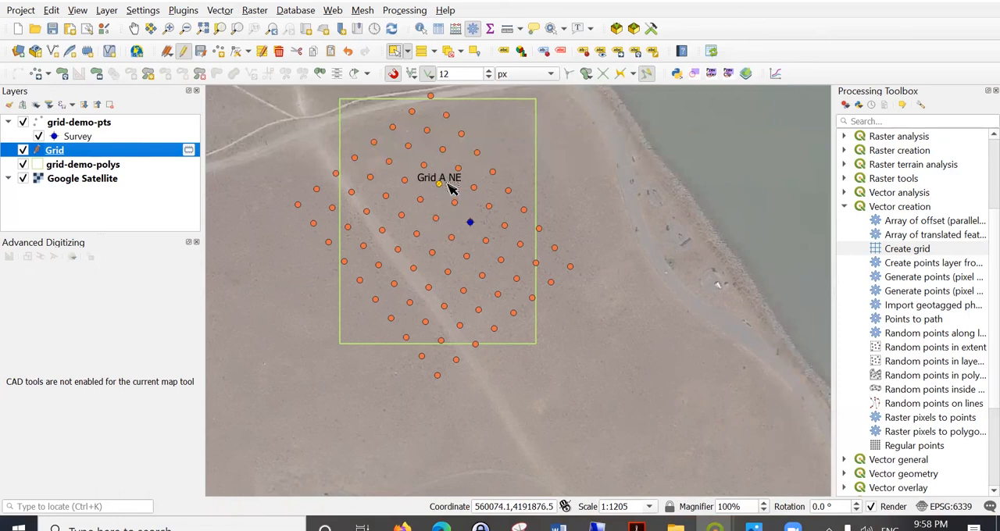